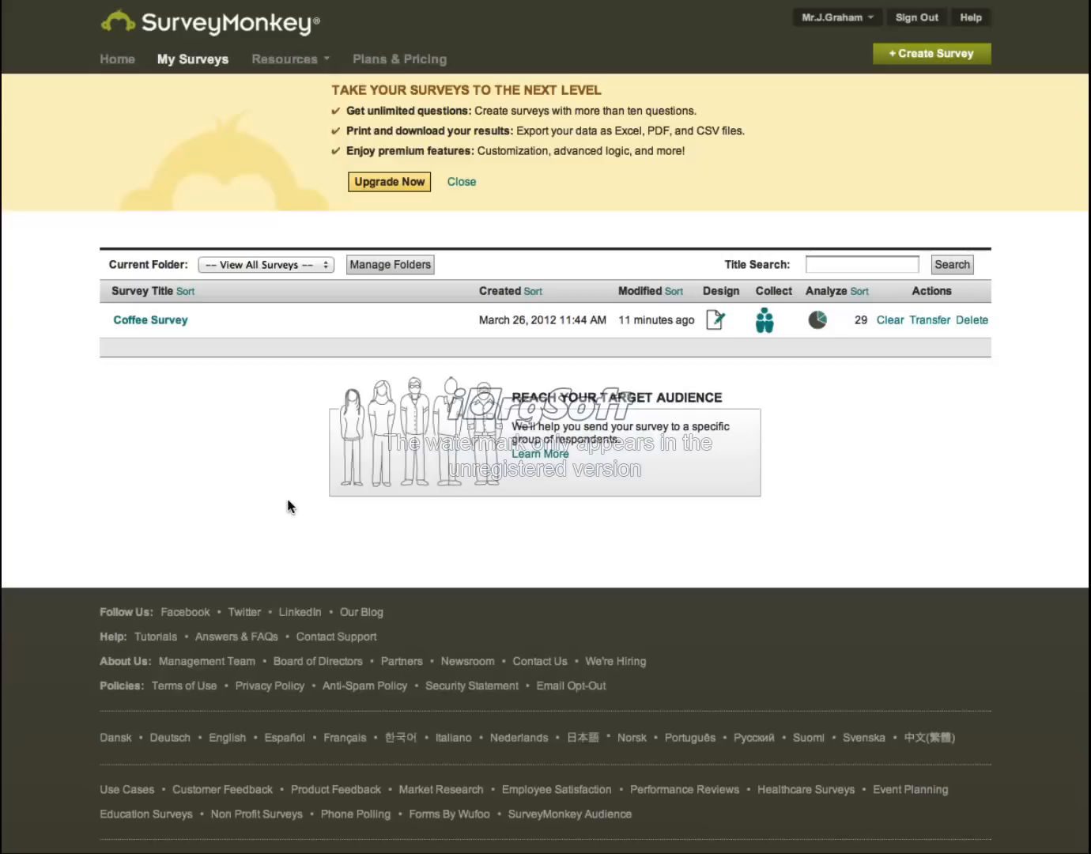
mouse_move(227, 35)
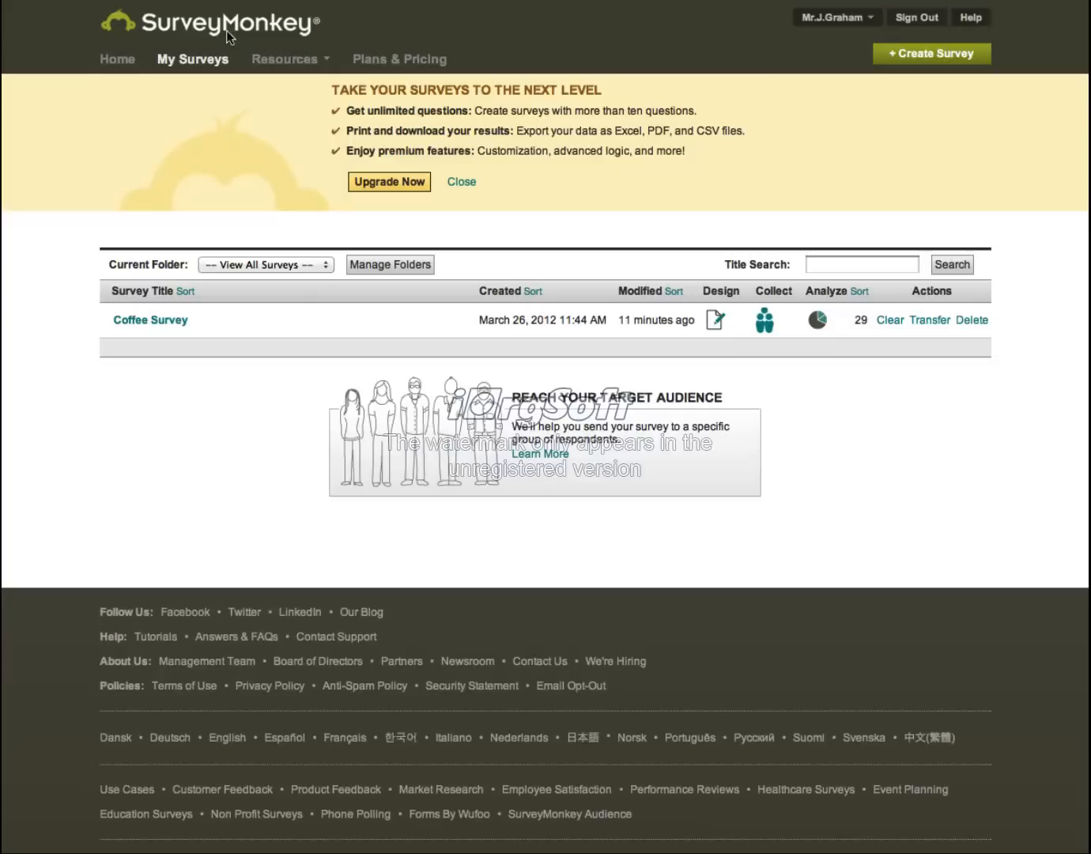
mouse_move(245, 42)
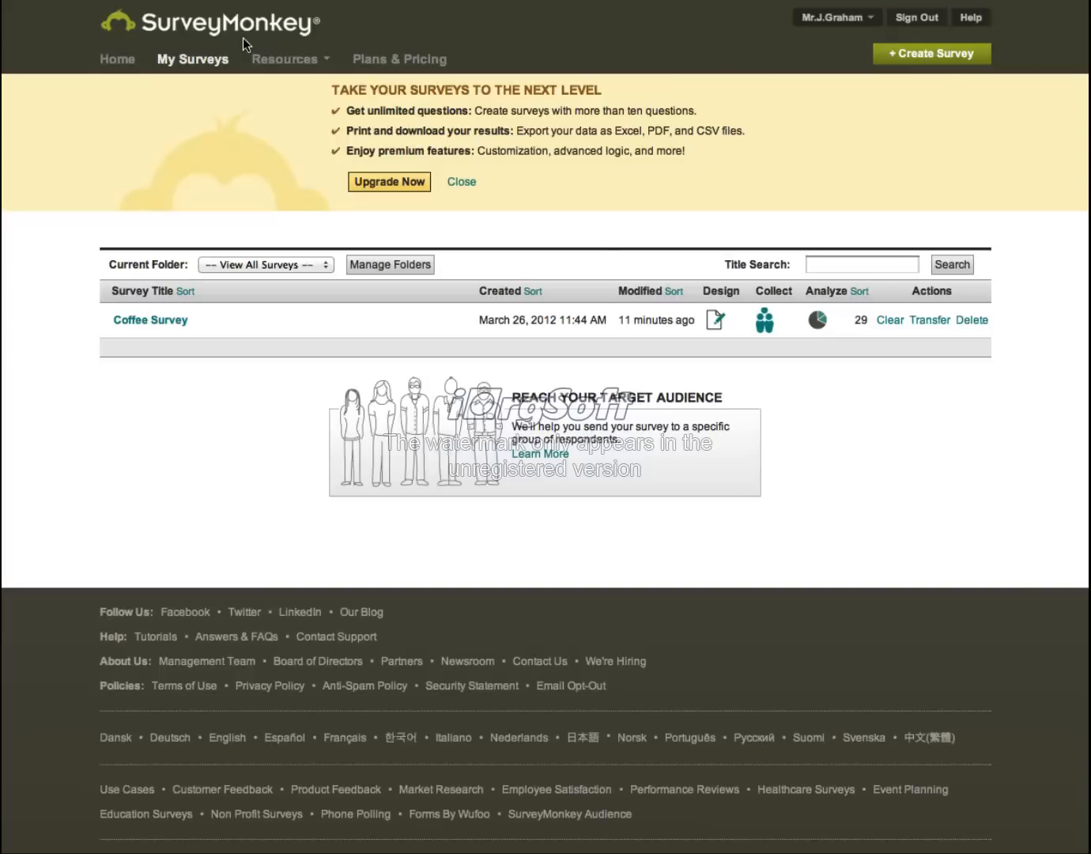
mouse_move(571, 88)
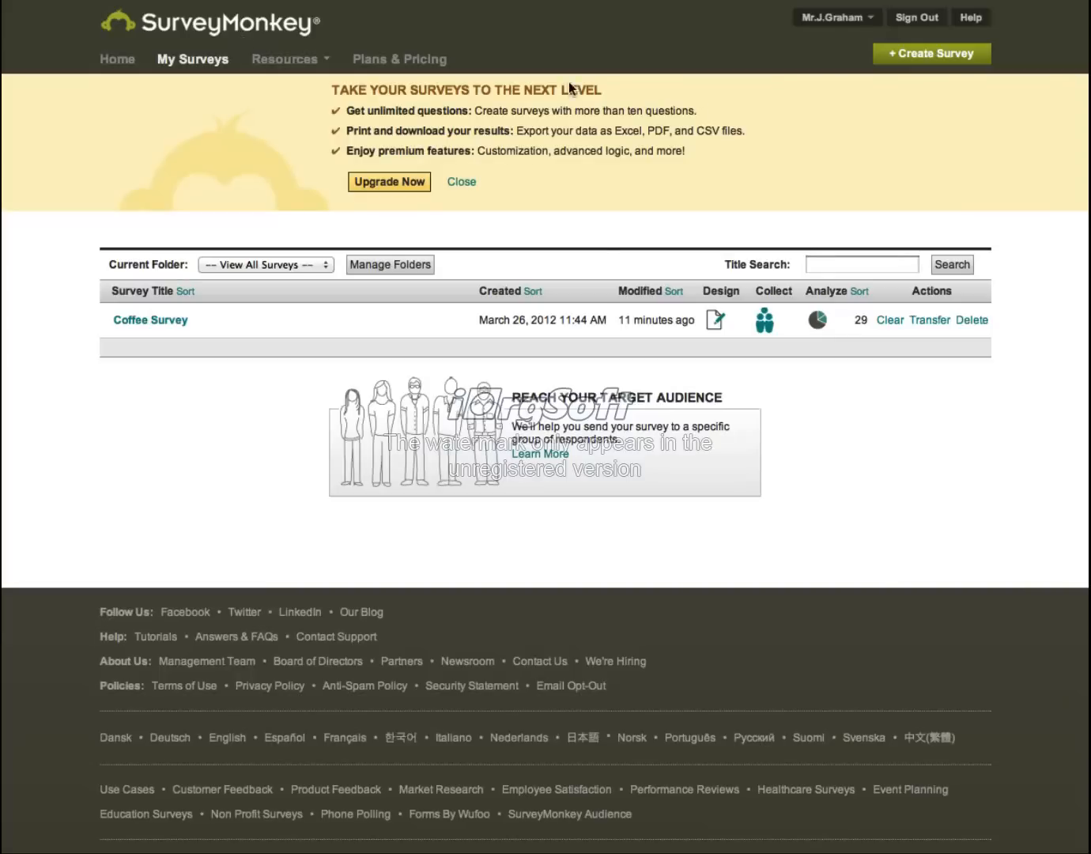
mouse_move(383, 390)
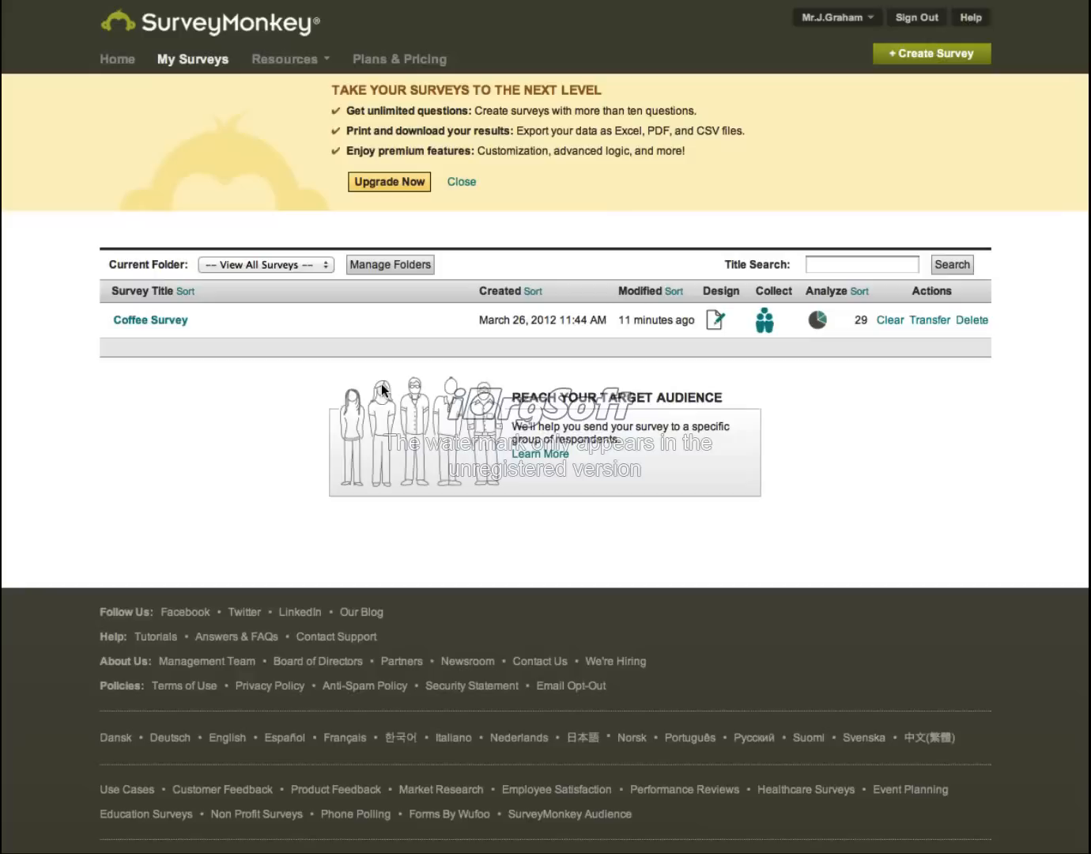
mouse_move(172, 321)
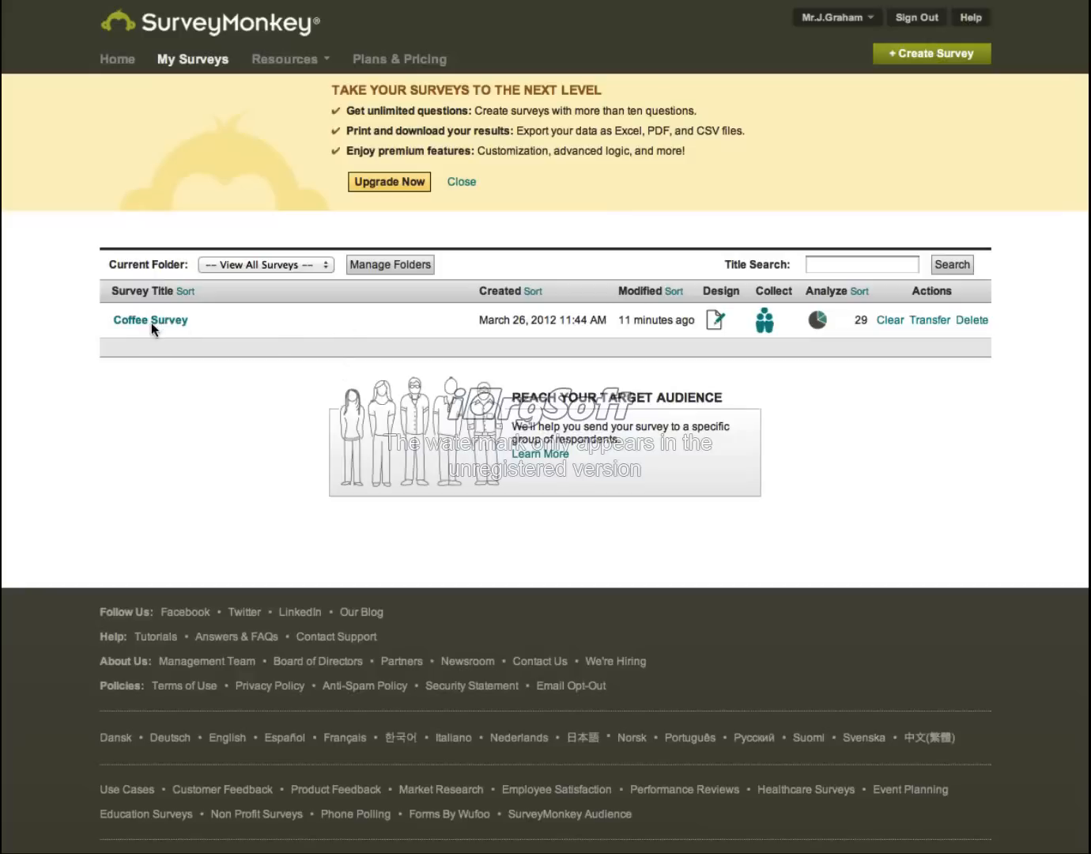
mouse_move(112, 464)
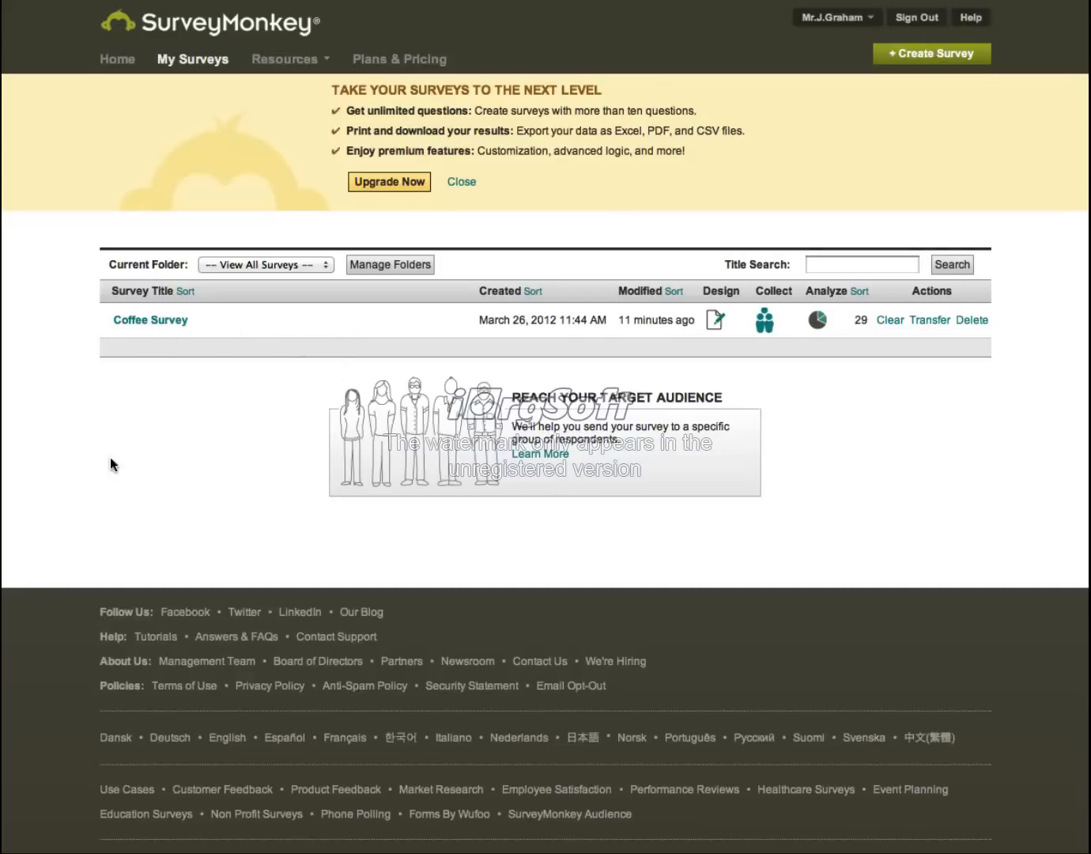
mouse_move(482, 527)
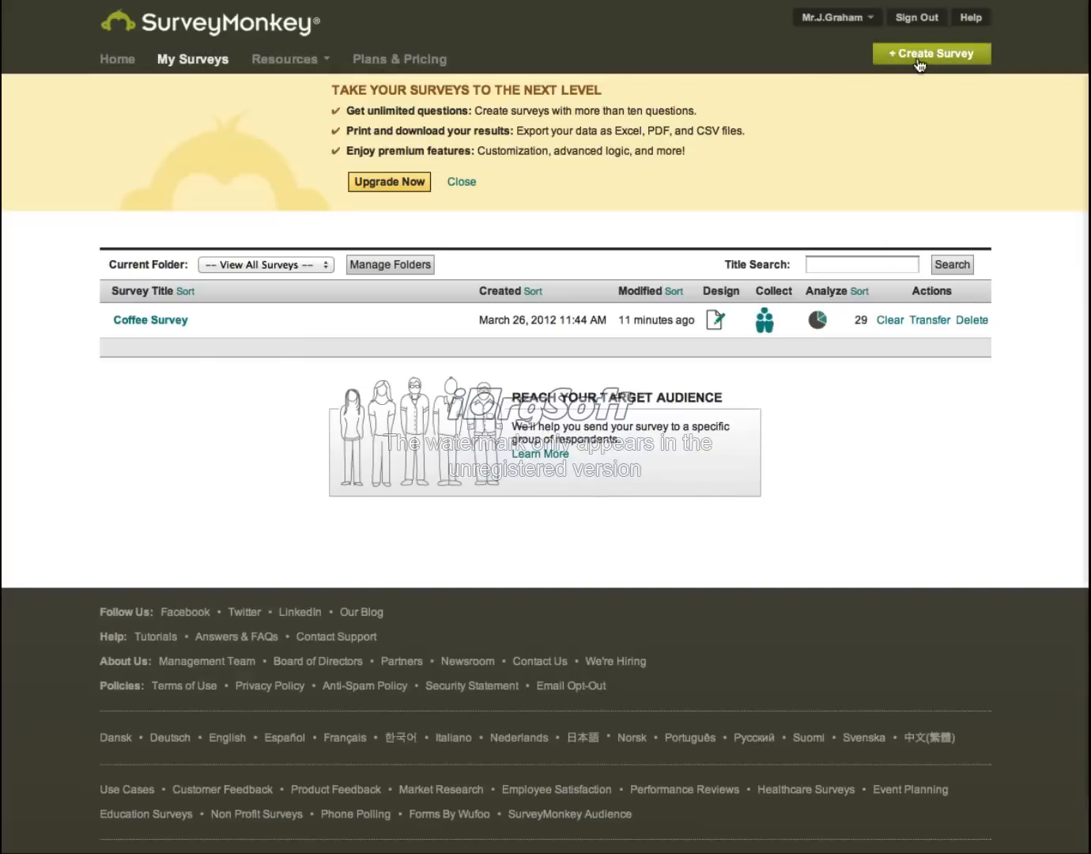
Create a new survey titled 'Tea Survey' in the Market Research category
click(931, 53)
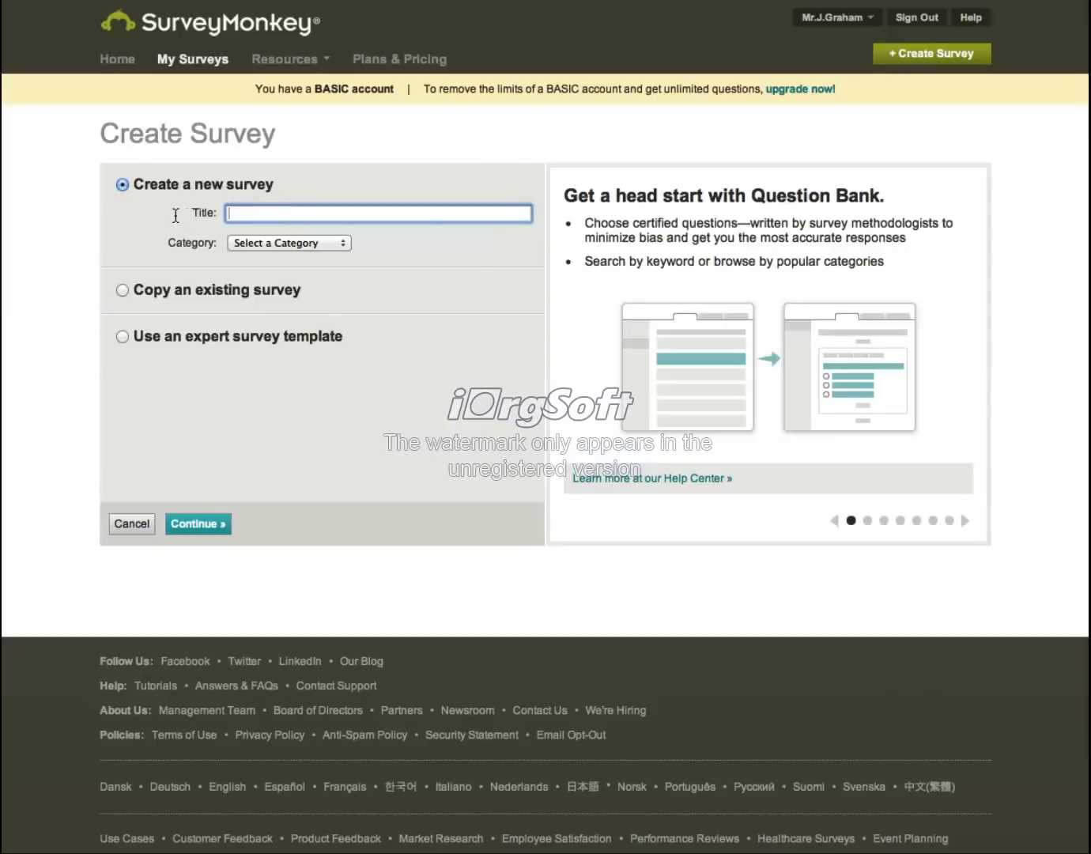
text(Tea)
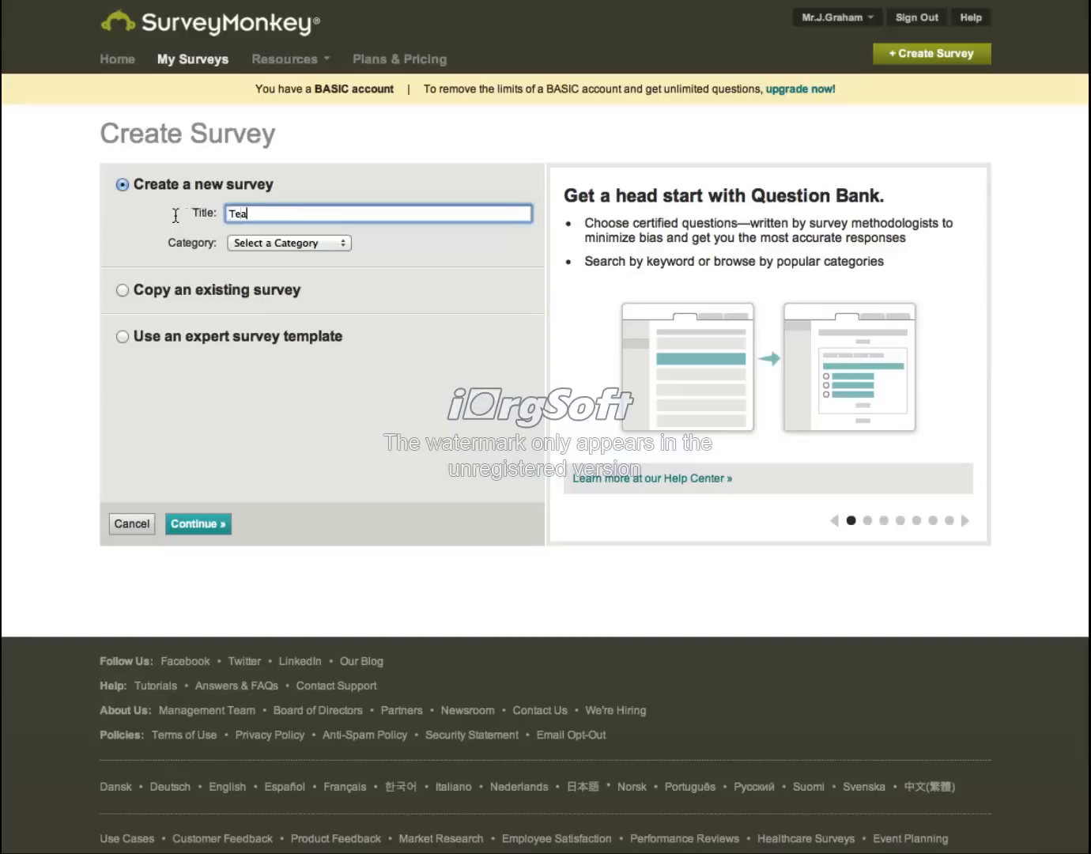
text(Surve)
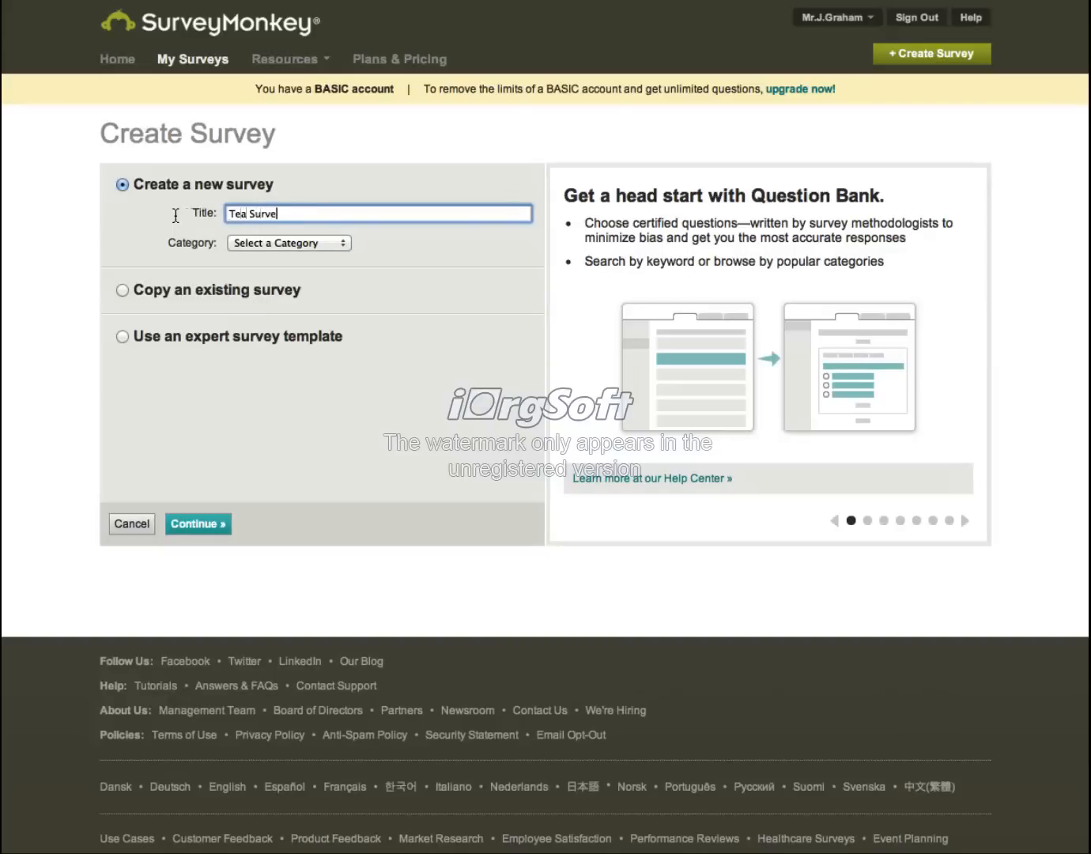
text(y)
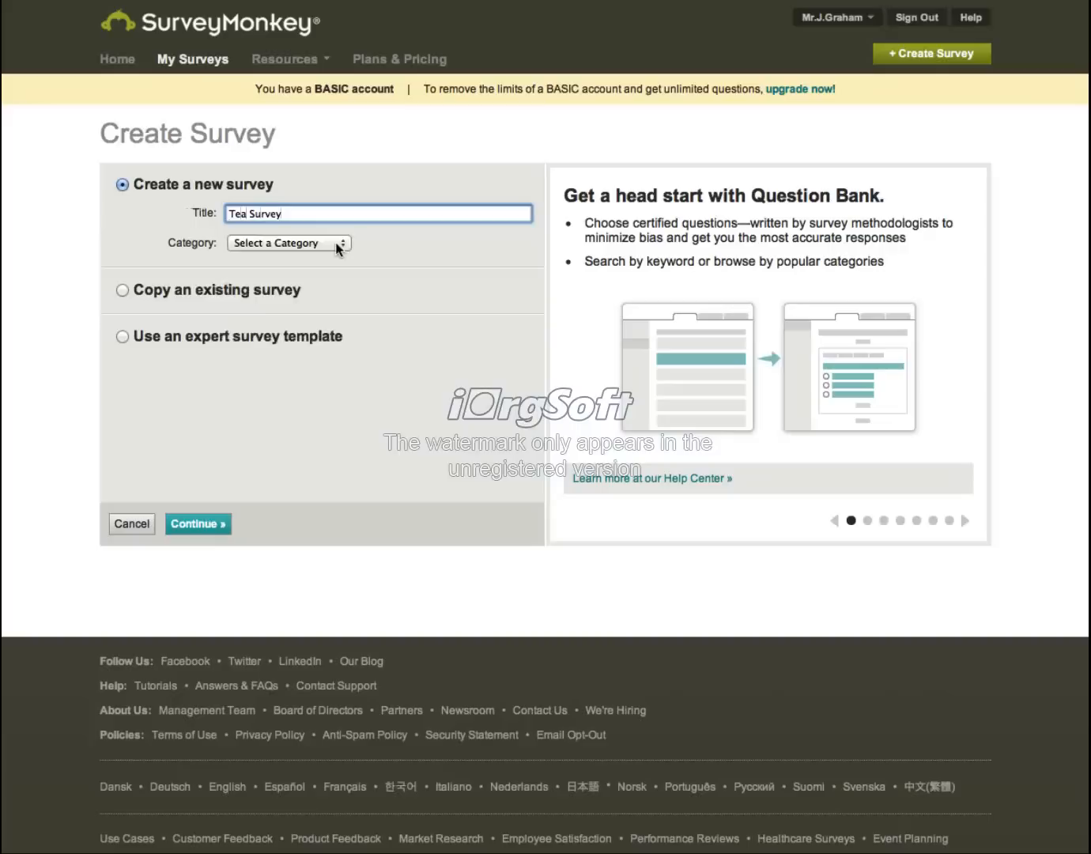
click(288, 242)
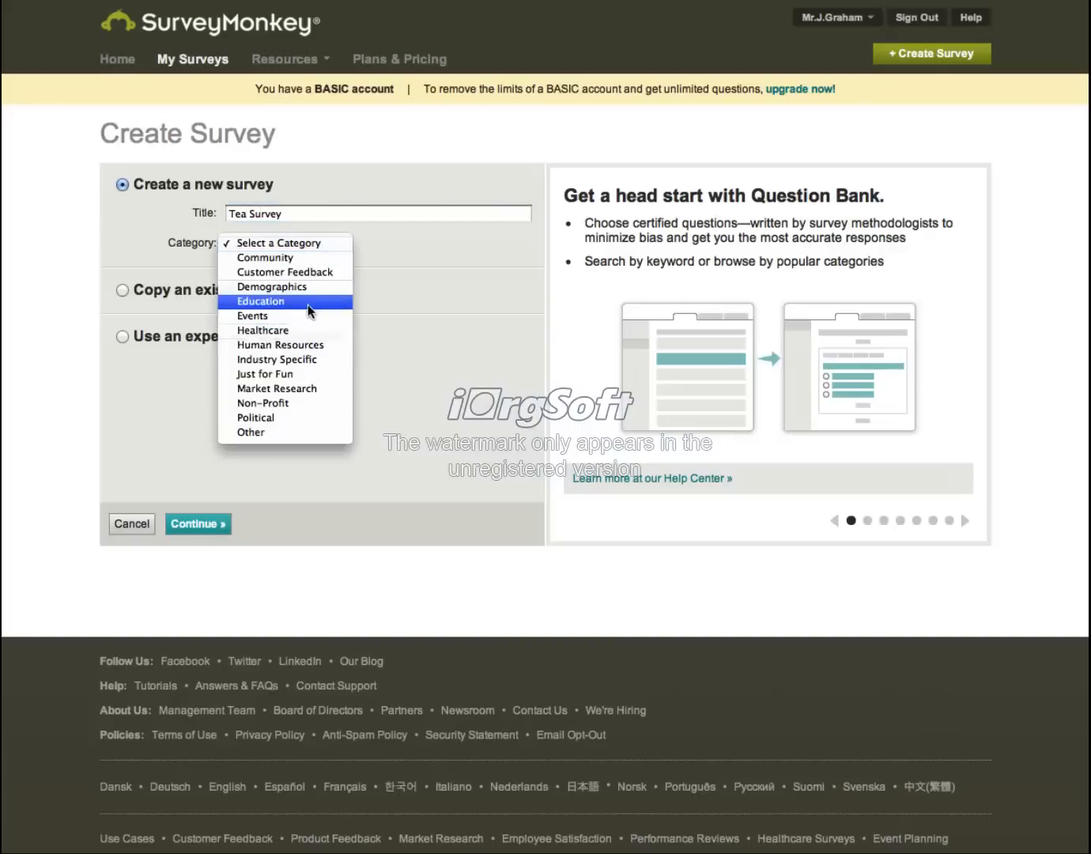
click(276, 388)
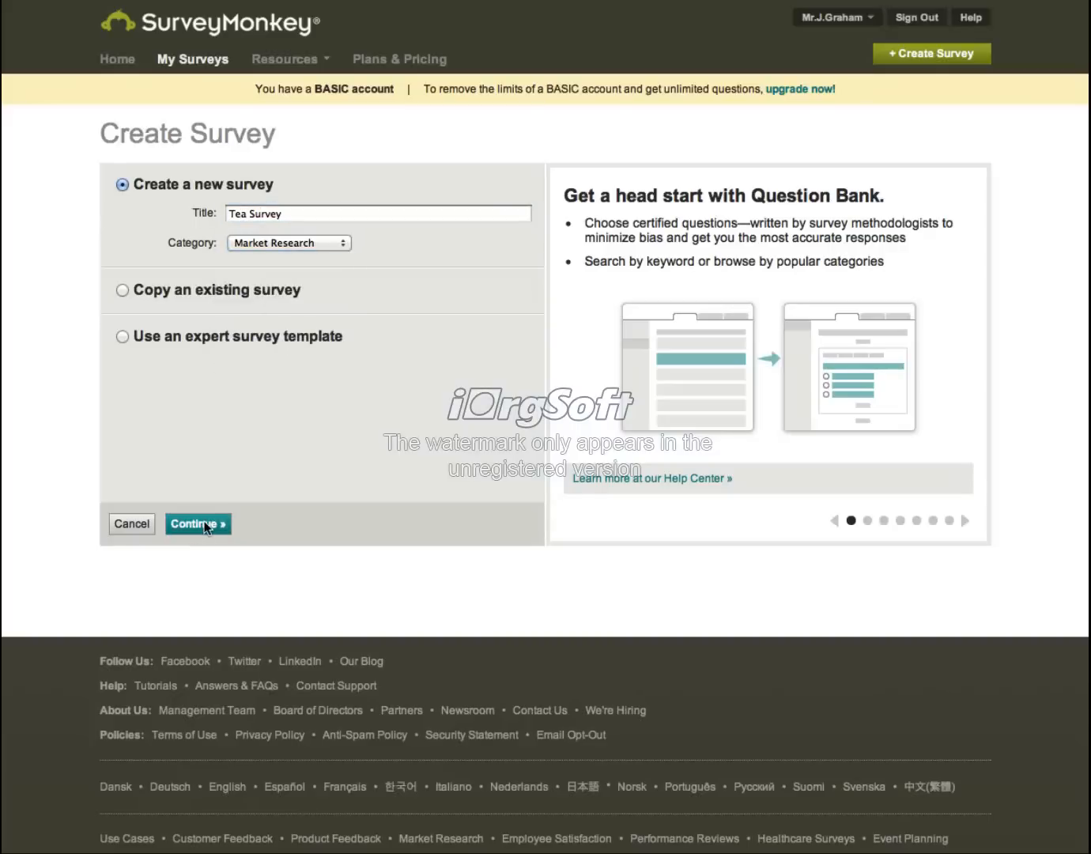
click(198, 523)
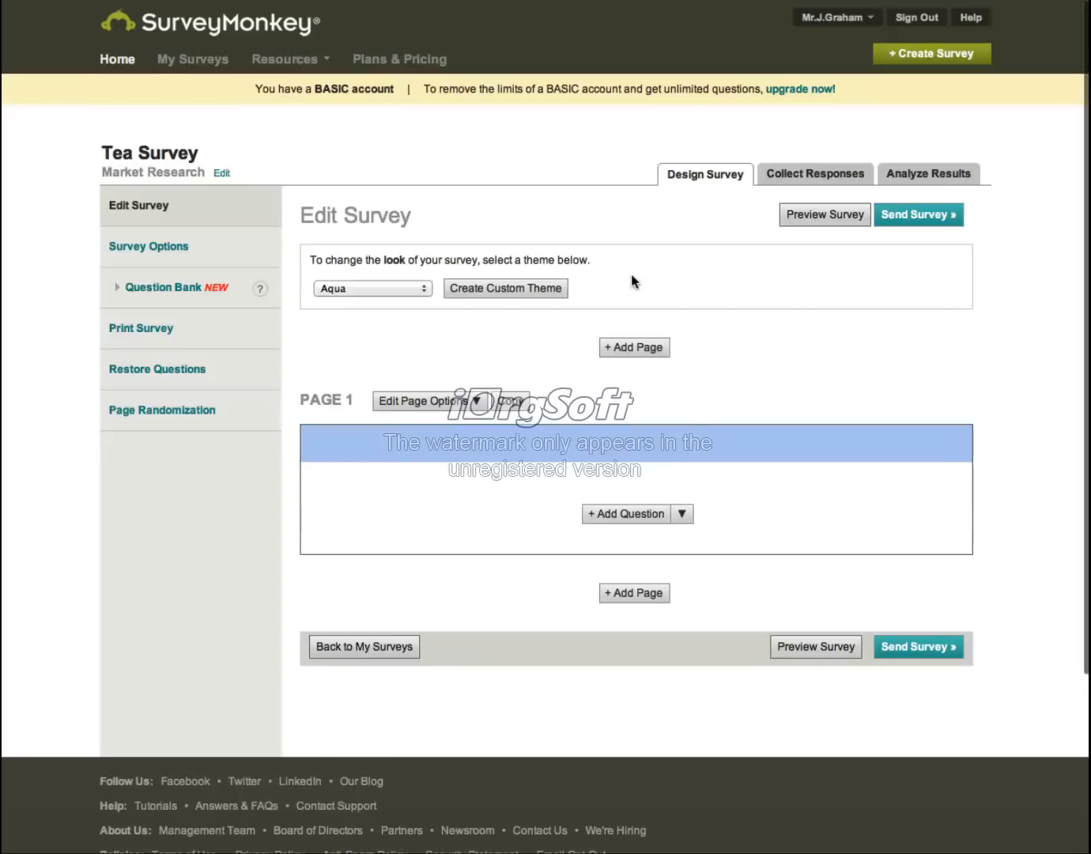
mouse_move(418, 319)
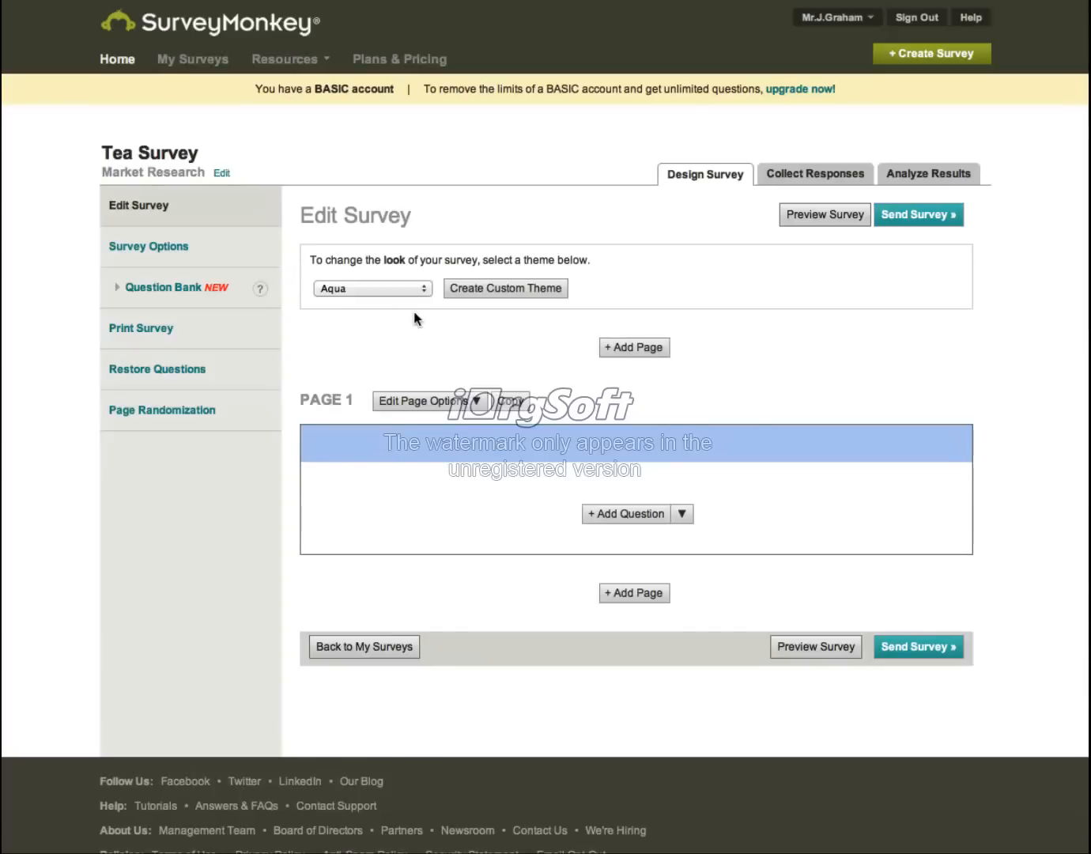
mouse_move(433, 299)
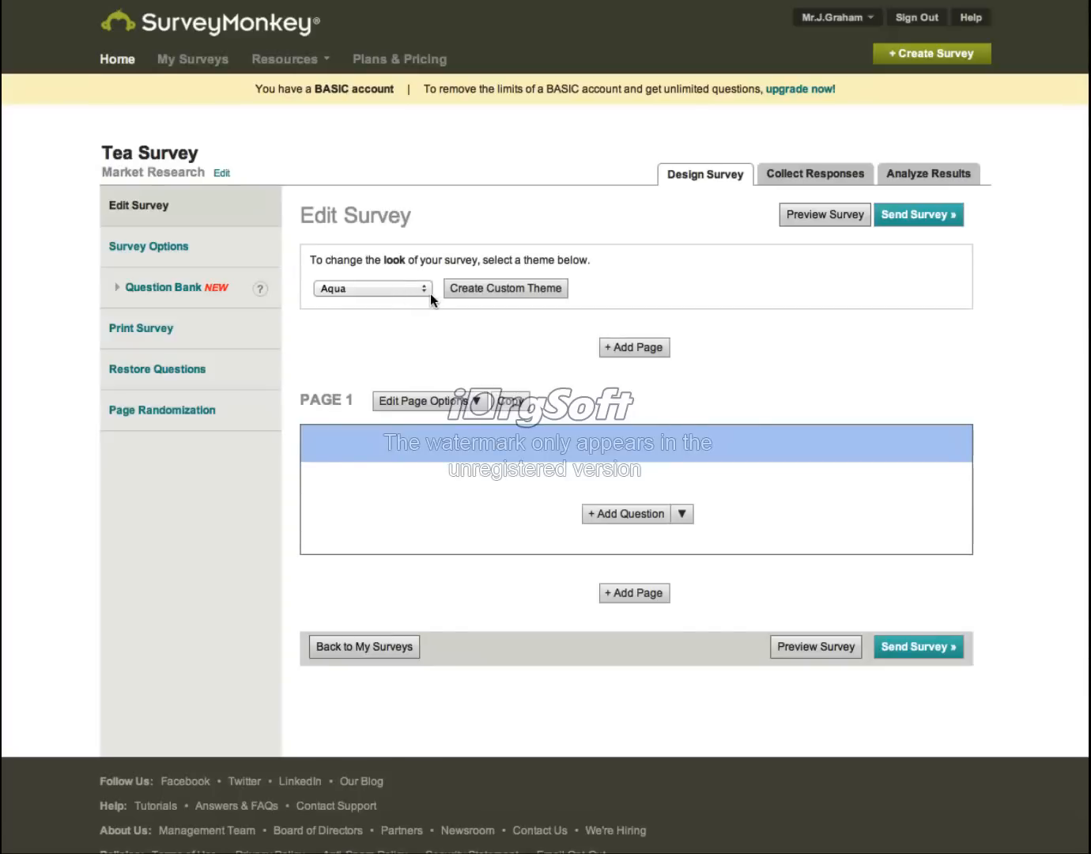
mouse_move(704, 392)
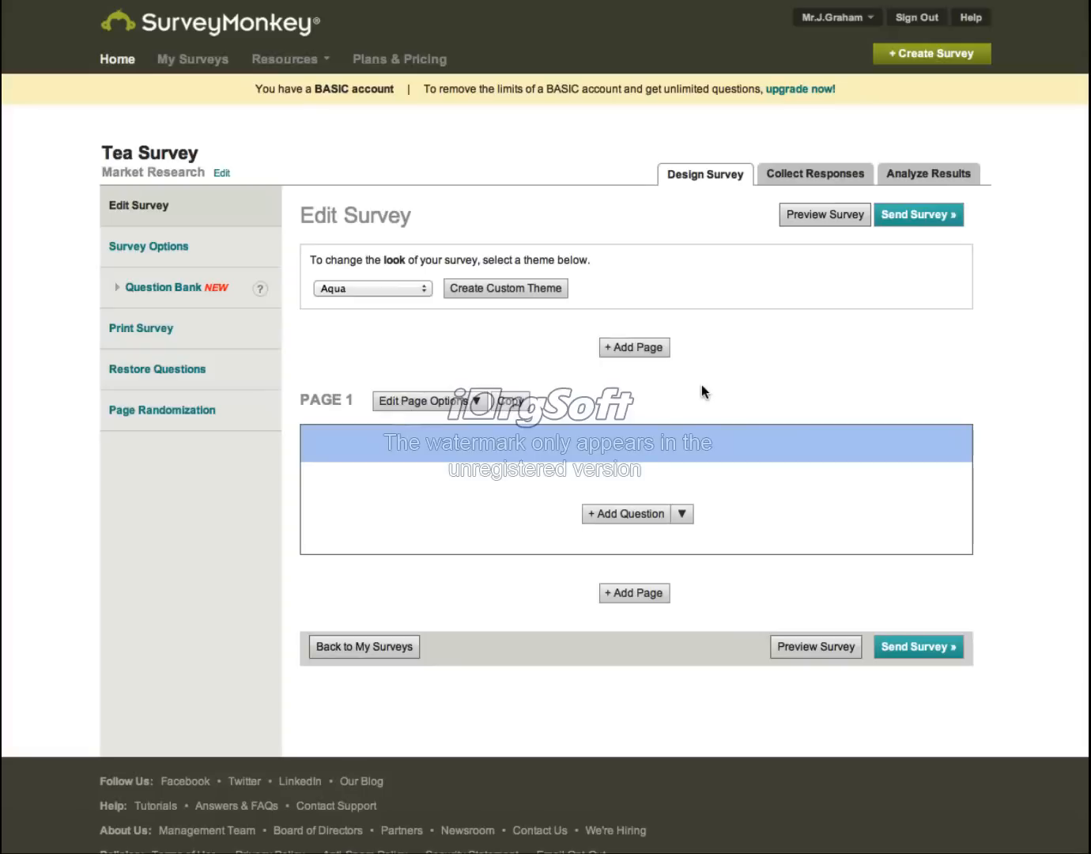
mouse_move(358, 465)
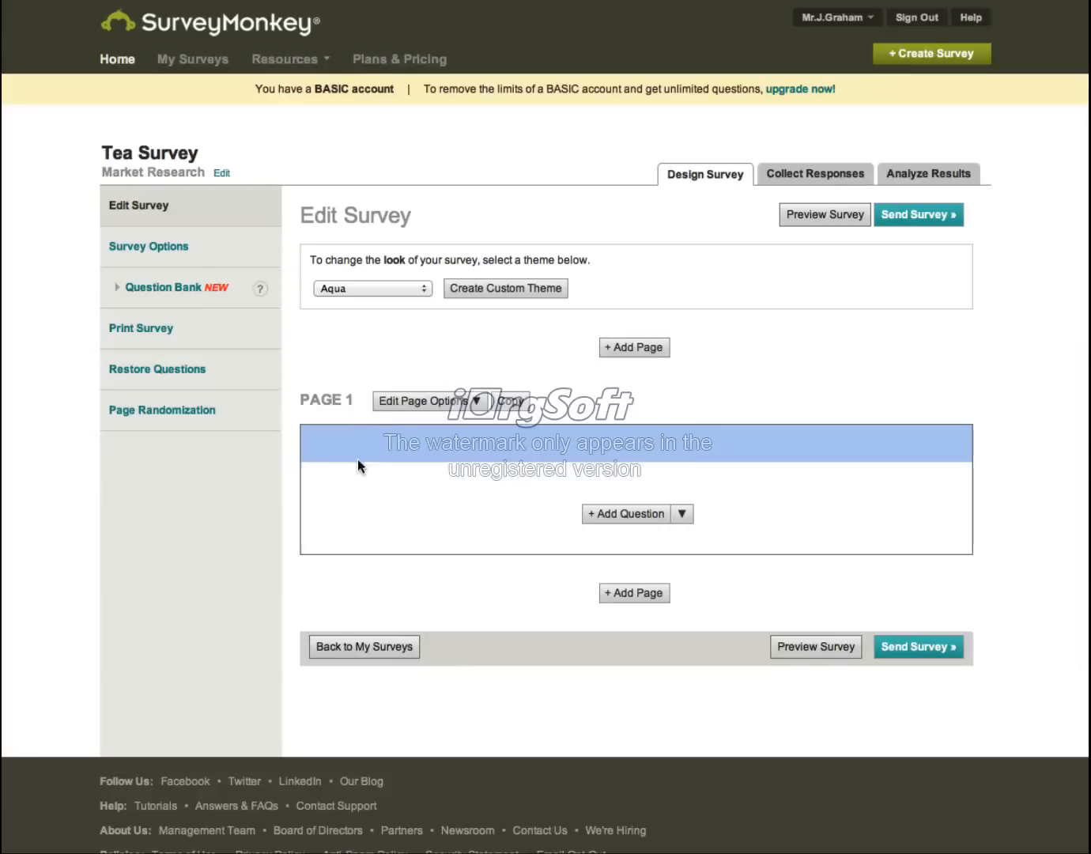
mouse_move(374, 441)
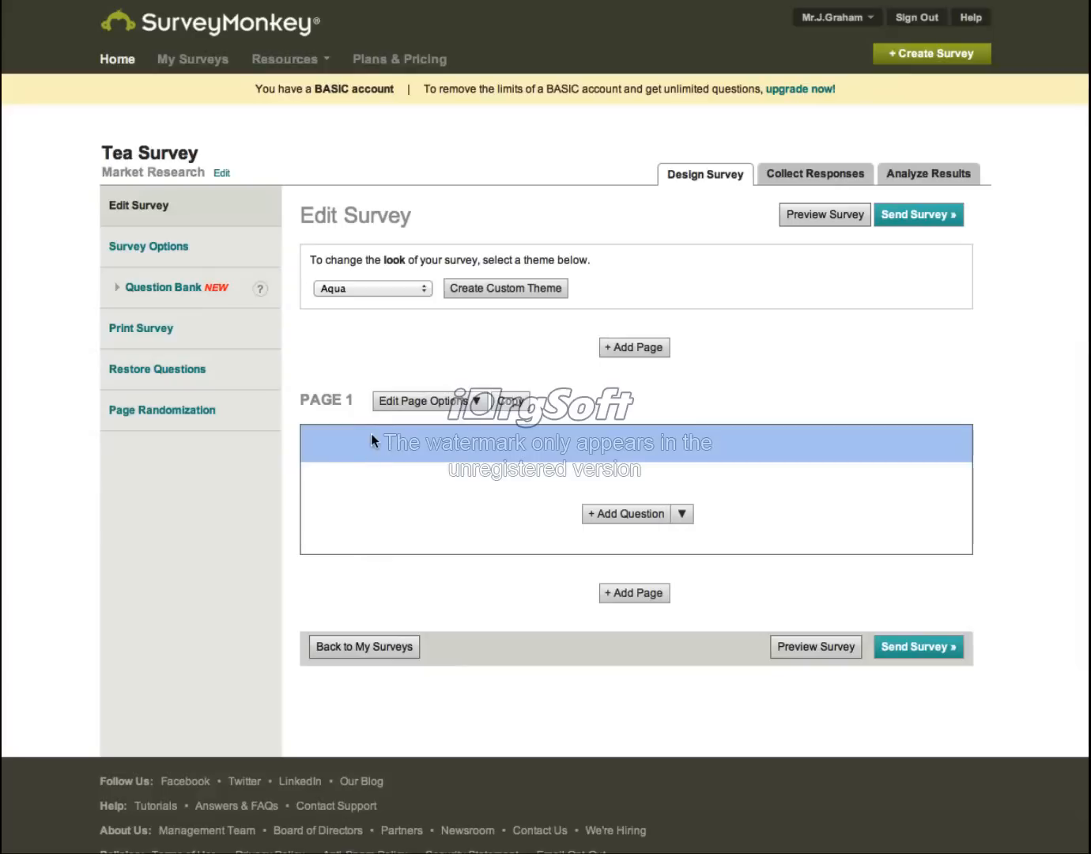
mouse_move(636, 536)
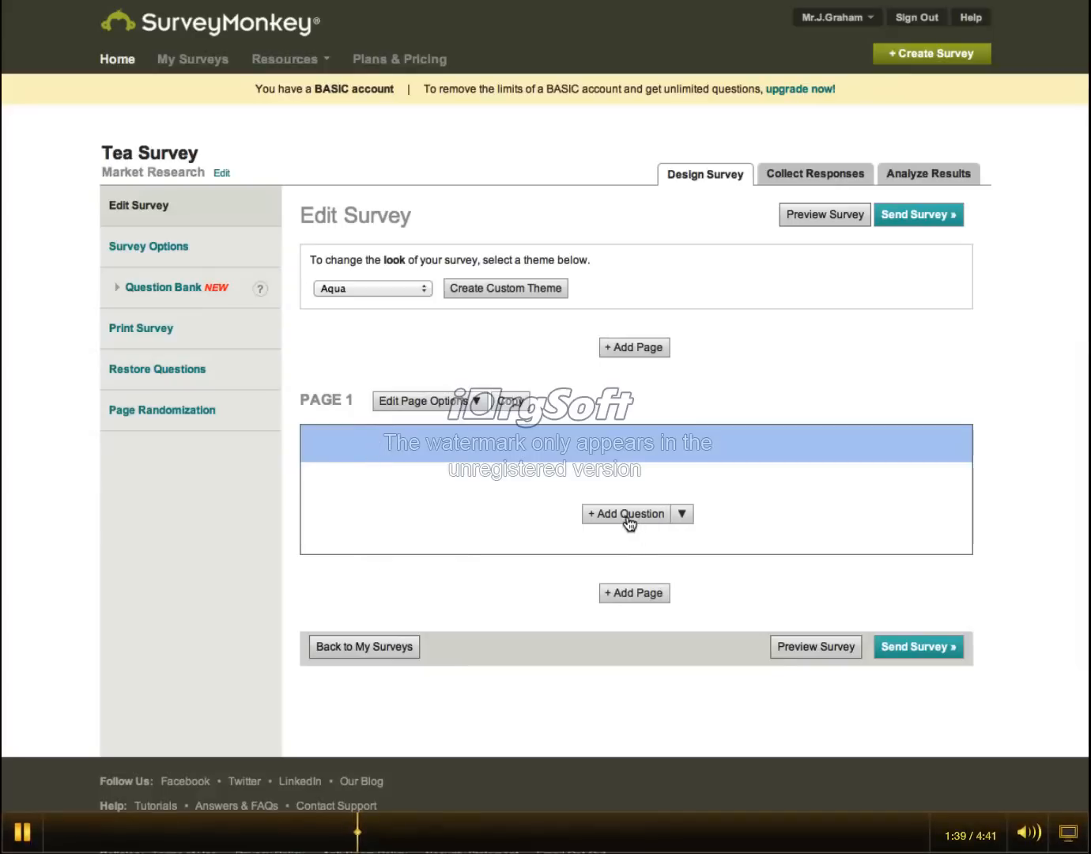
Start the first question with the text 'Do you drink tea?'
click(625, 514)
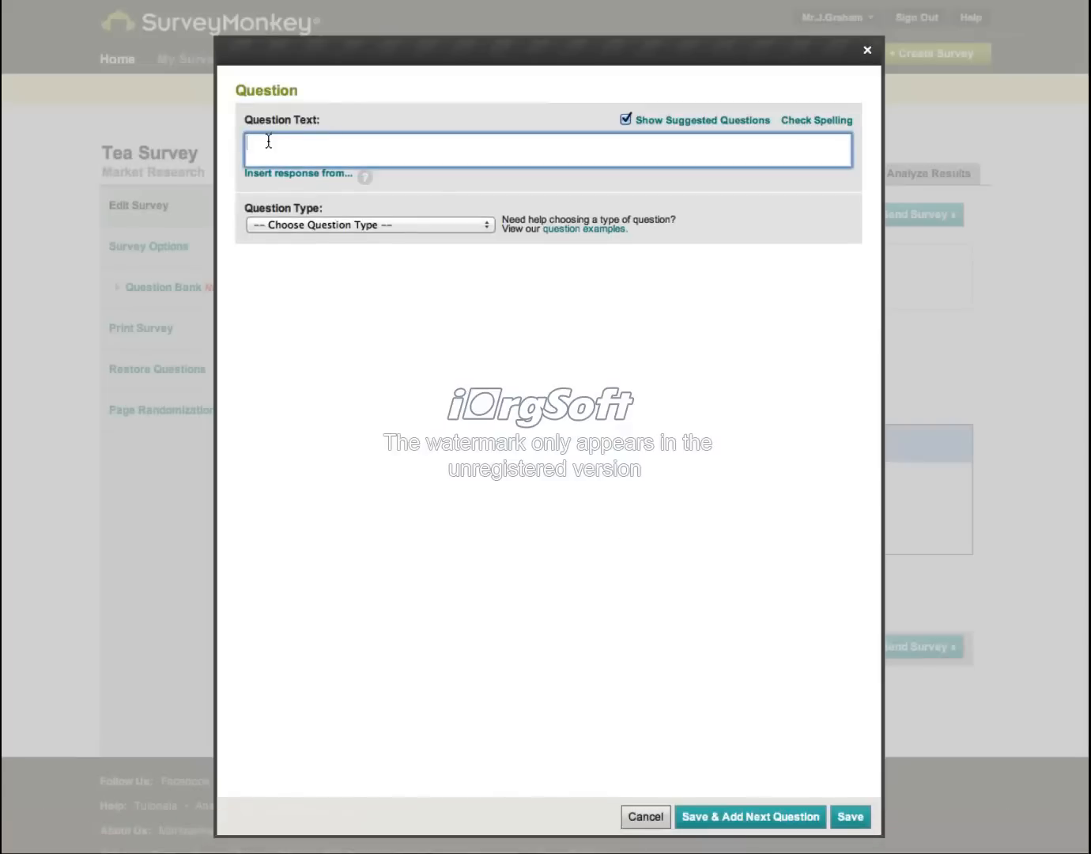
text(Do you)
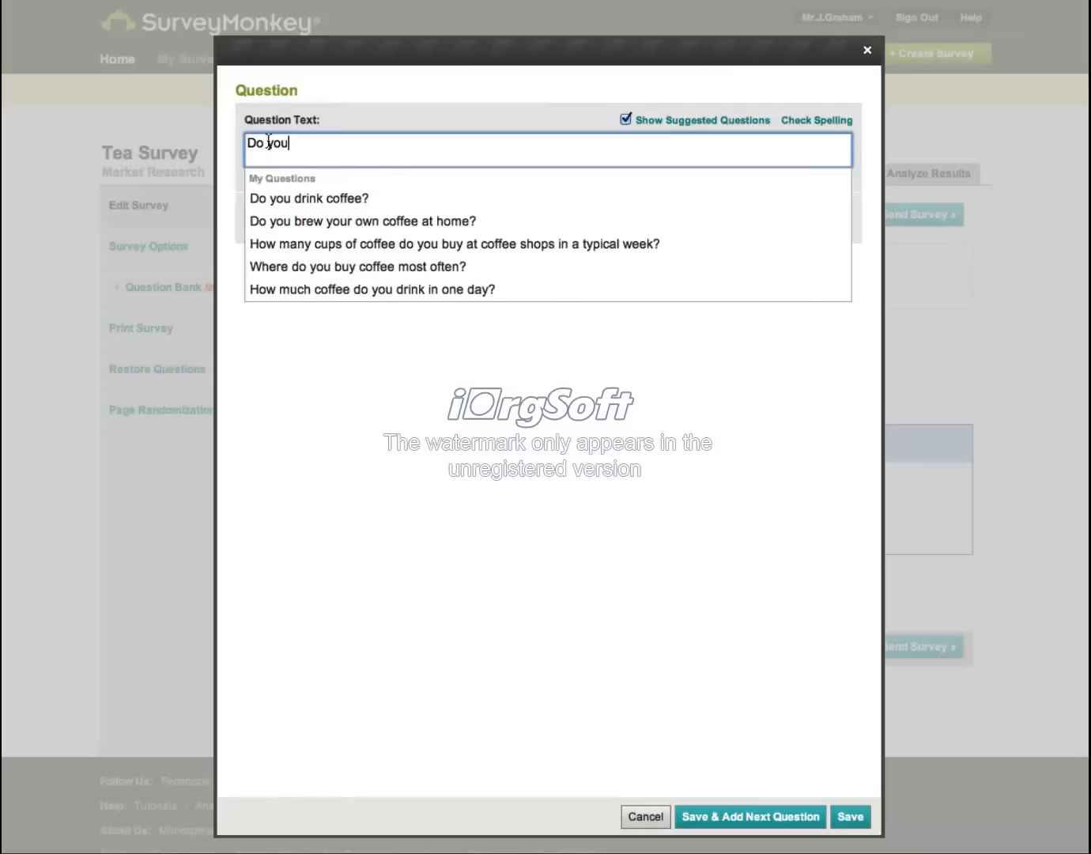
text(drink)
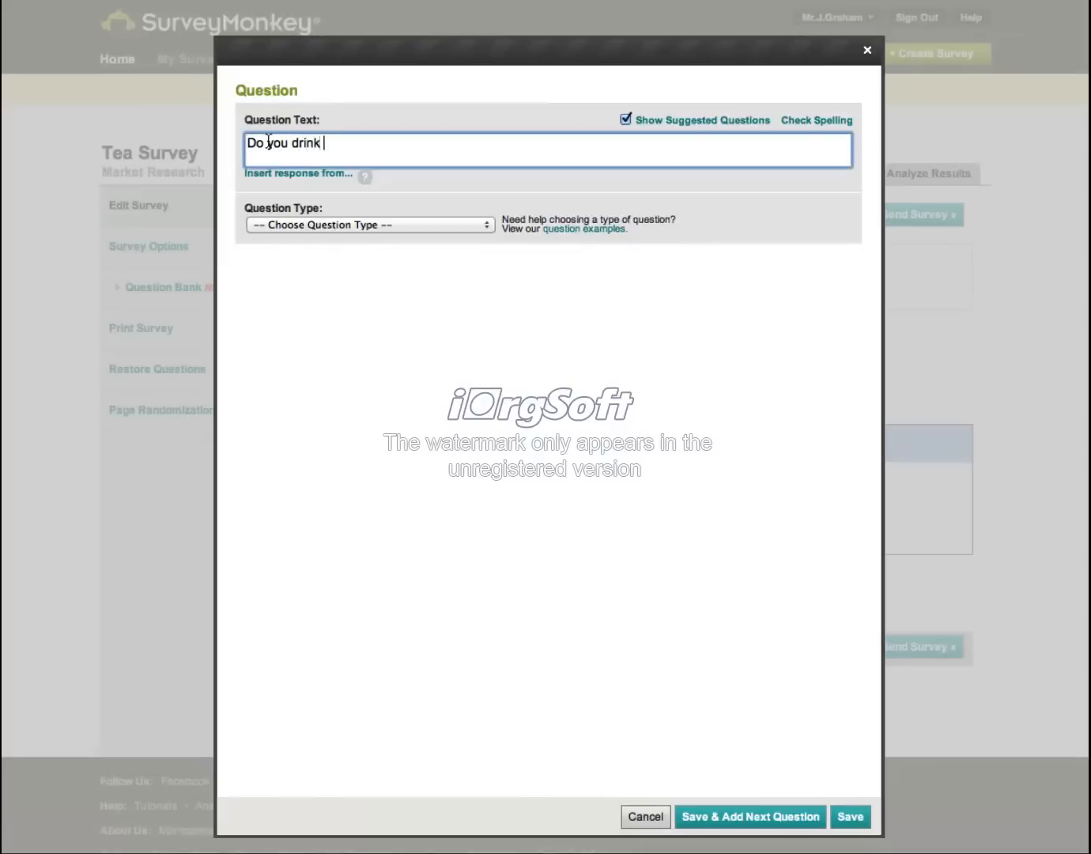
text(tea?)
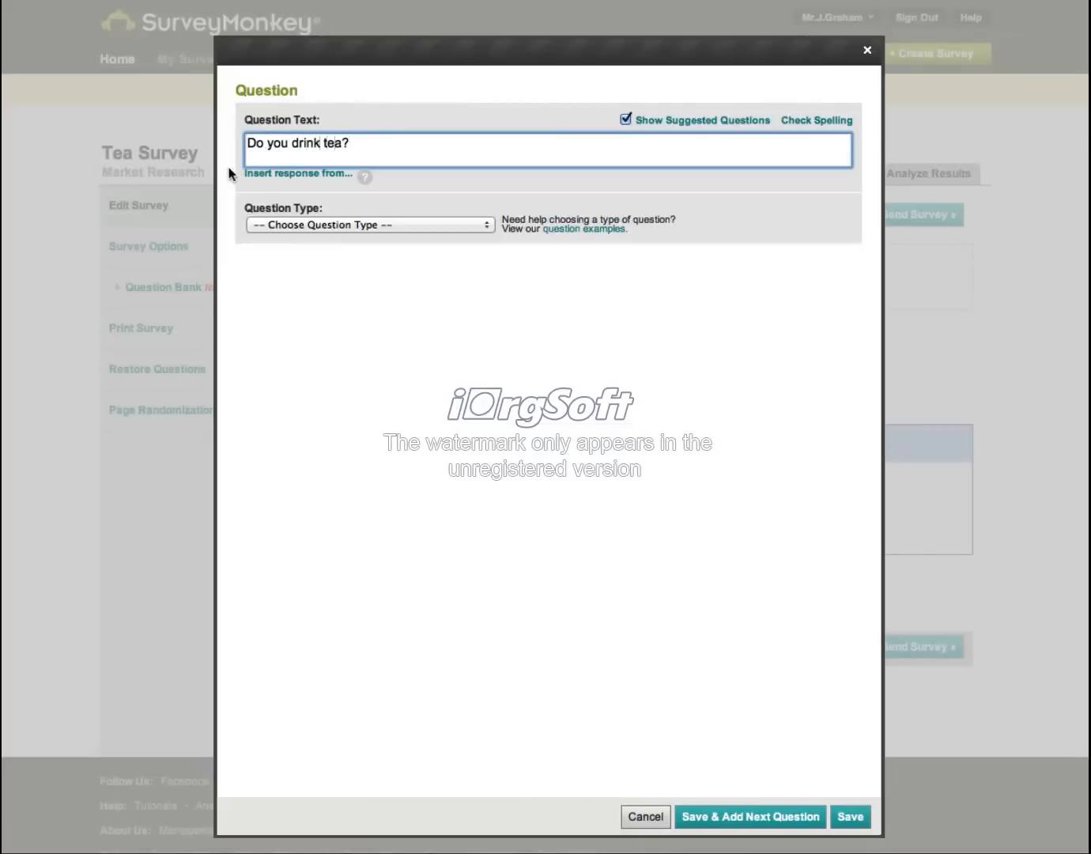
click(369, 225)
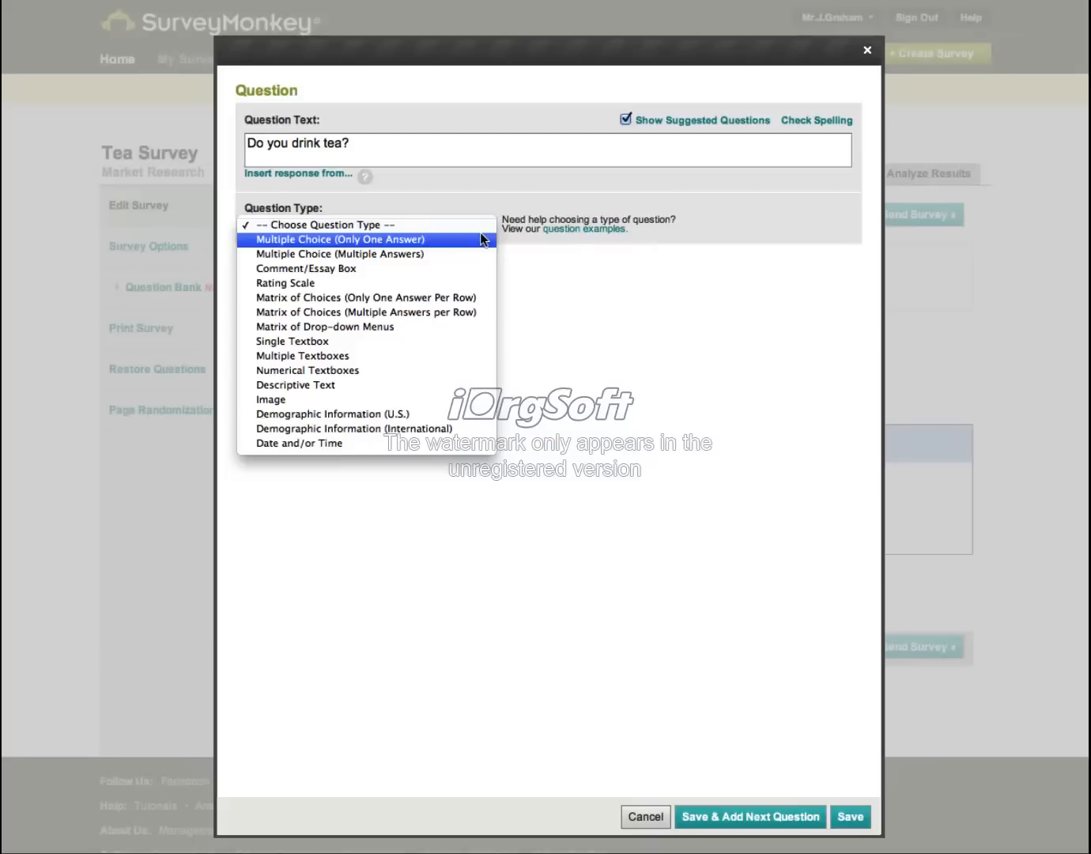
Enter Yes and No as answer choices and save the question
click(339, 239)
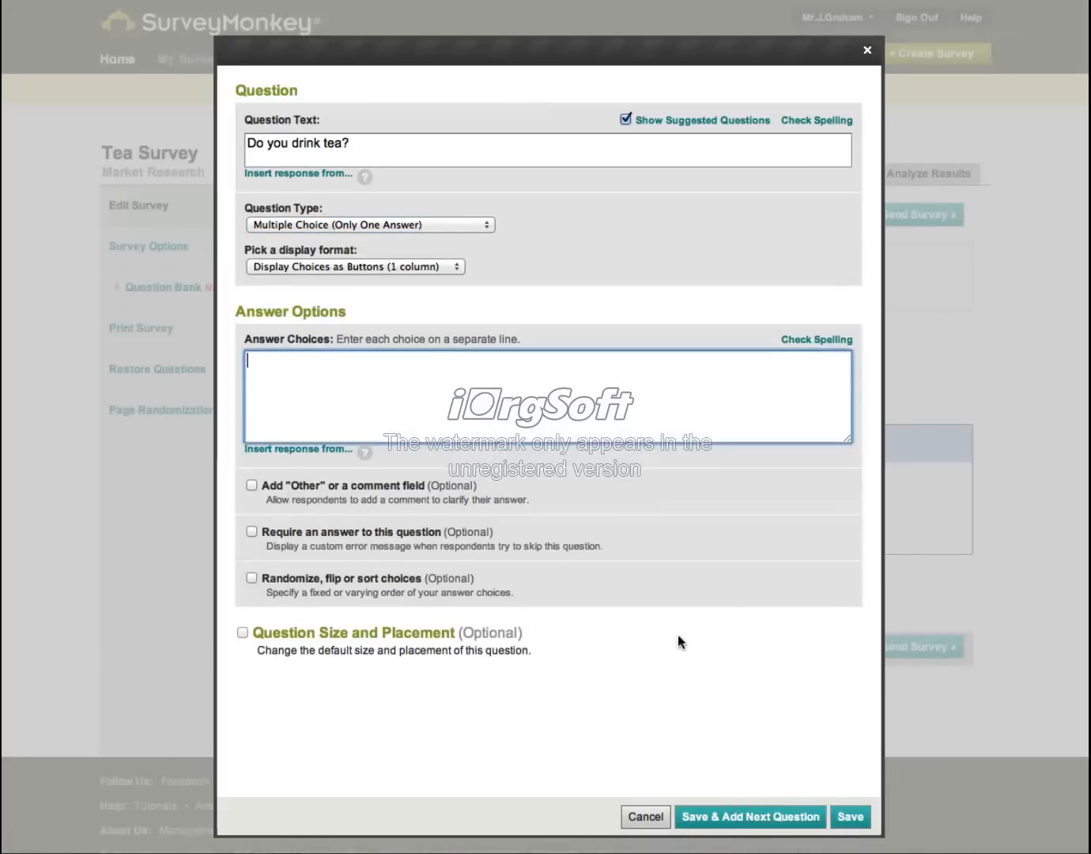
mouse_move(322, 327)
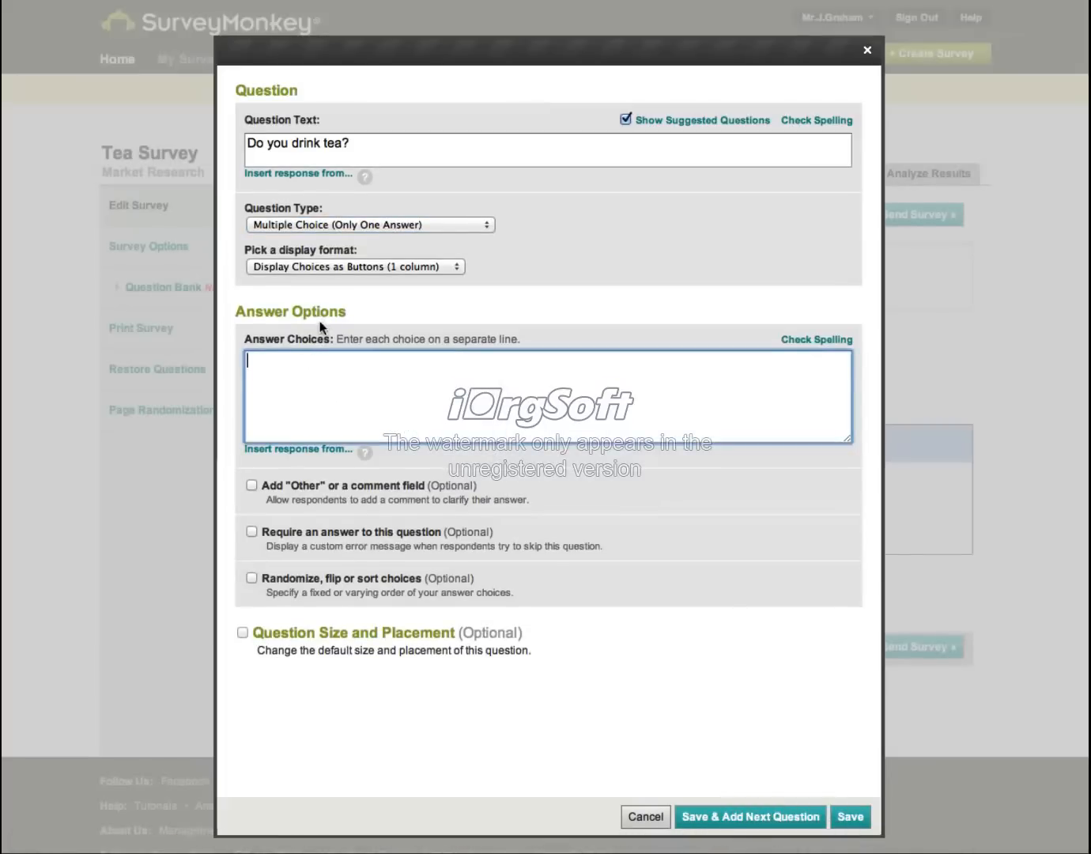
mouse_move(278, 362)
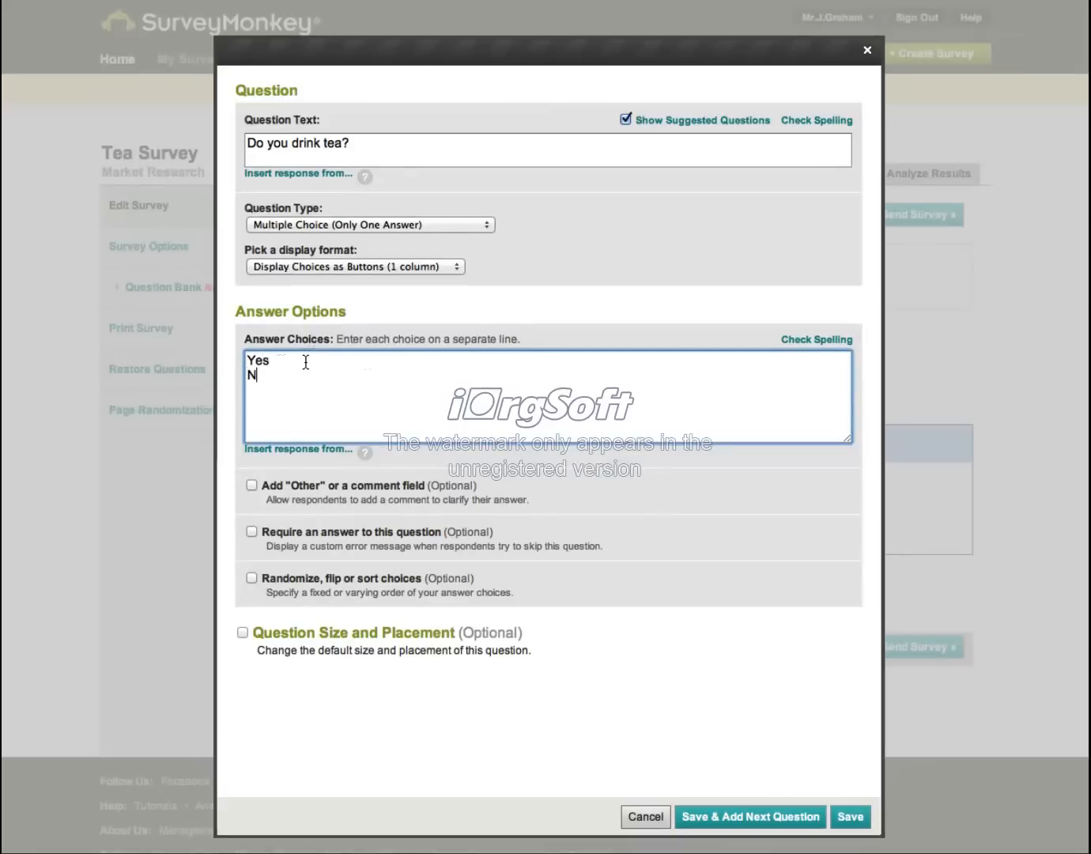
text(o)
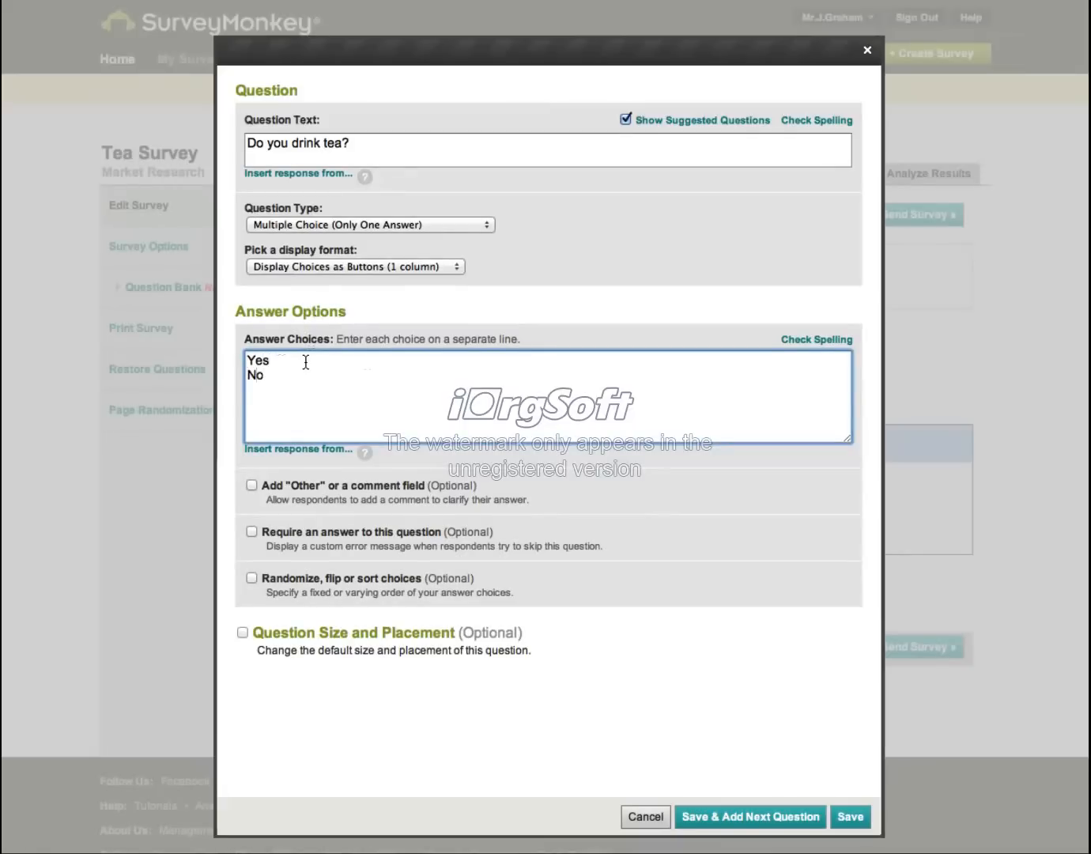
mouse_move(576, 664)
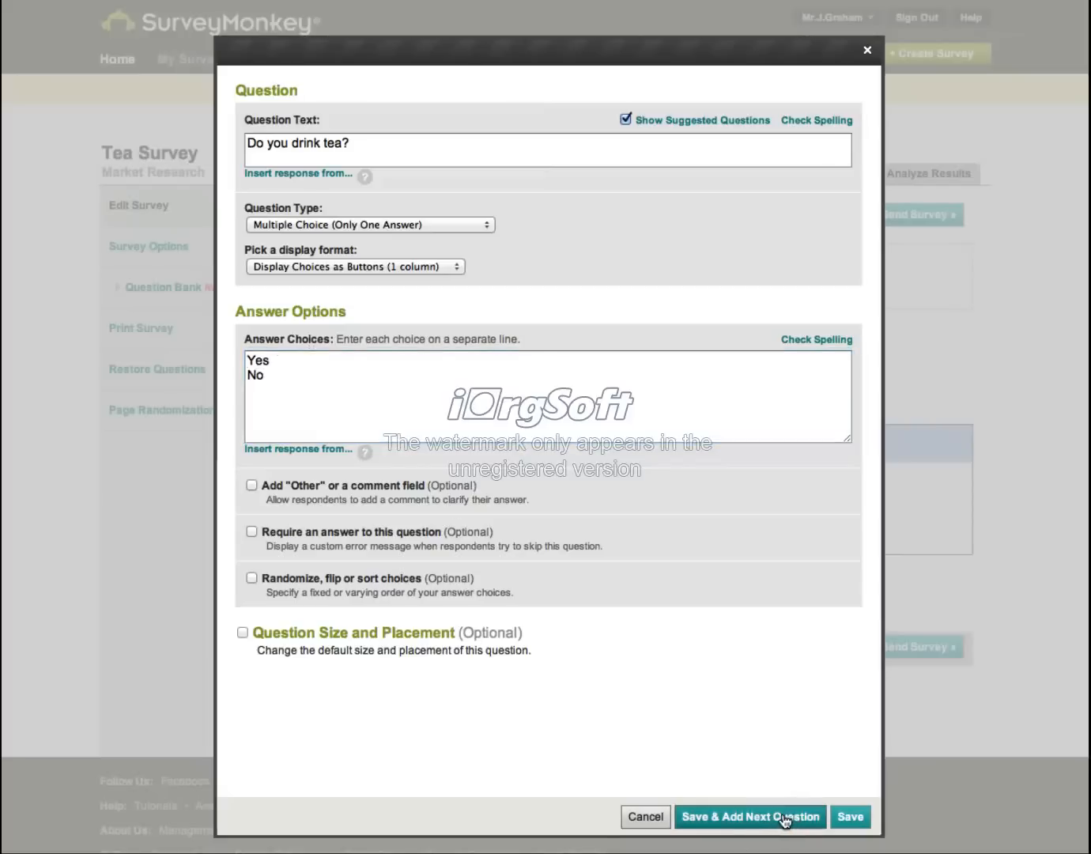
click(749, 817)
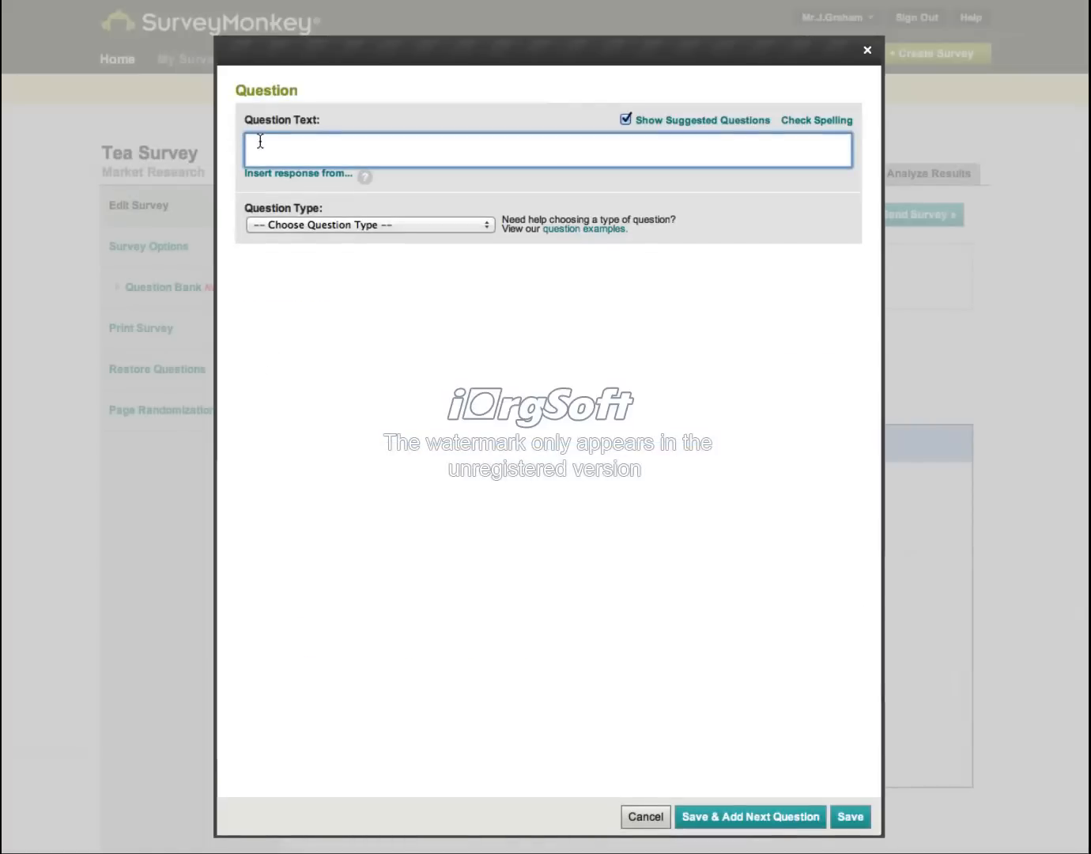
Enter 'What is your favourite brand of tea?' as a single-answer multiple choice question
text(What)
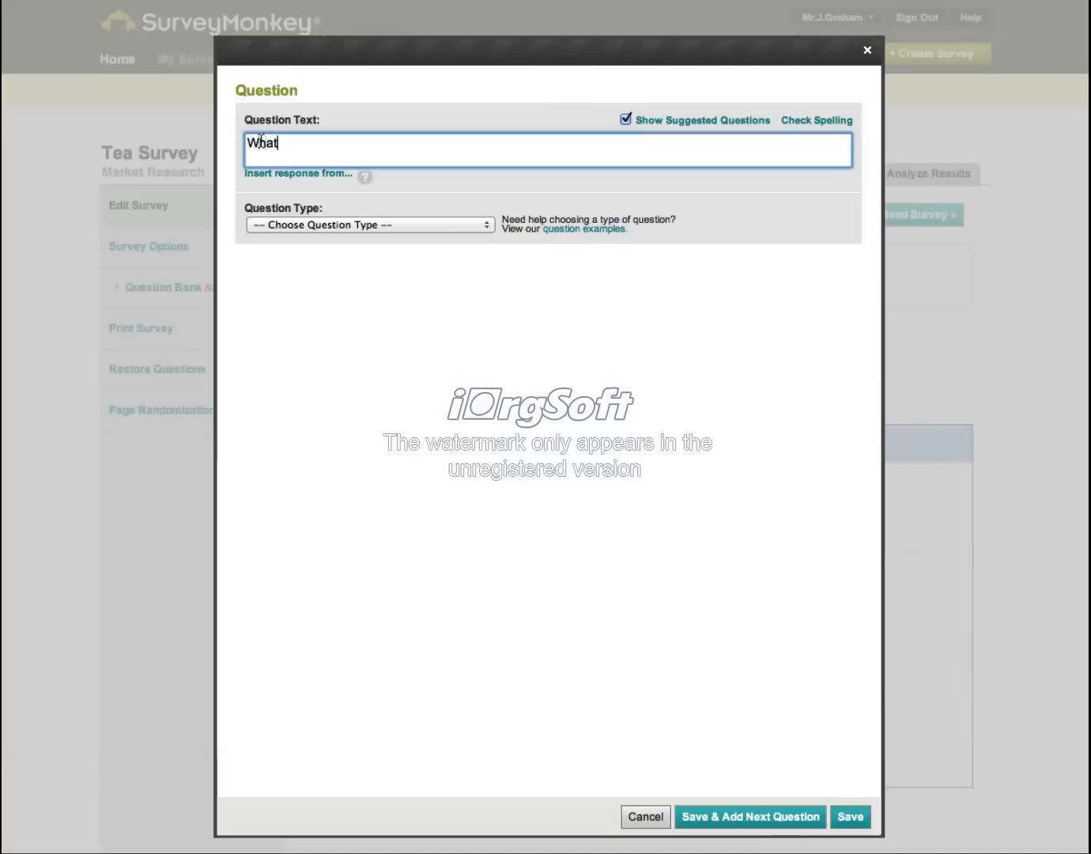
text(is your f)
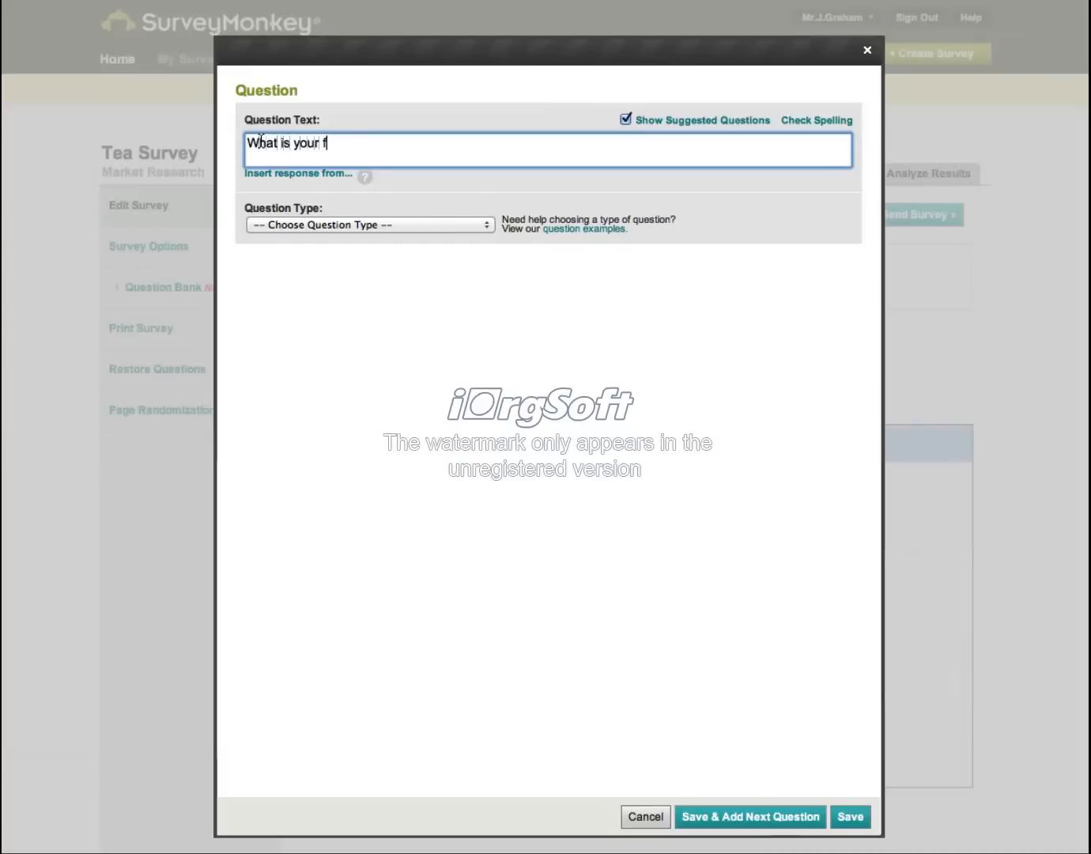
text(avourite)
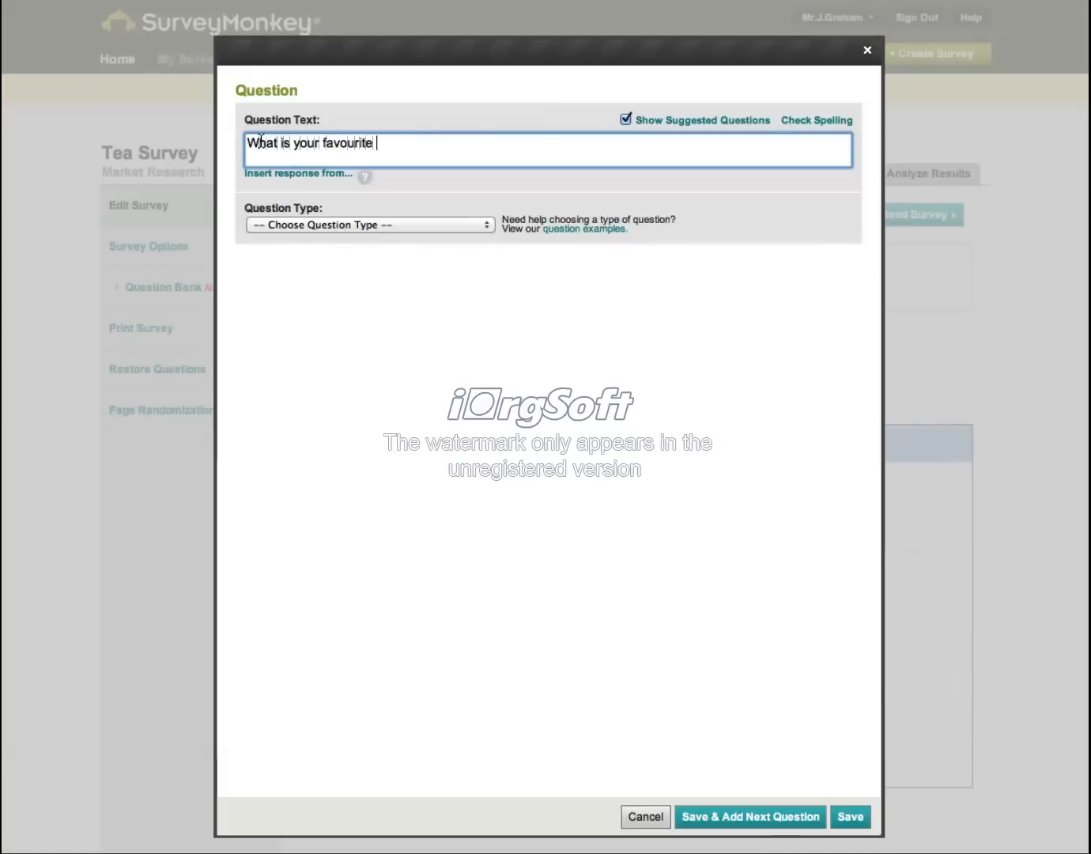
text(brand of)
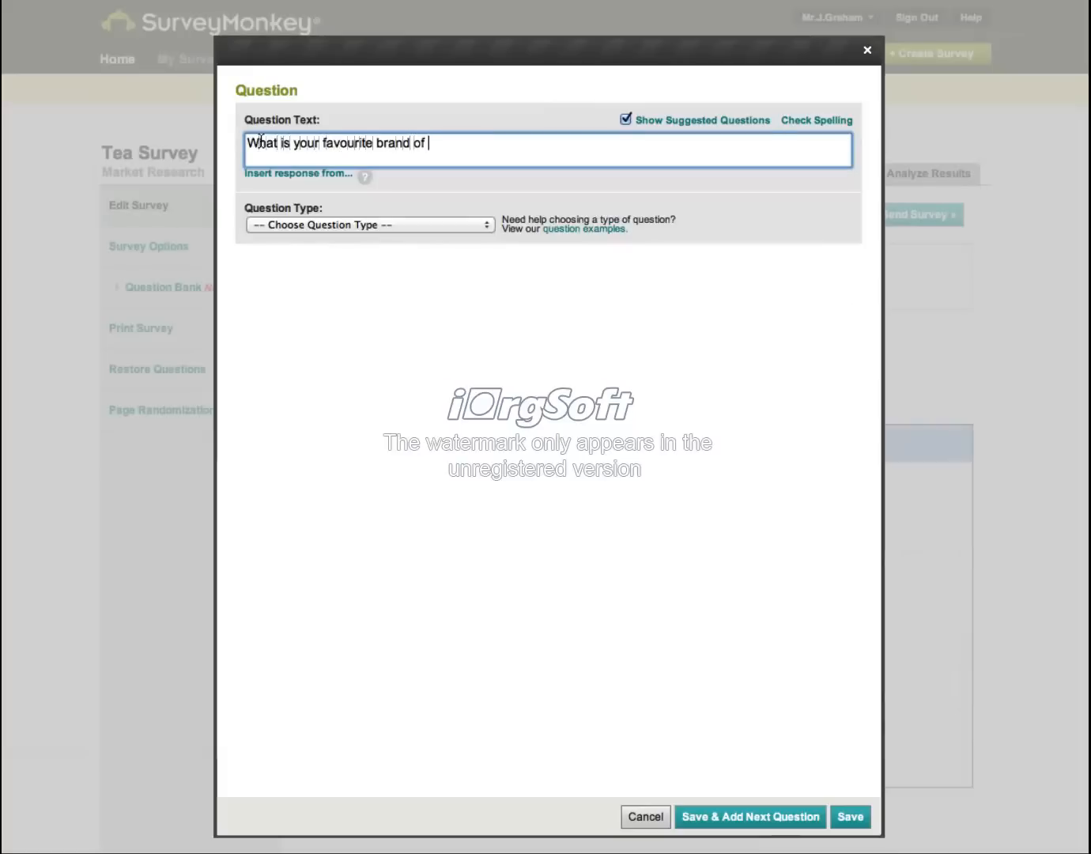
text(tea)
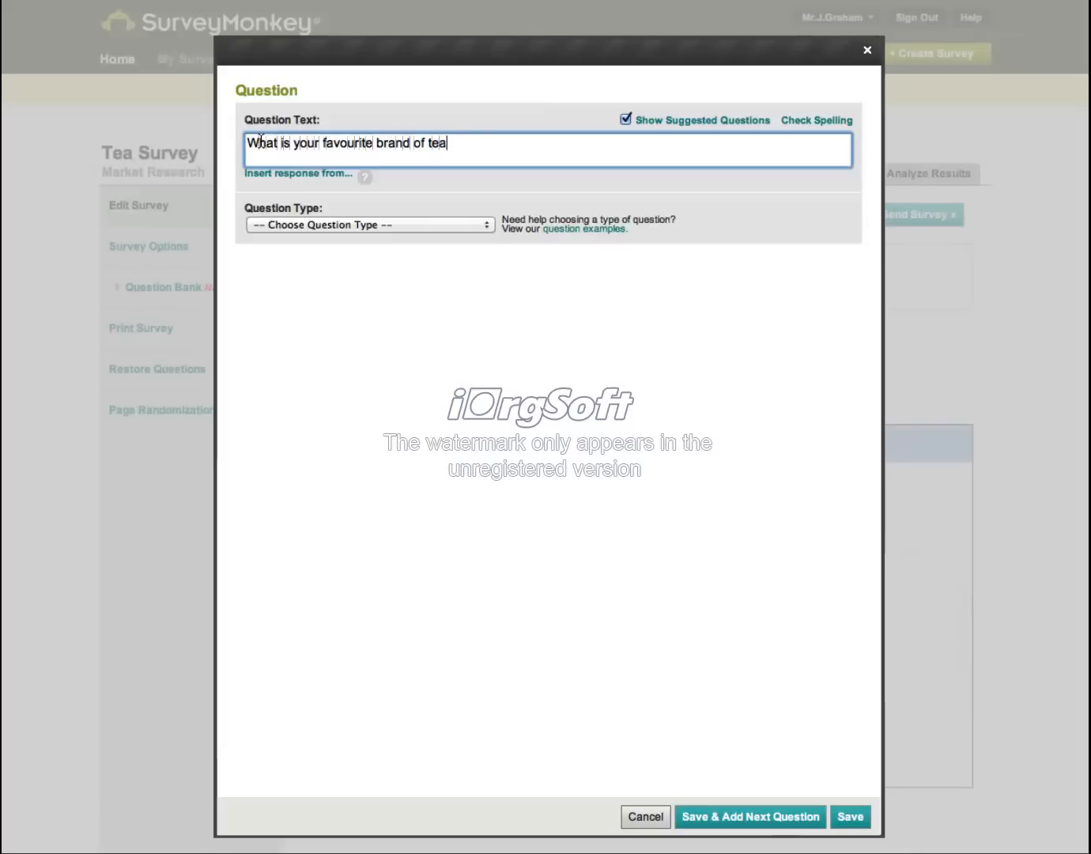
text(?)
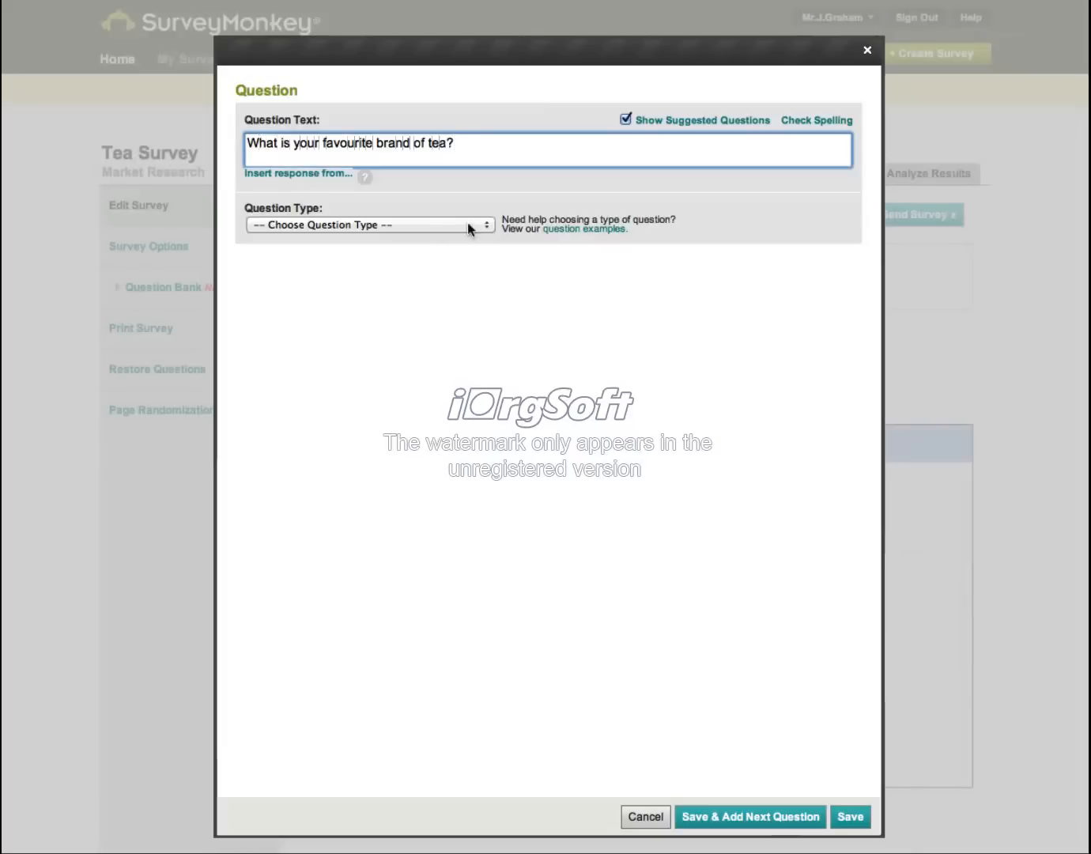
click(367, 225)
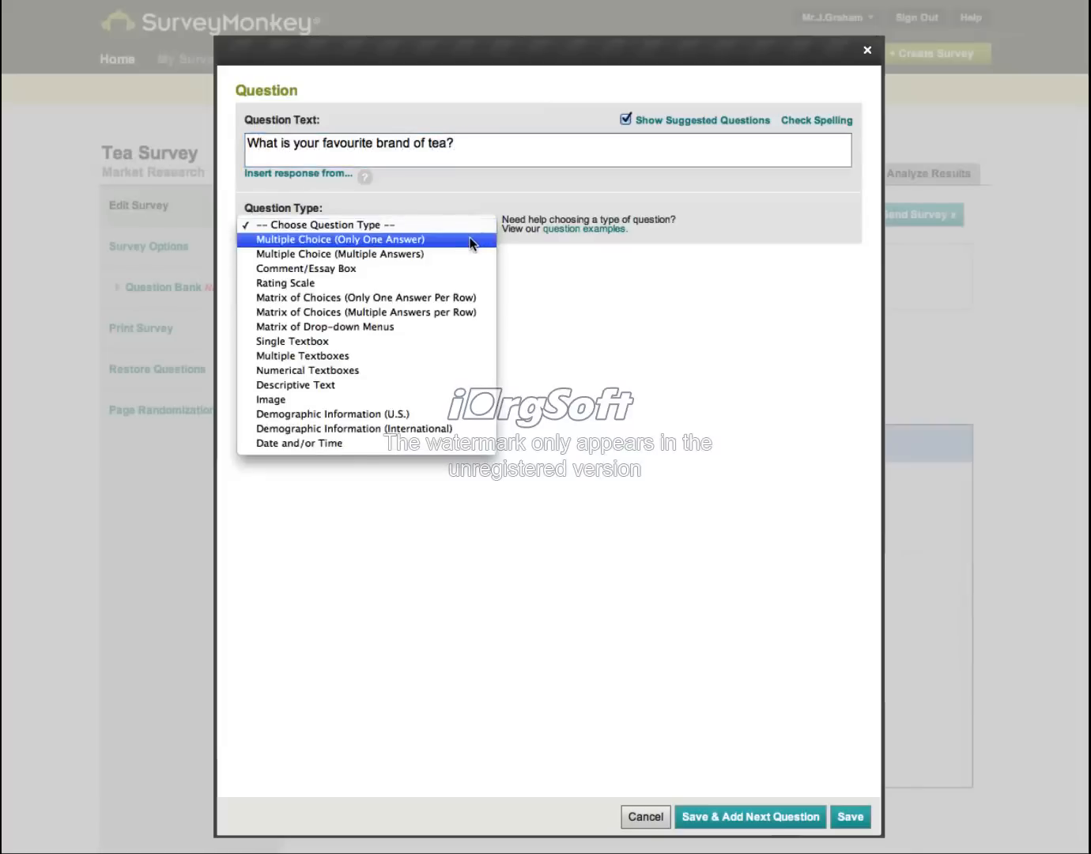
click(339, 239)
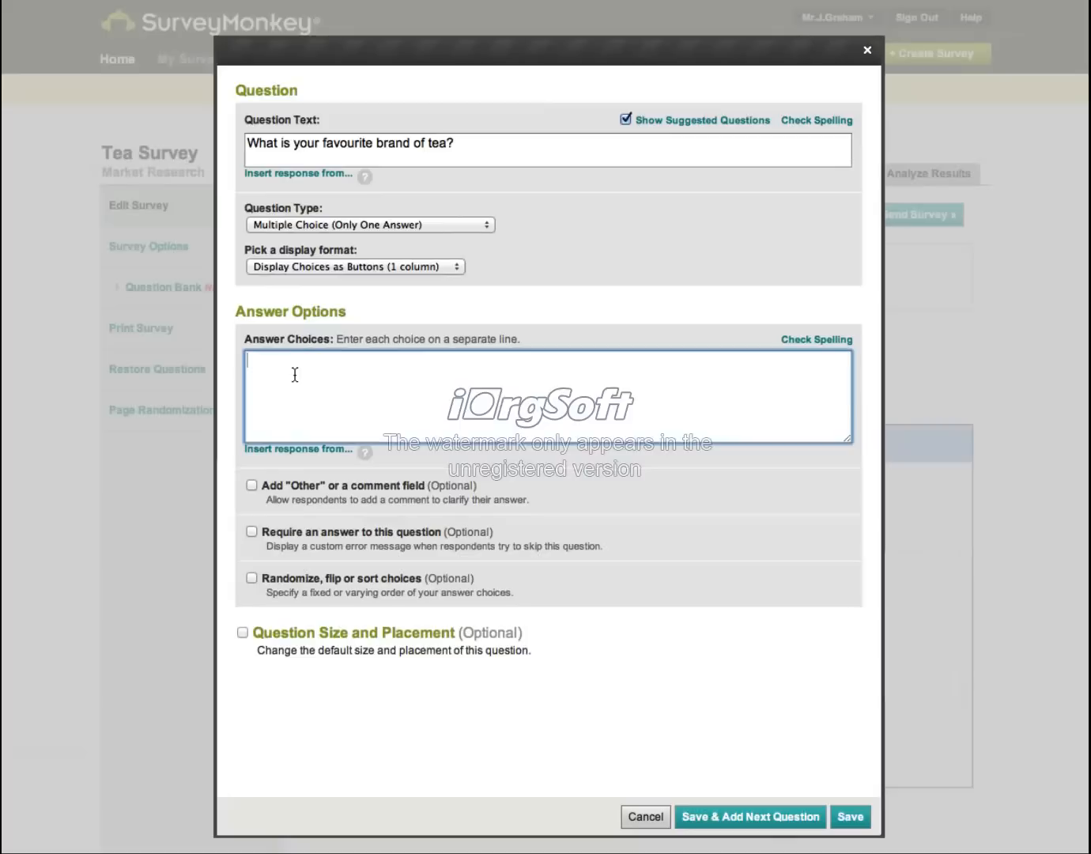
Add Tetley and Other as answer choices, fixing a typo, and save
text(Teleuy)
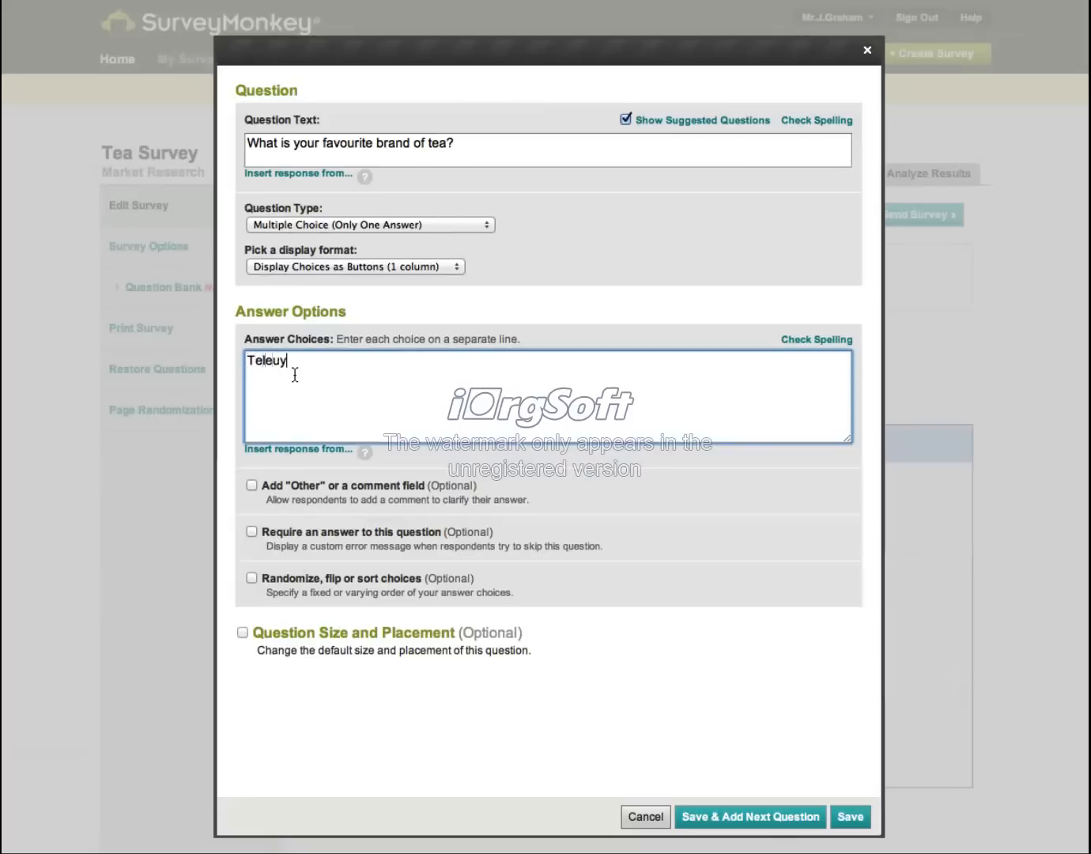
key(BackSpace)
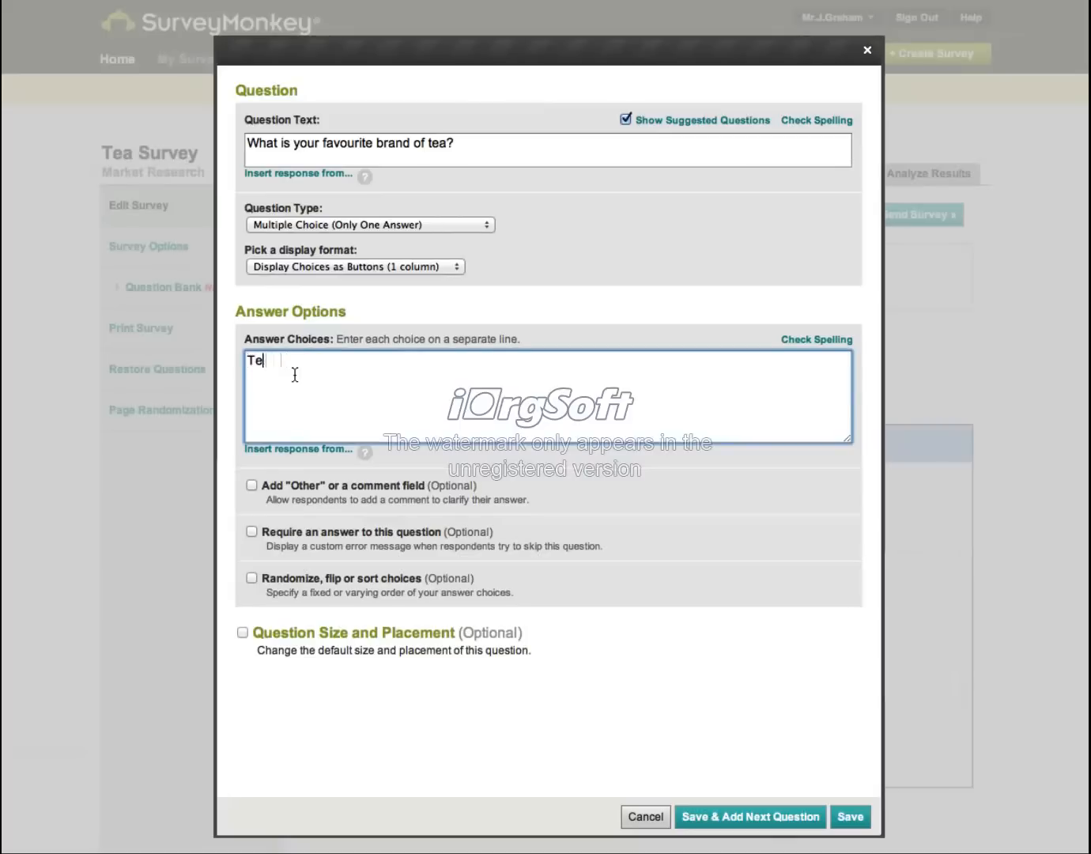
text(tley)
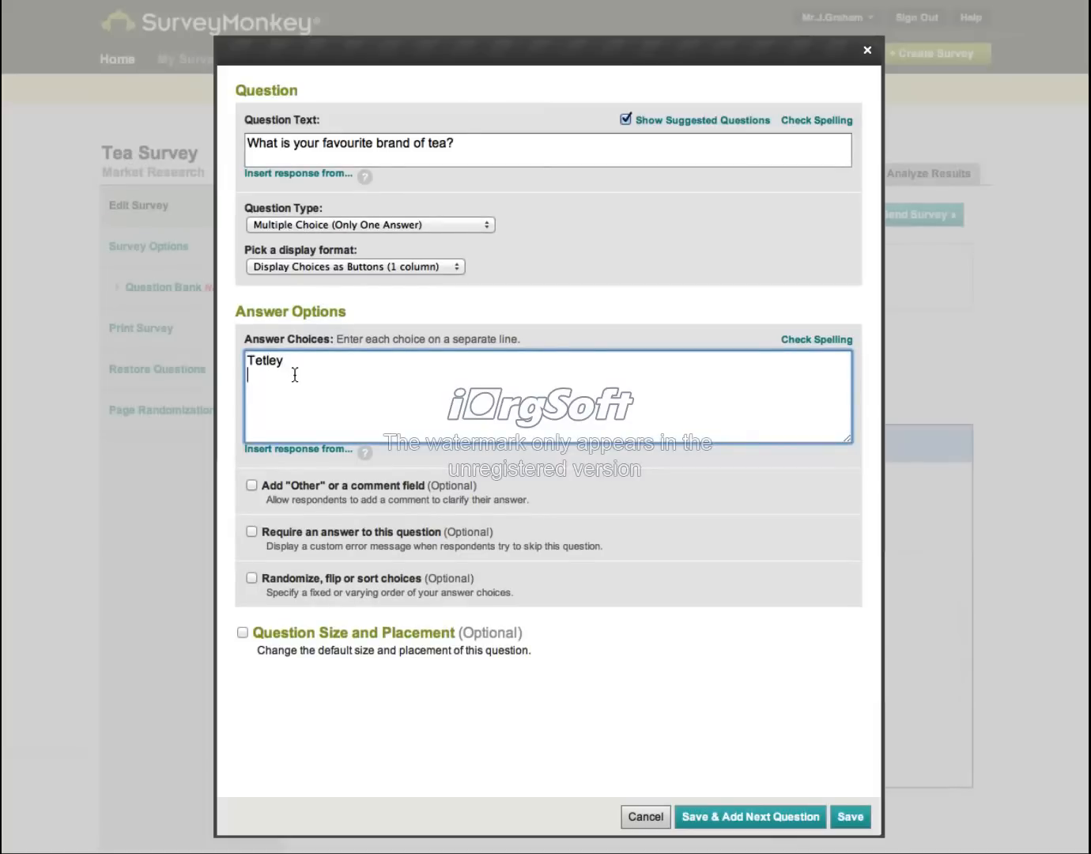
text(Oth)
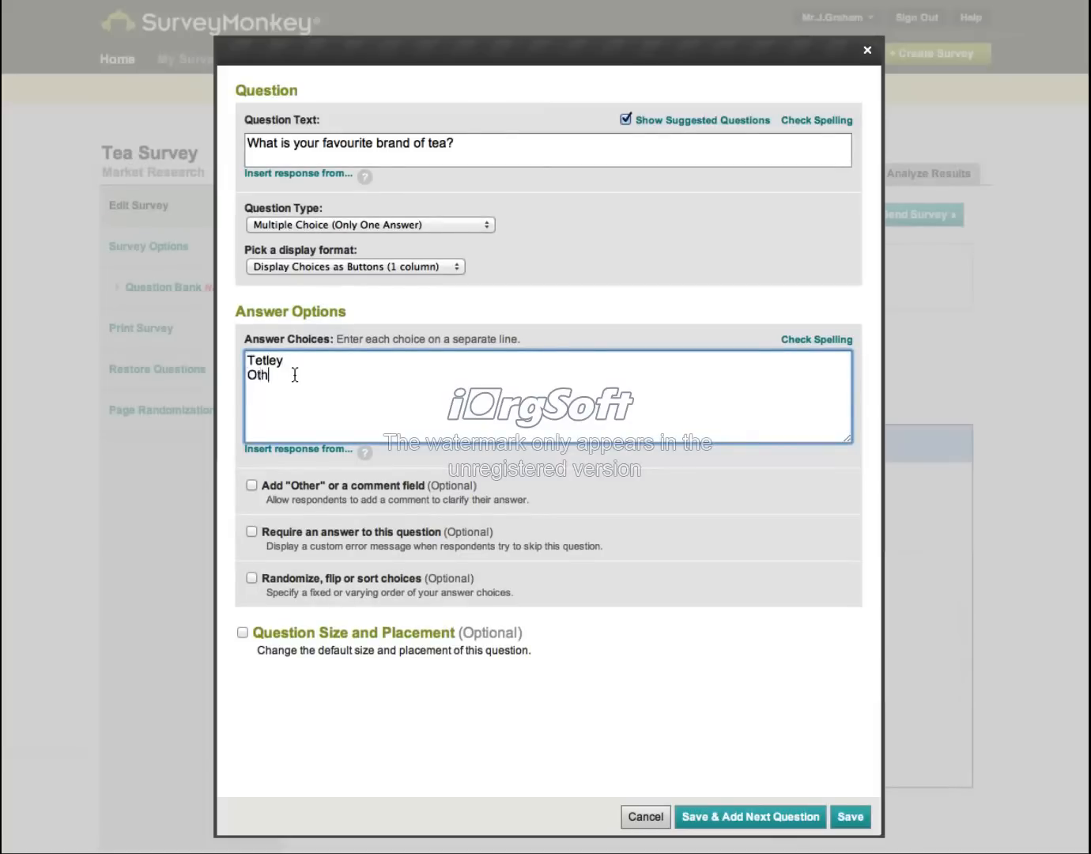
text(er)
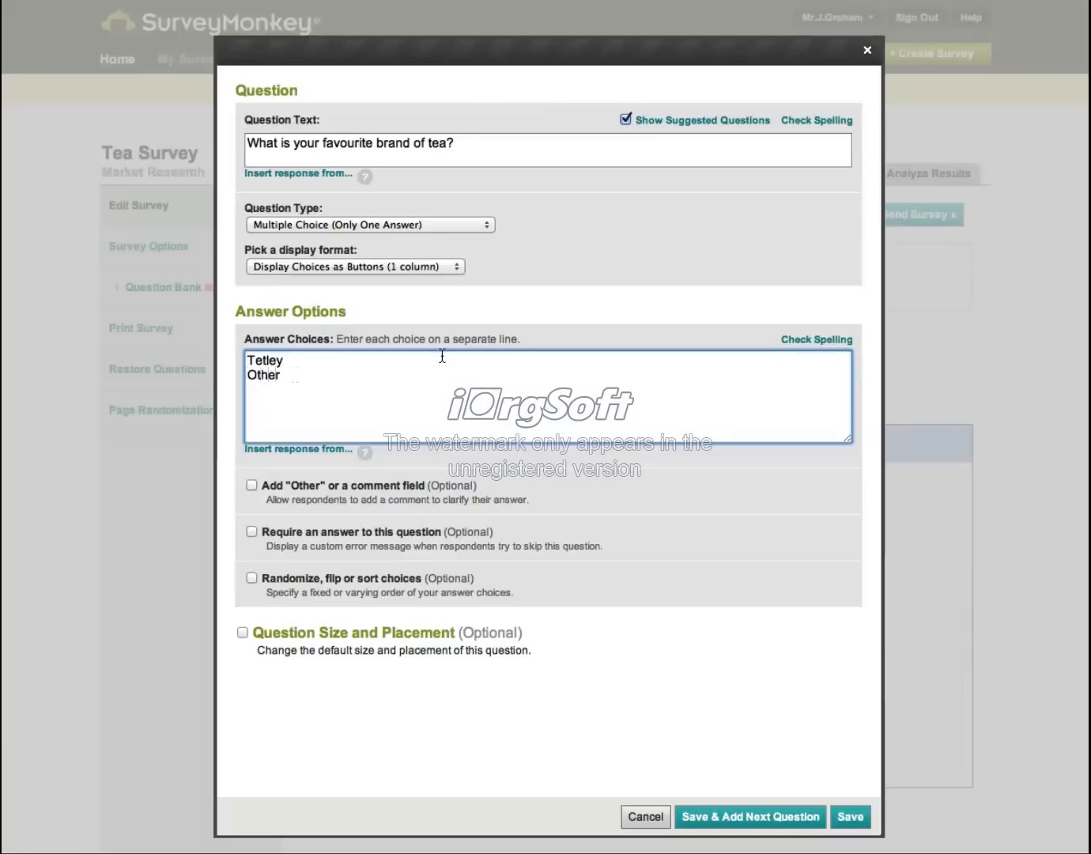
mouse_move(366, 413)
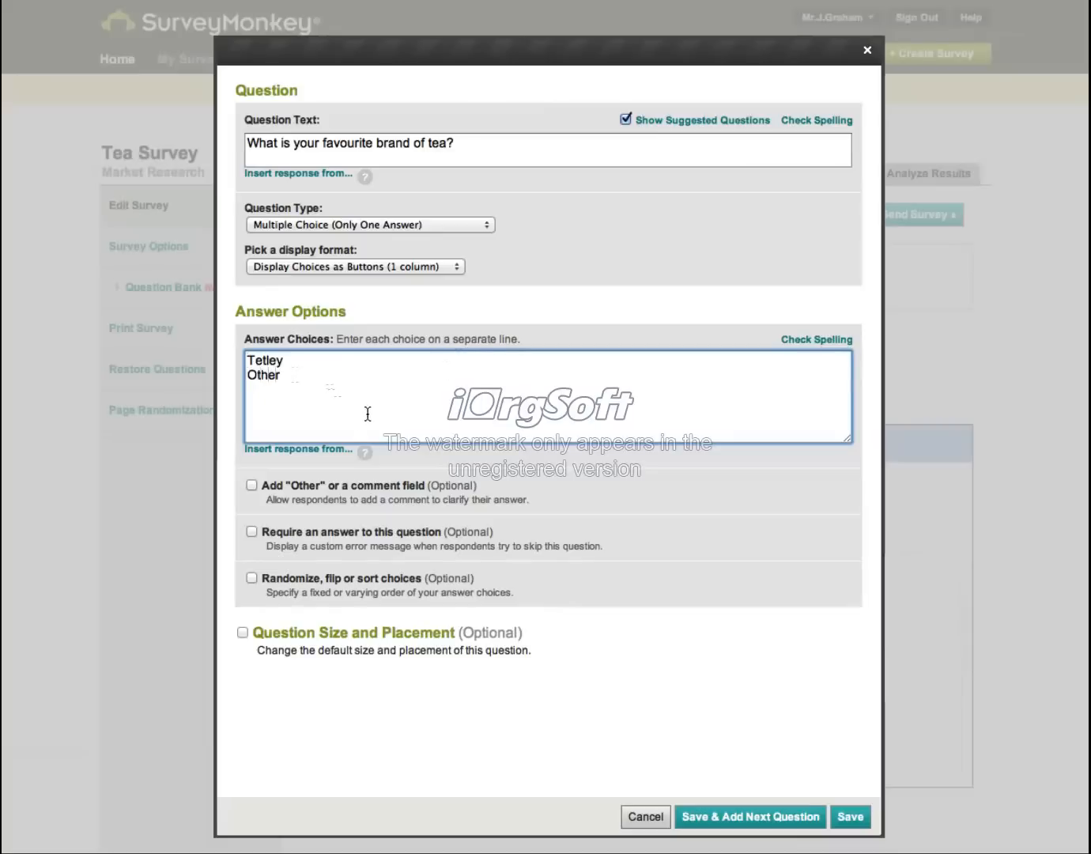
mouse_move(825, 651)
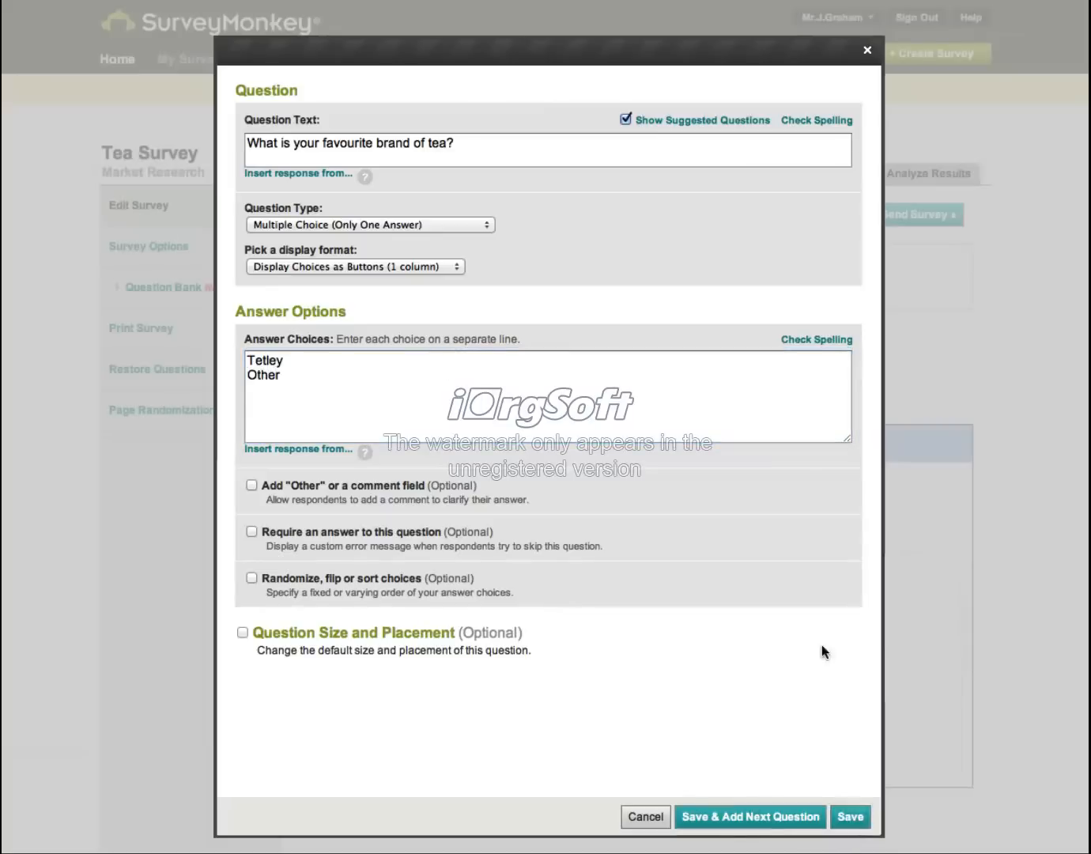
click(850, 817)
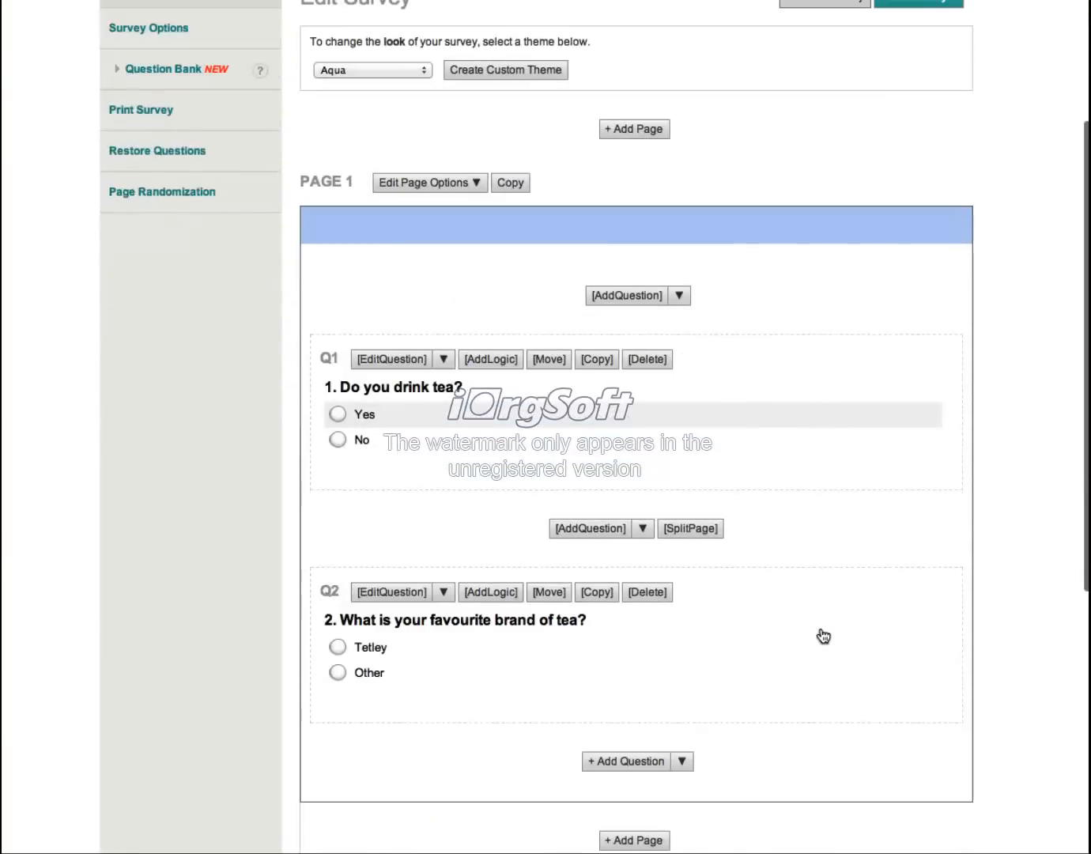
scroll(down, 3)
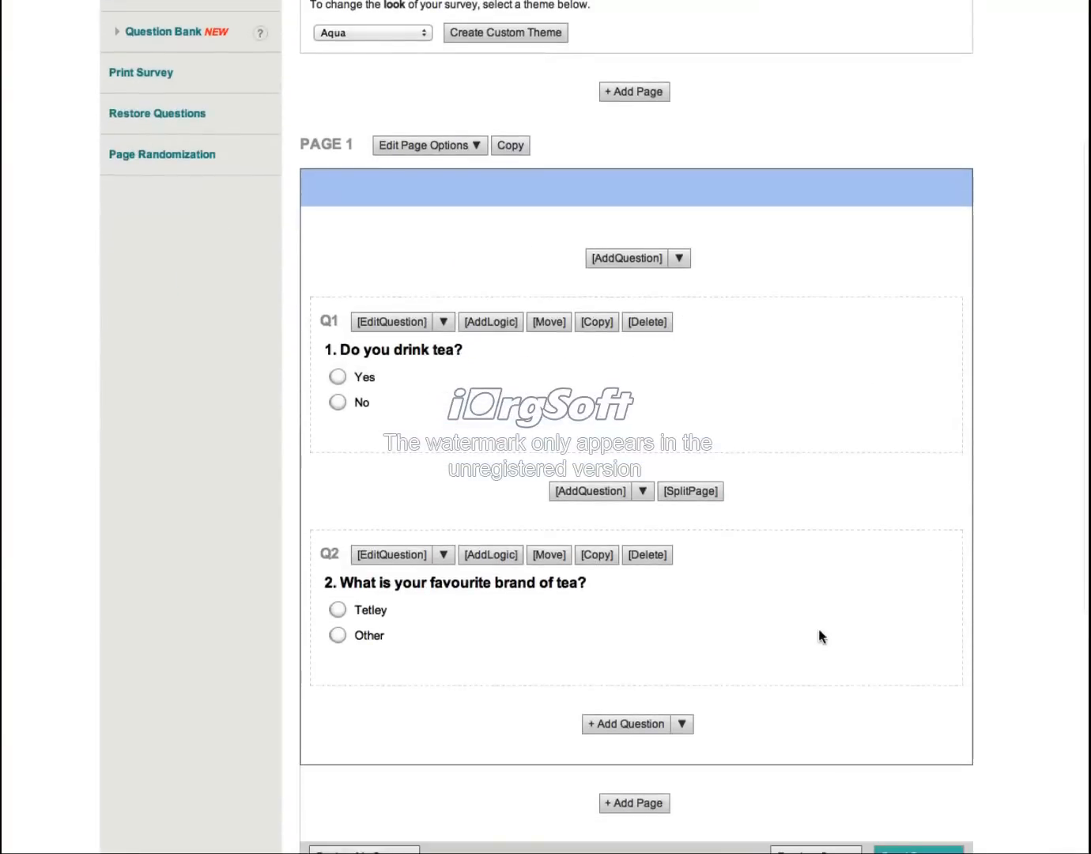
scroll(up, 3)
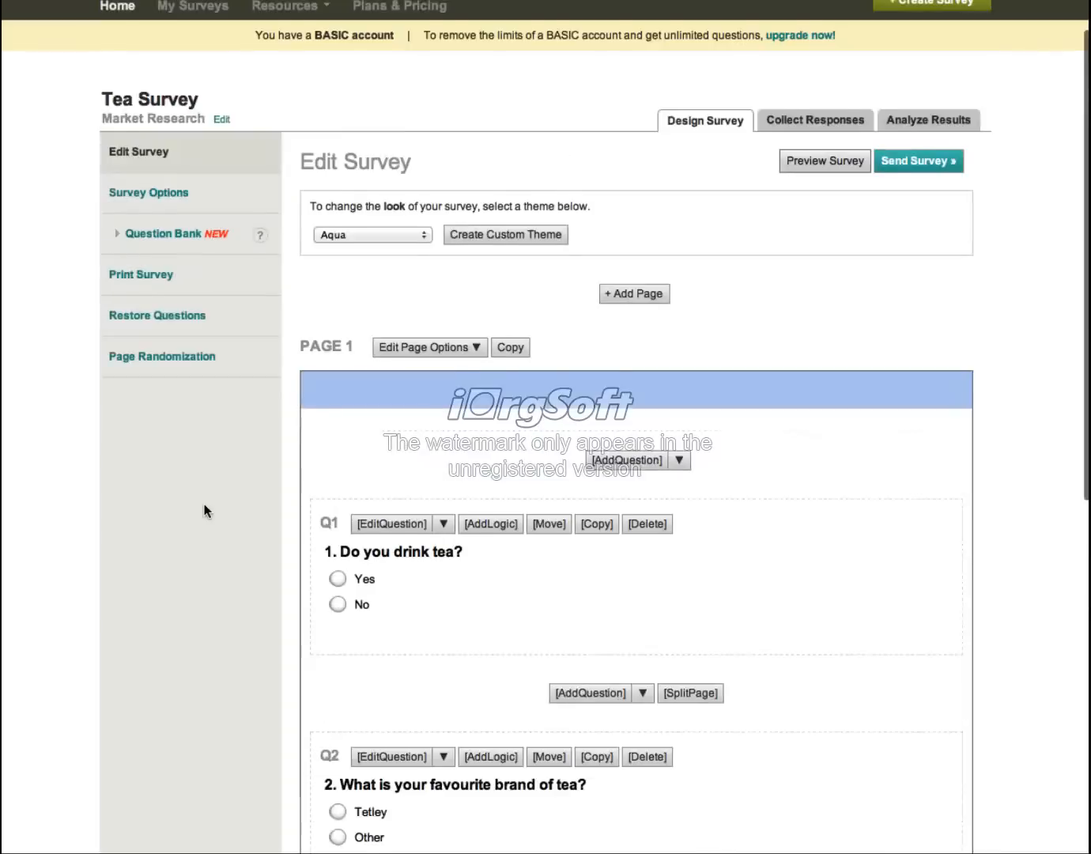
scroll(up, 3)
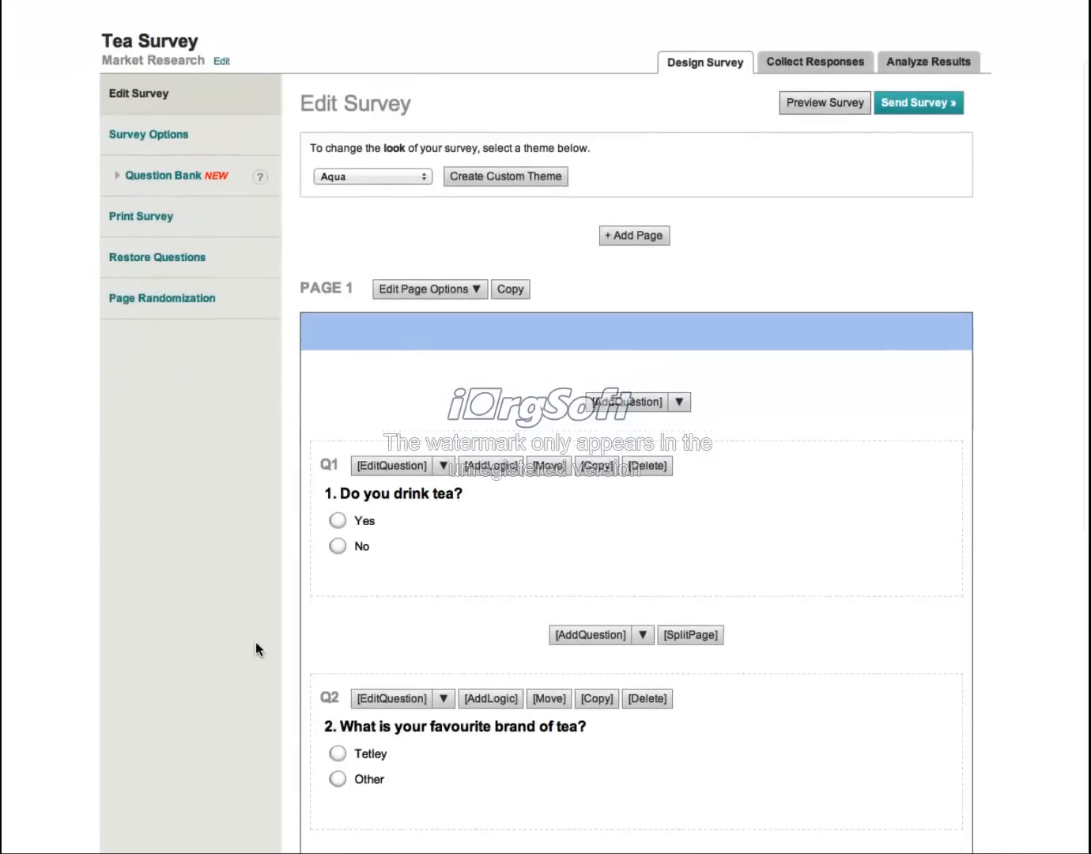
Preview the Tea Survey, close the preview, and scroll the editor to check both questions
click(824, 103)
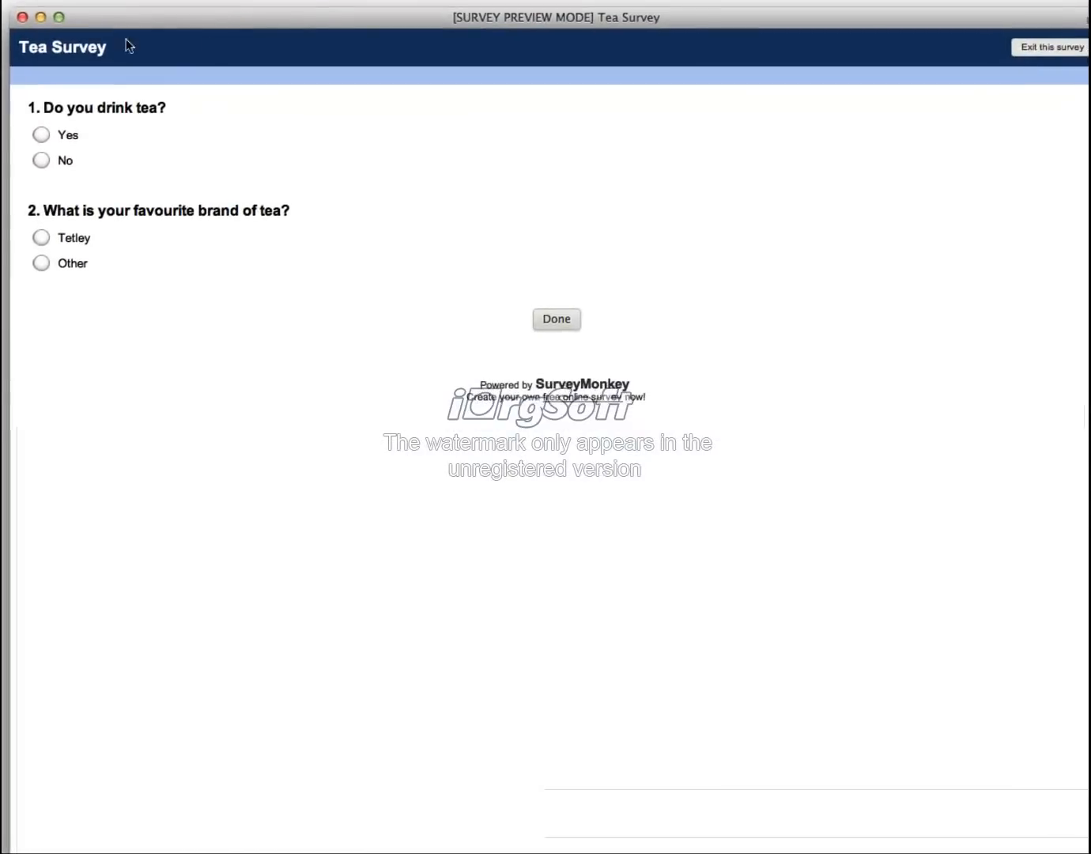
mouse_move(147, 267)
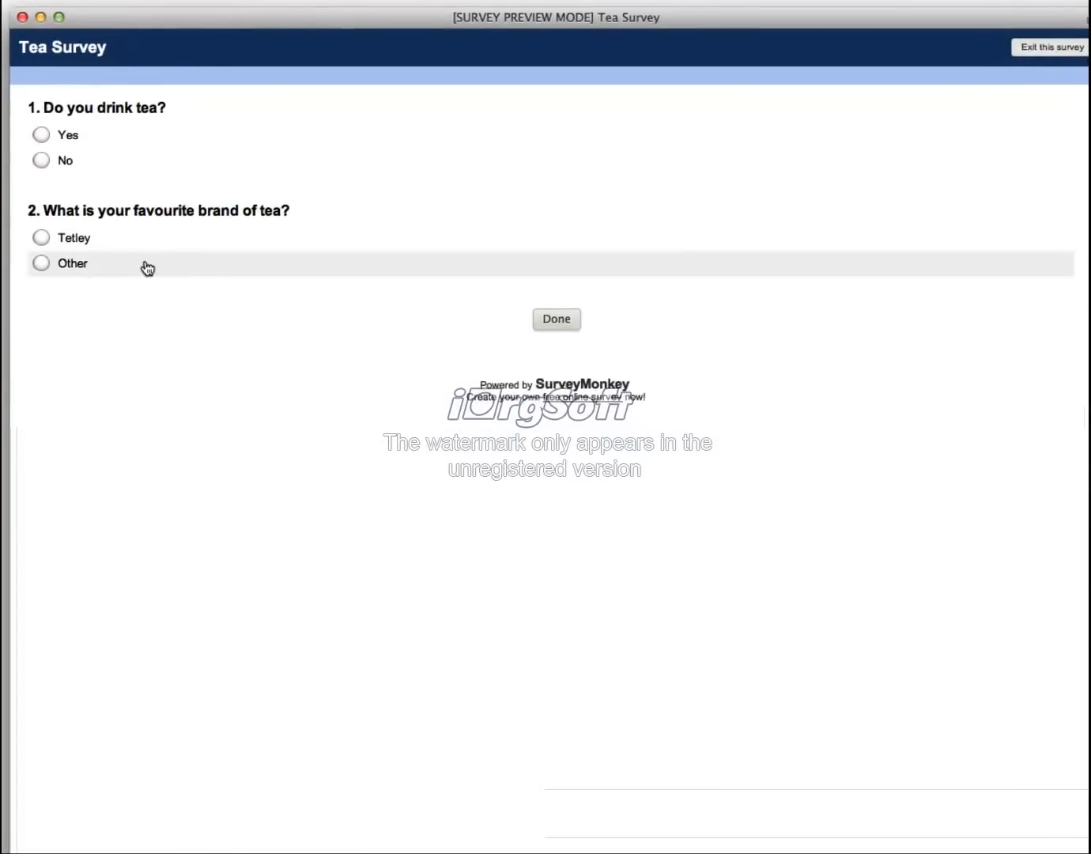
mouse_move(158, 152)
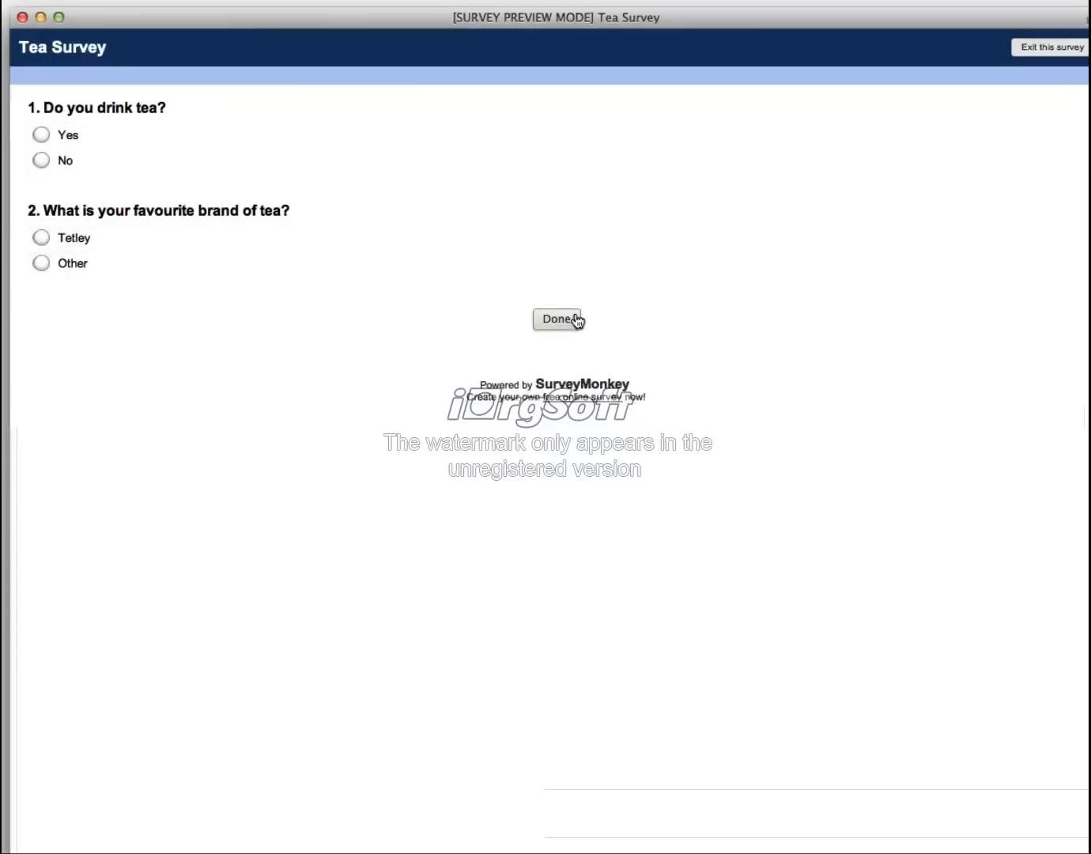
click(557, 319)
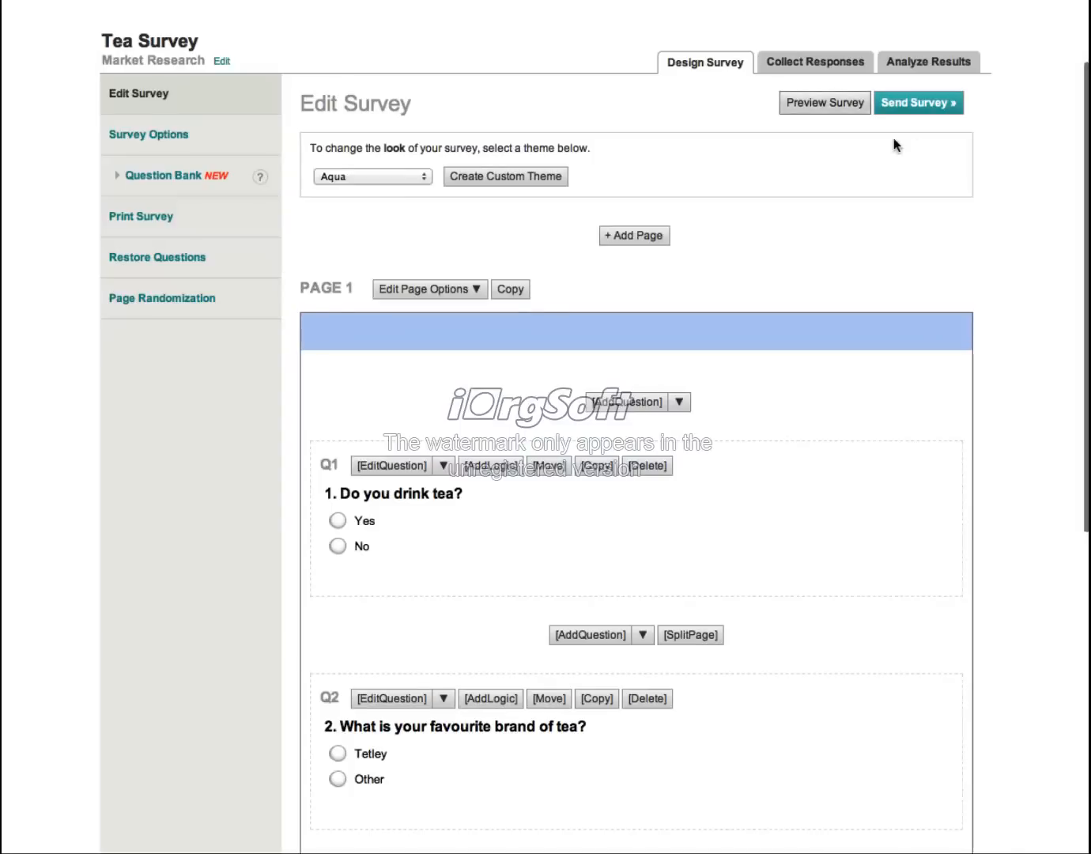
scroll(down, 3)
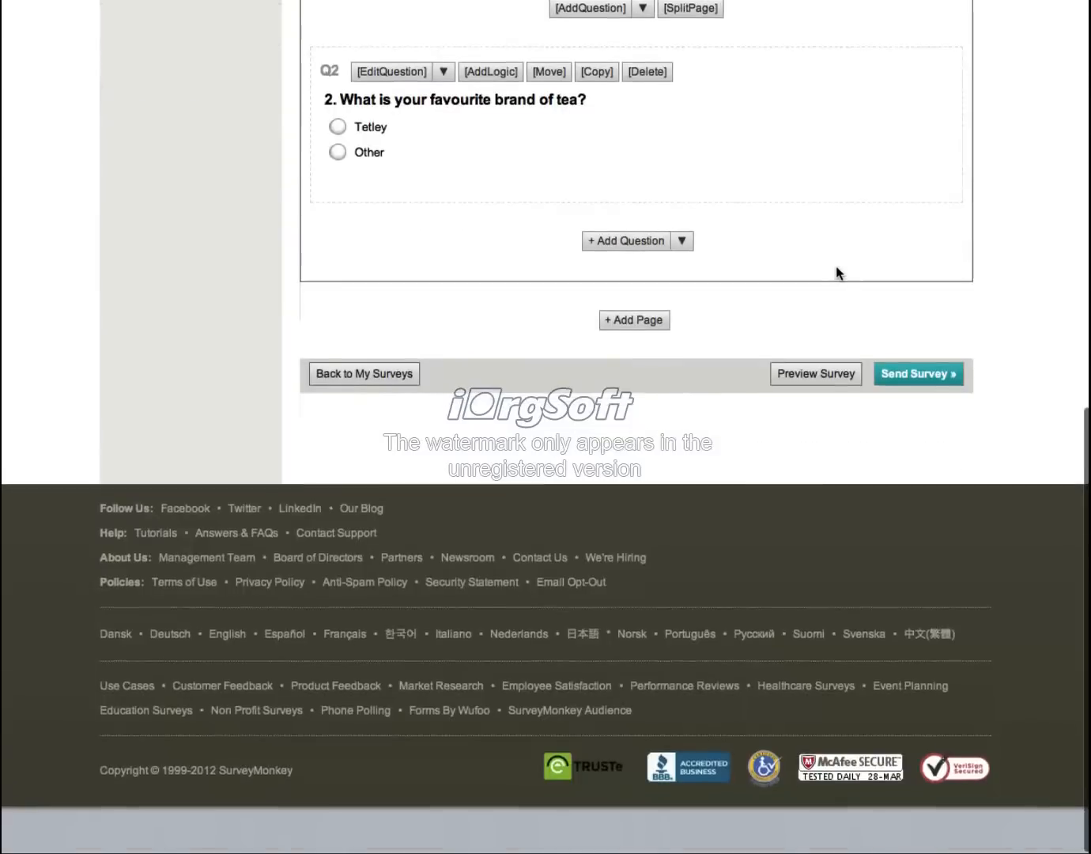
scroll(up, 3)
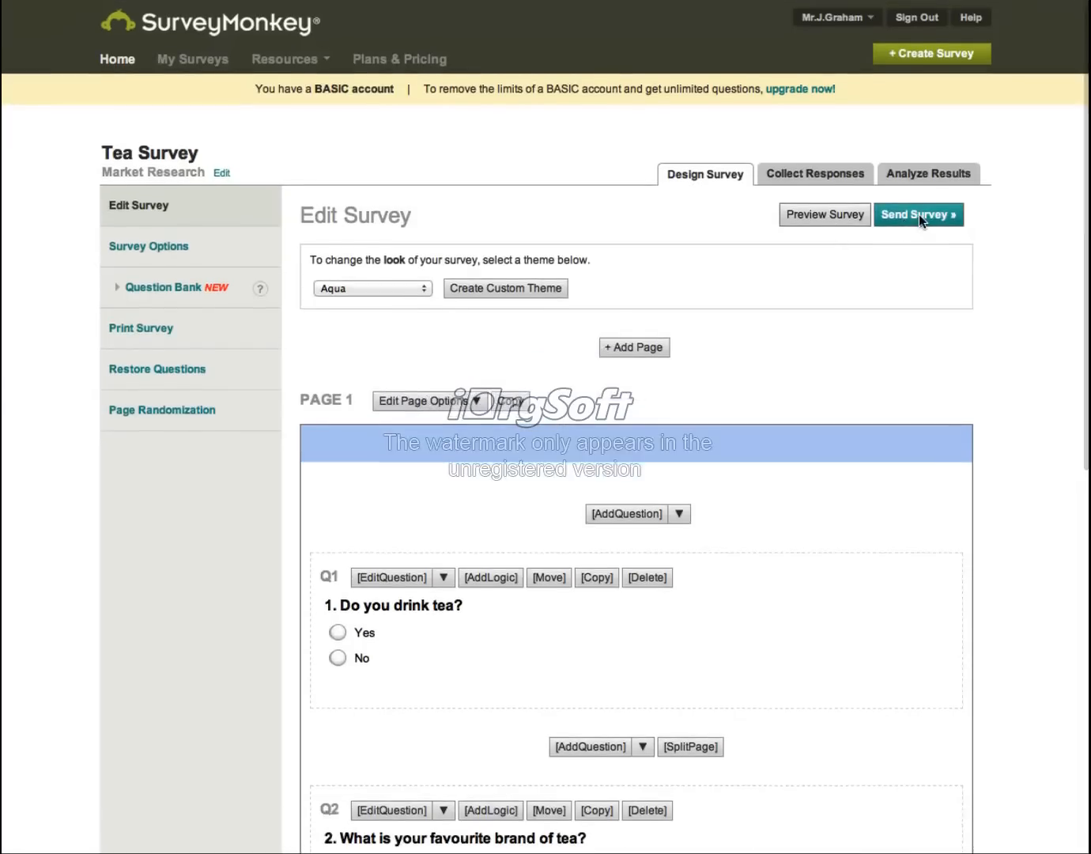
Open Send Survey and select the Tea Survey's full web link URL
click(919, 215)
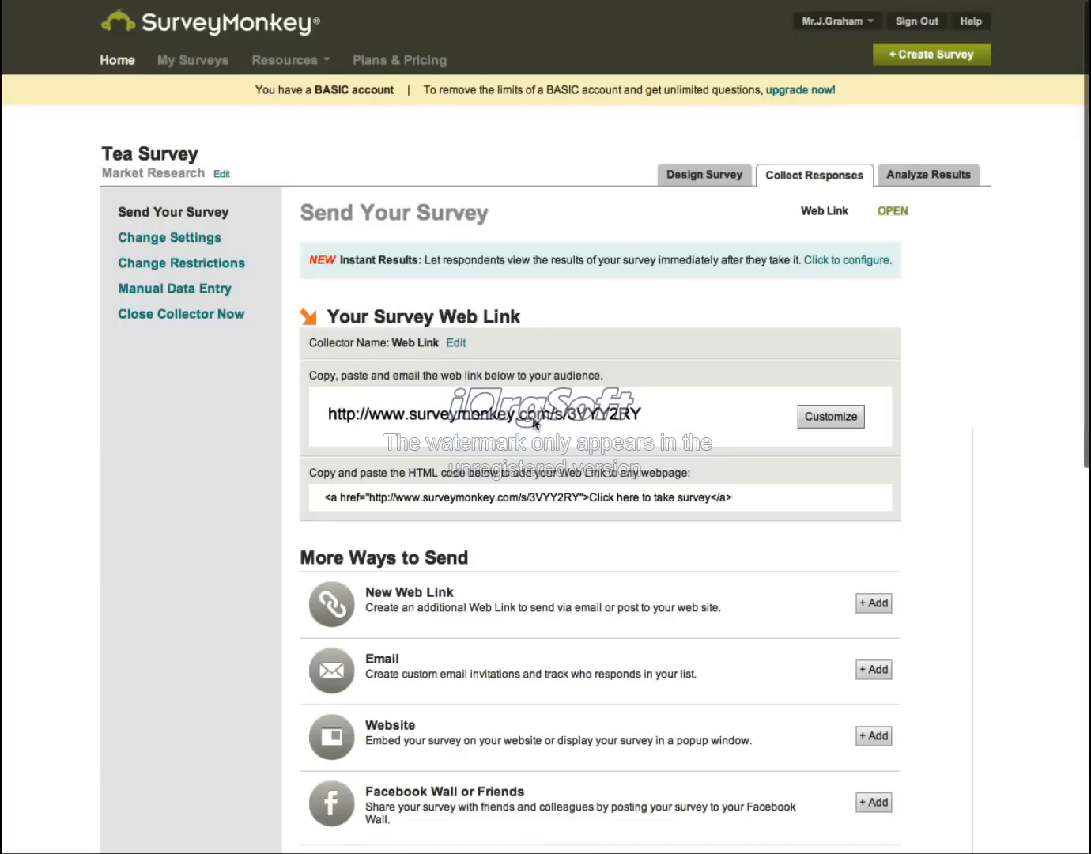
mouse_move(644, 418)
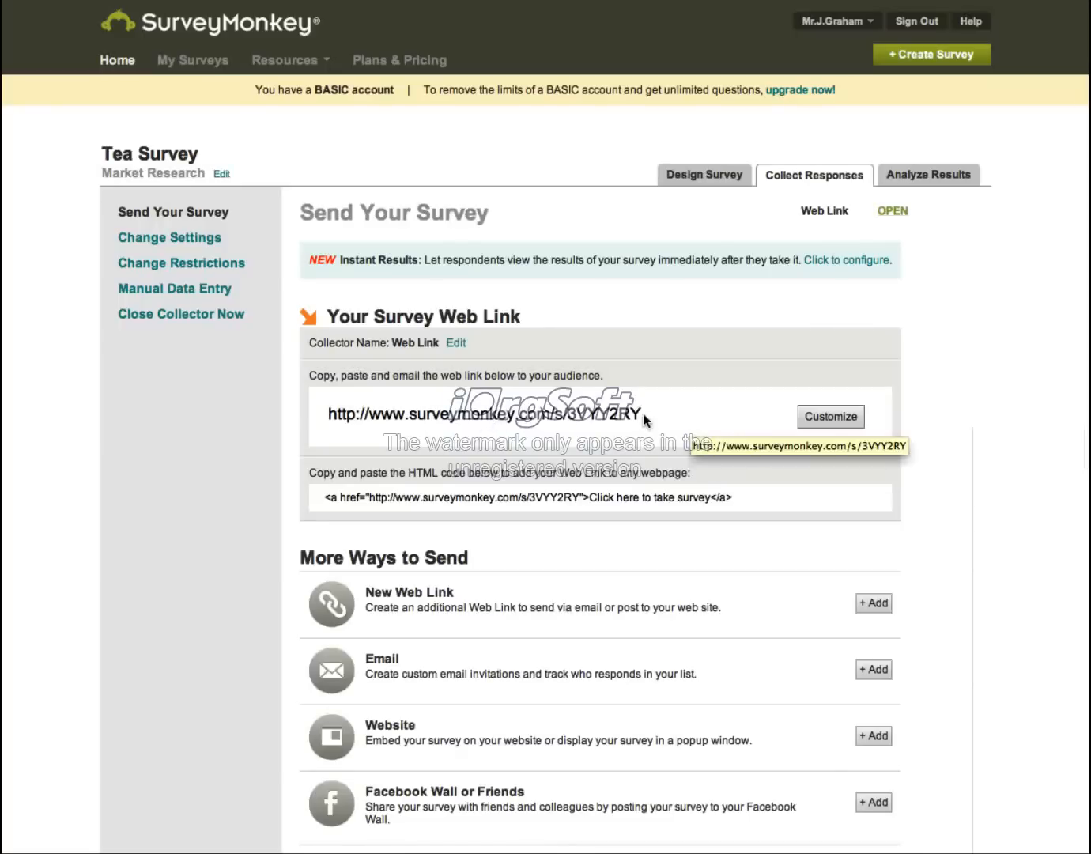
triple_click(480, 412)
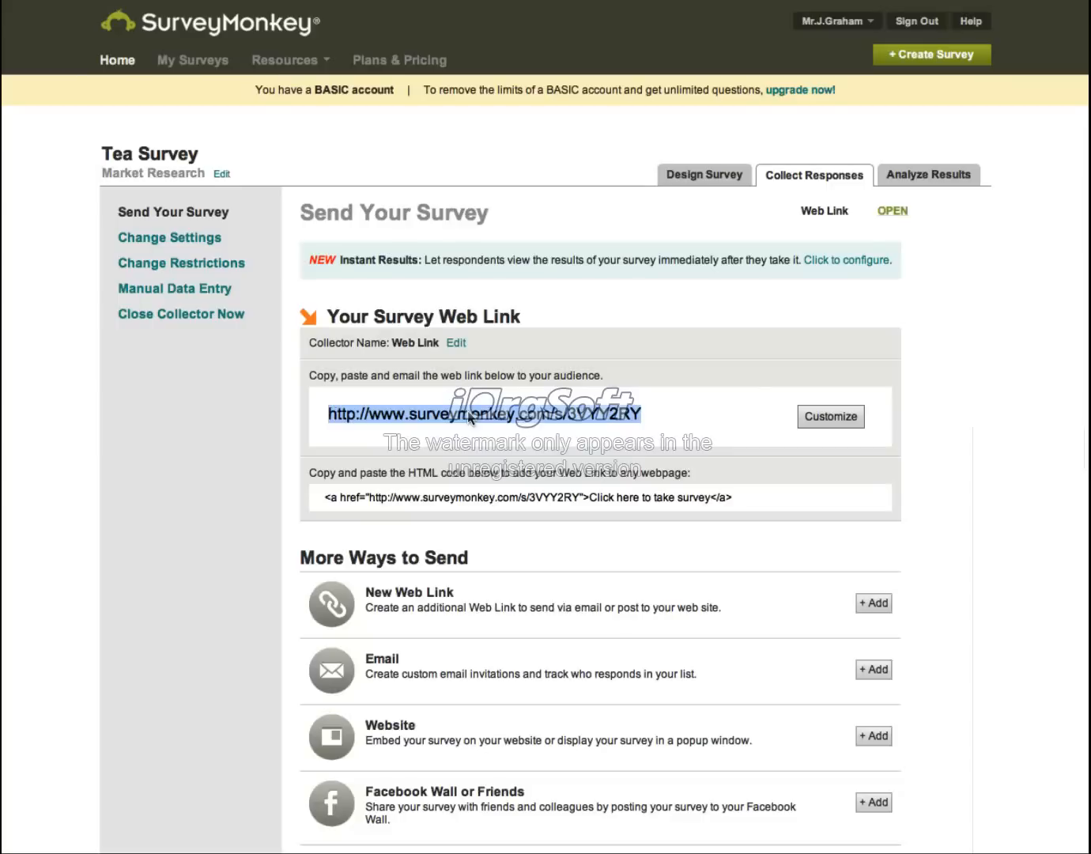
mouse_move(614, 196)
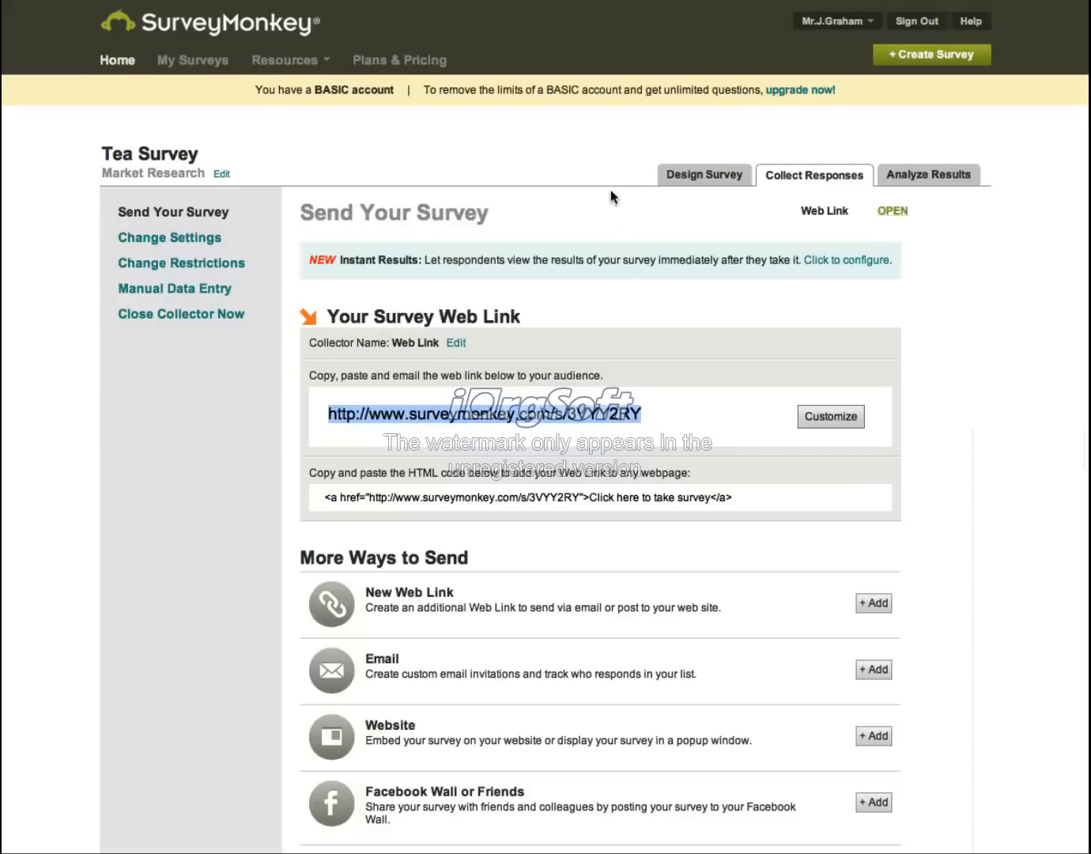
mouse_move(122, 71)
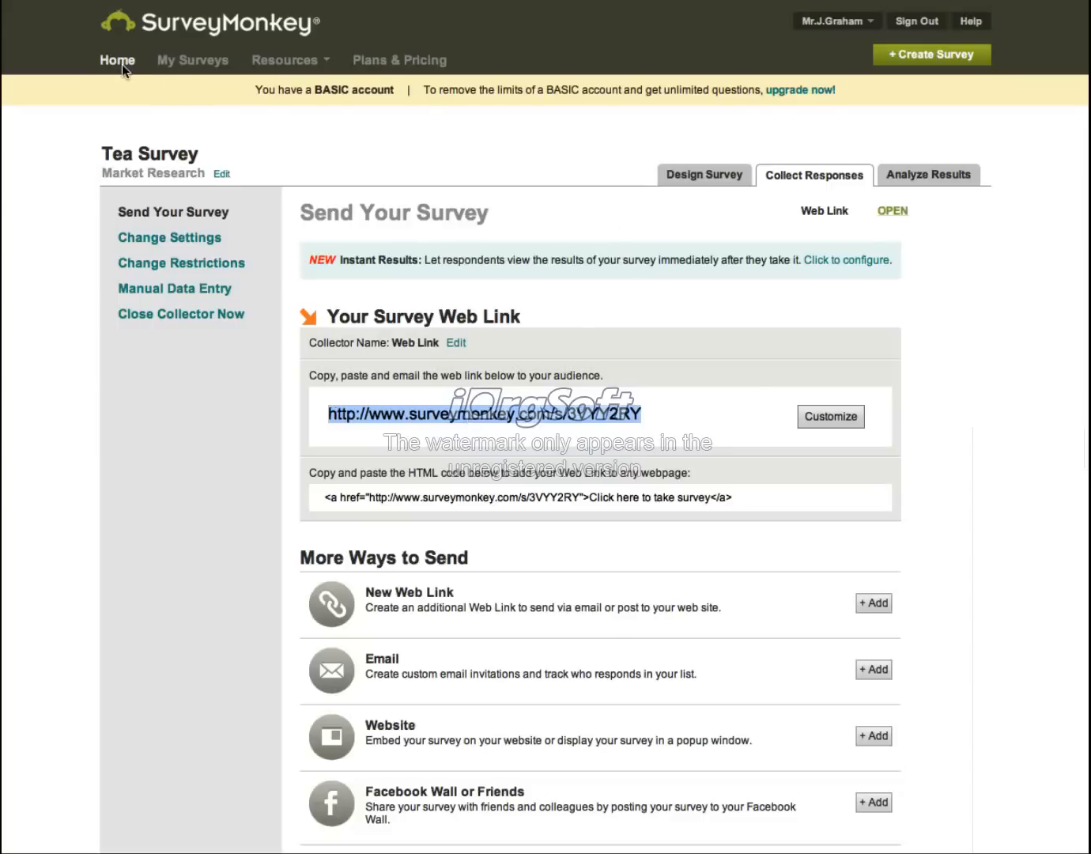
Go from Home to the Coffee Survey's Web Link collector under Collect Responses
click(116, 59)
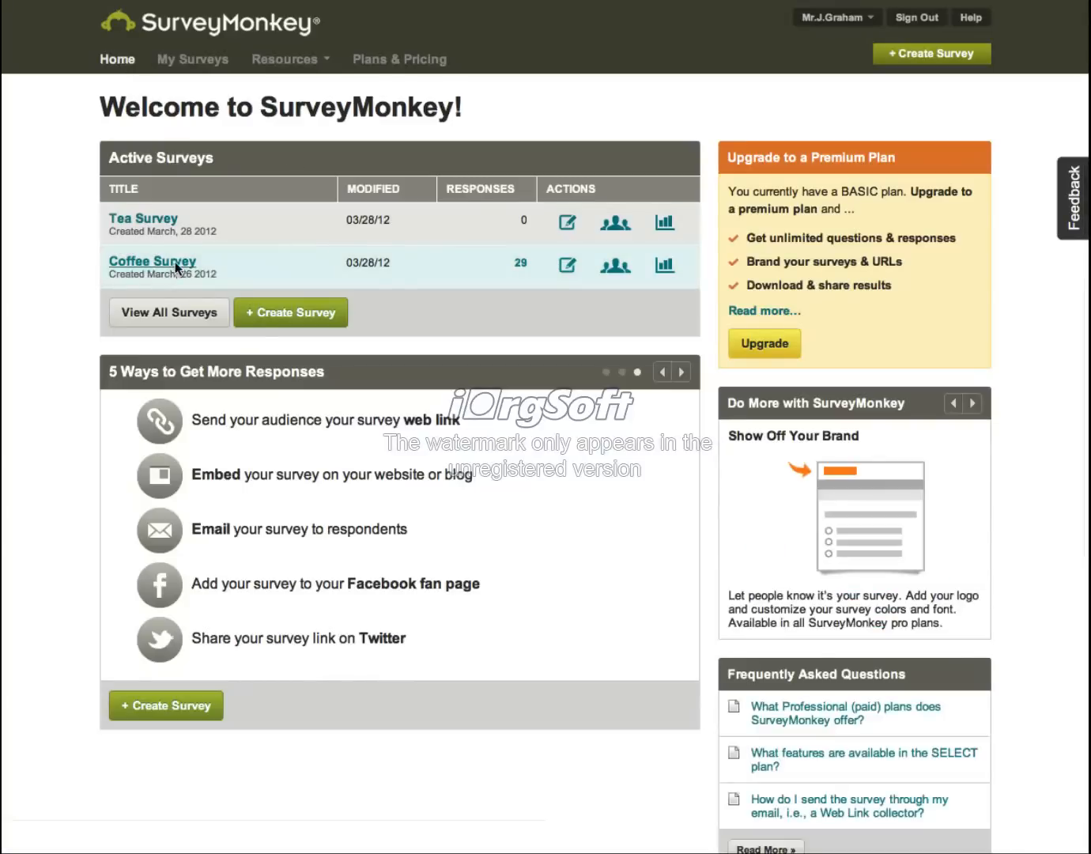
click(152, 261)
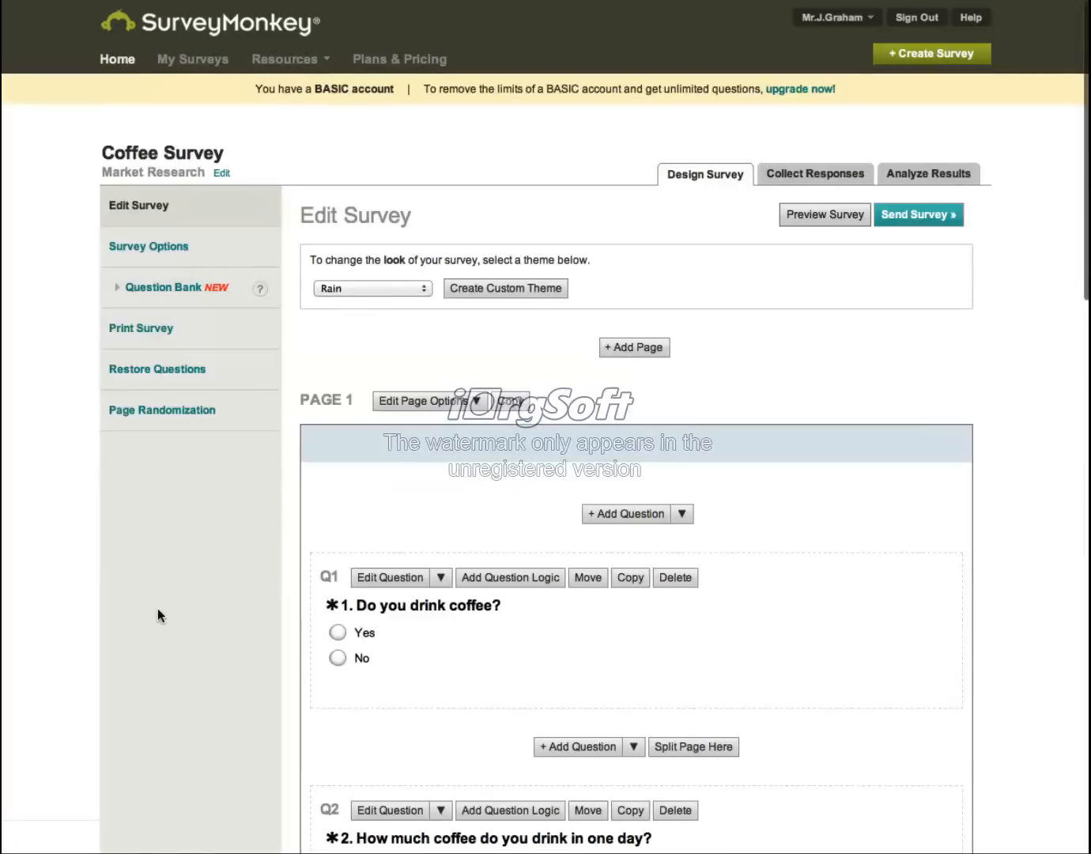
mouse_move(831, 183)
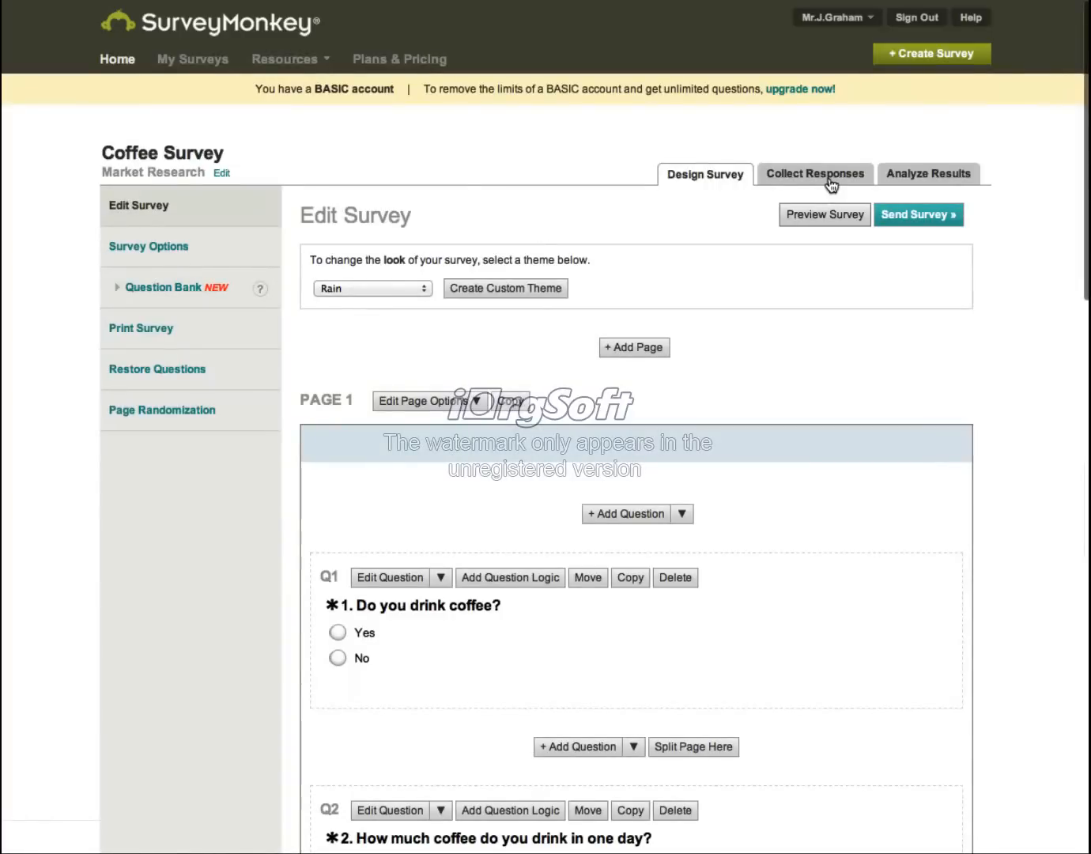
click(814, 173)
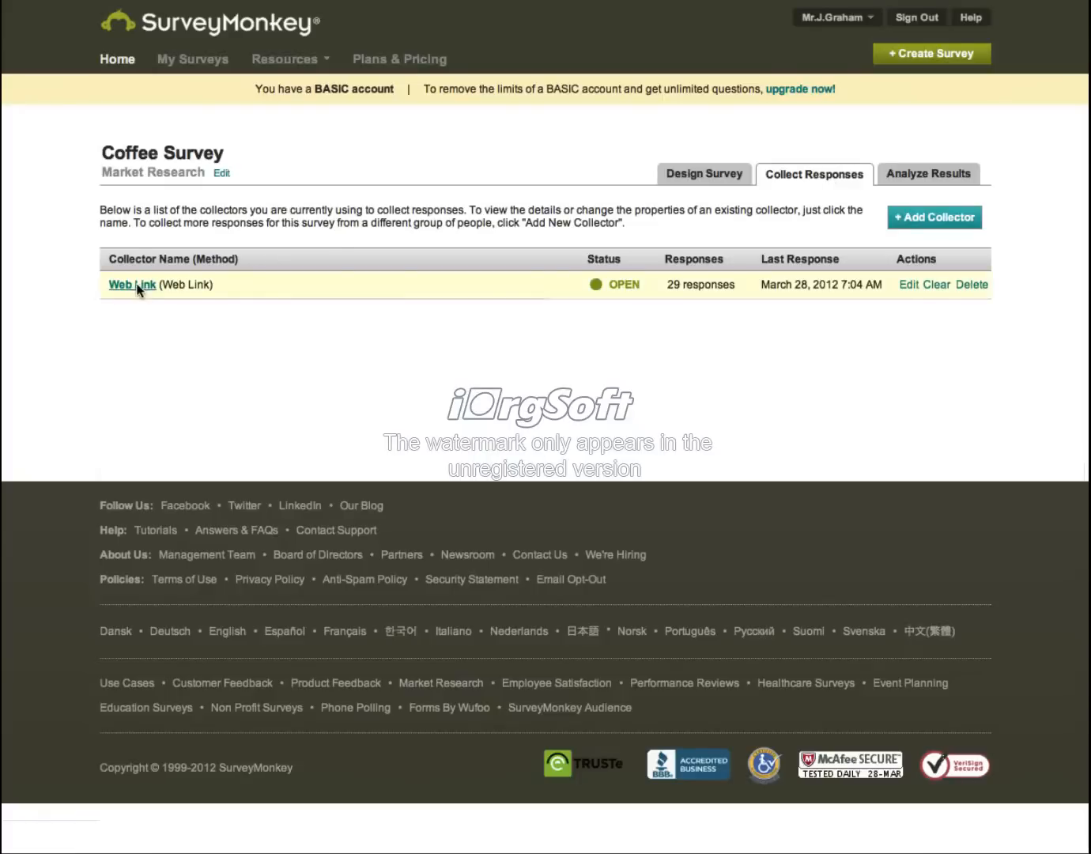
click(131, 284)
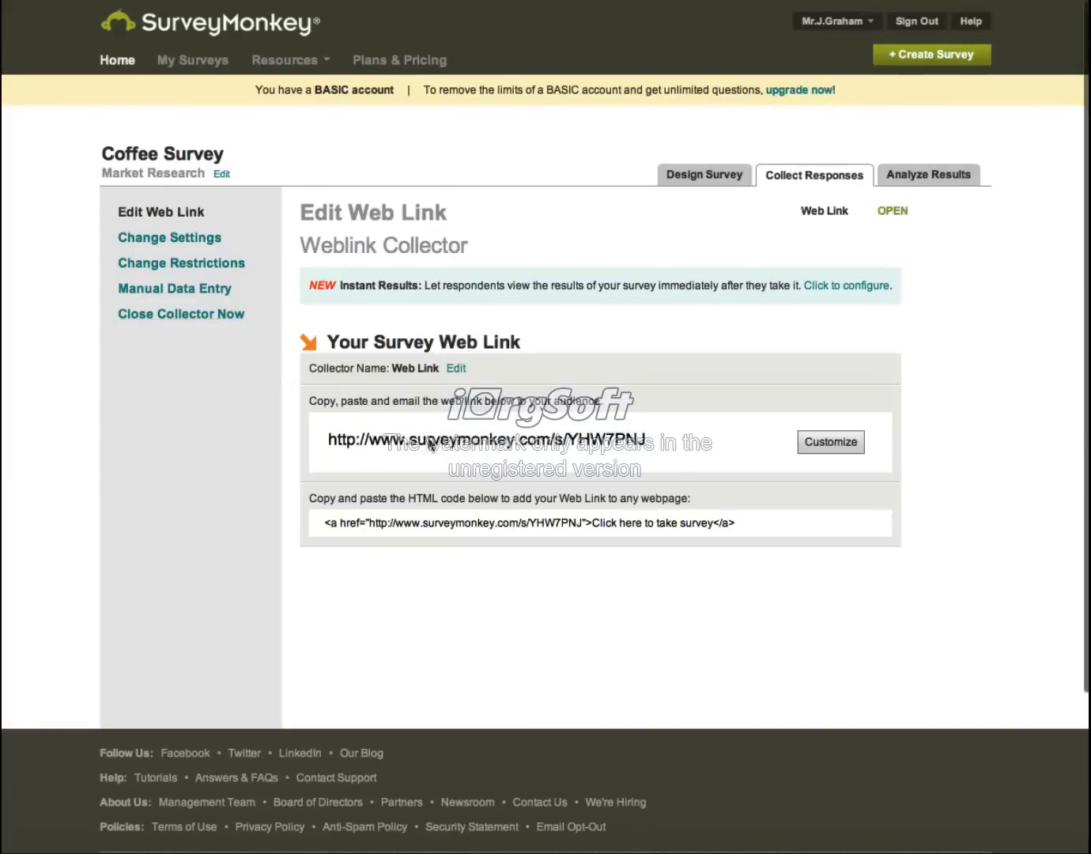
mouse_move(448, 443)
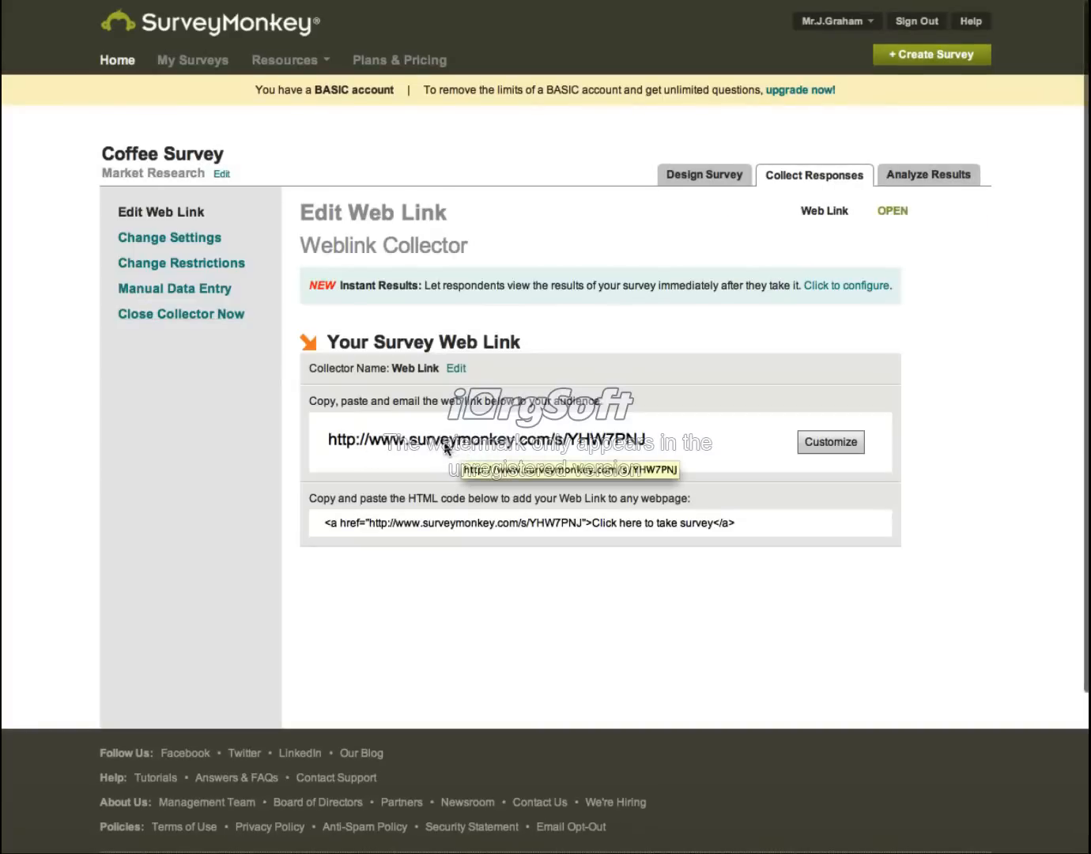
mouse_move(1019, 165)
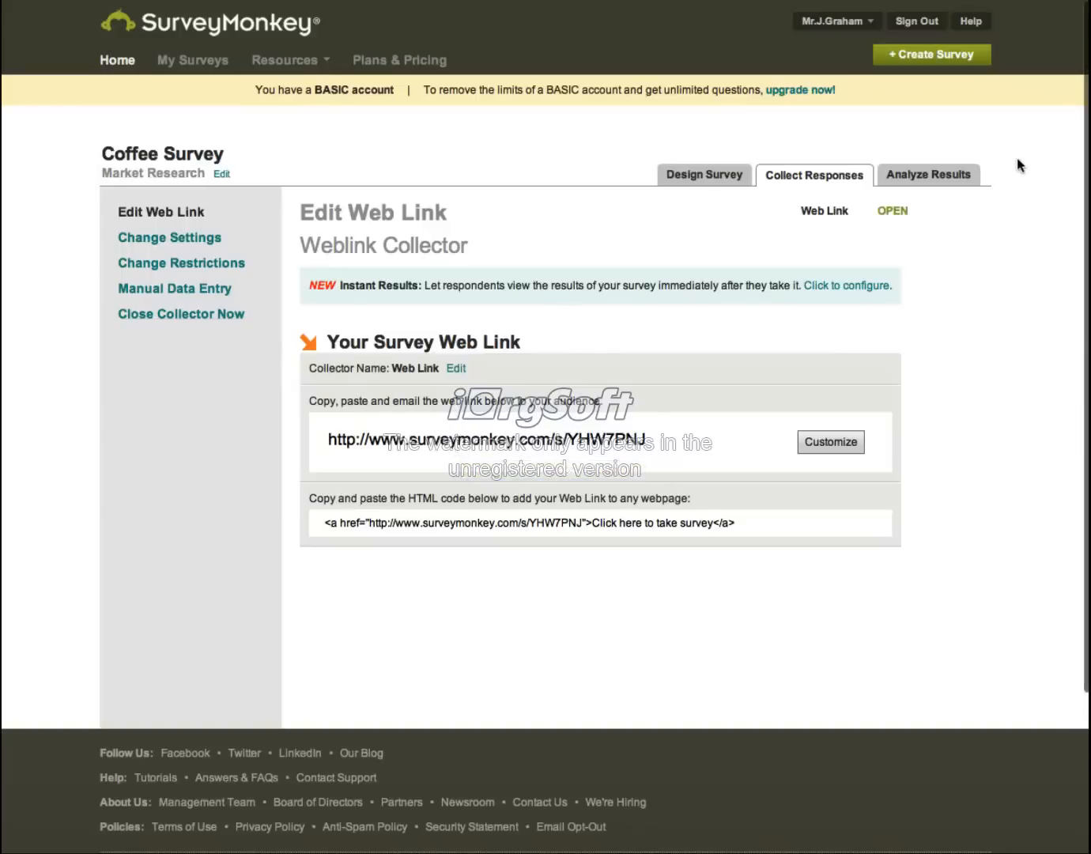
mouse_move(926, 184)
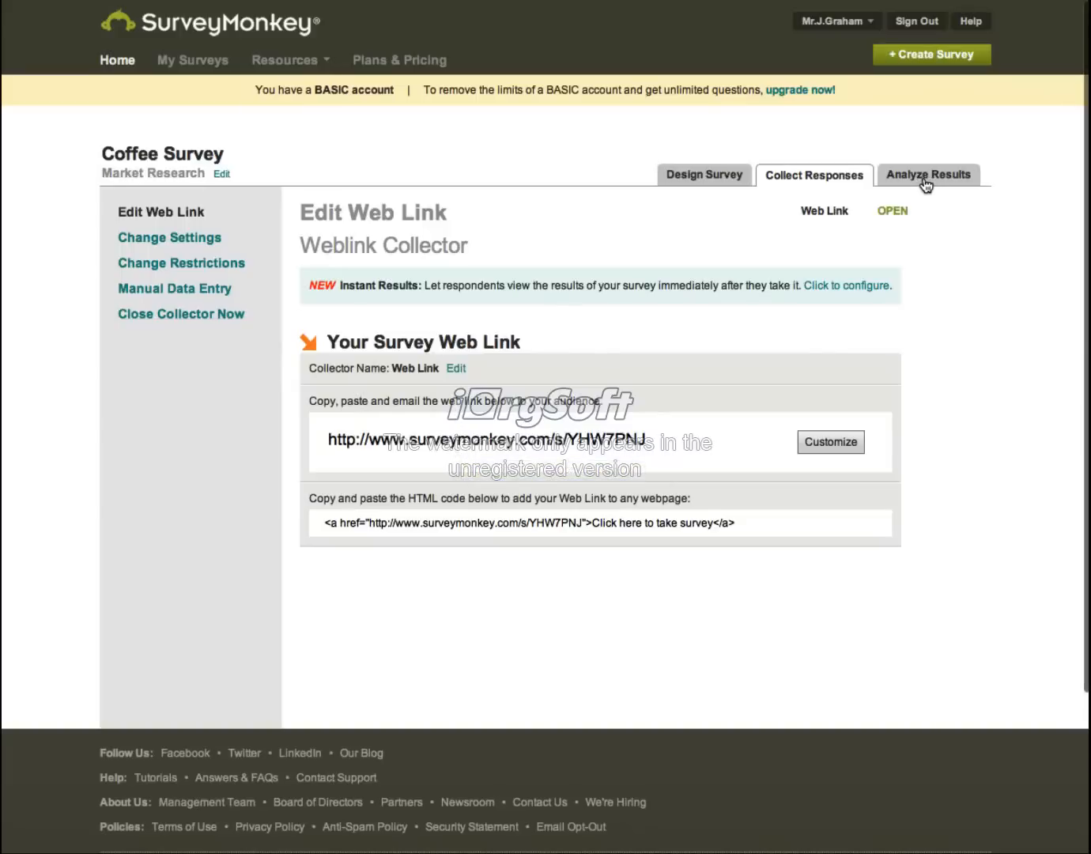
Open Analyze Results and scroll through the Coffee Survey's 29-response summary
click(928, 174)
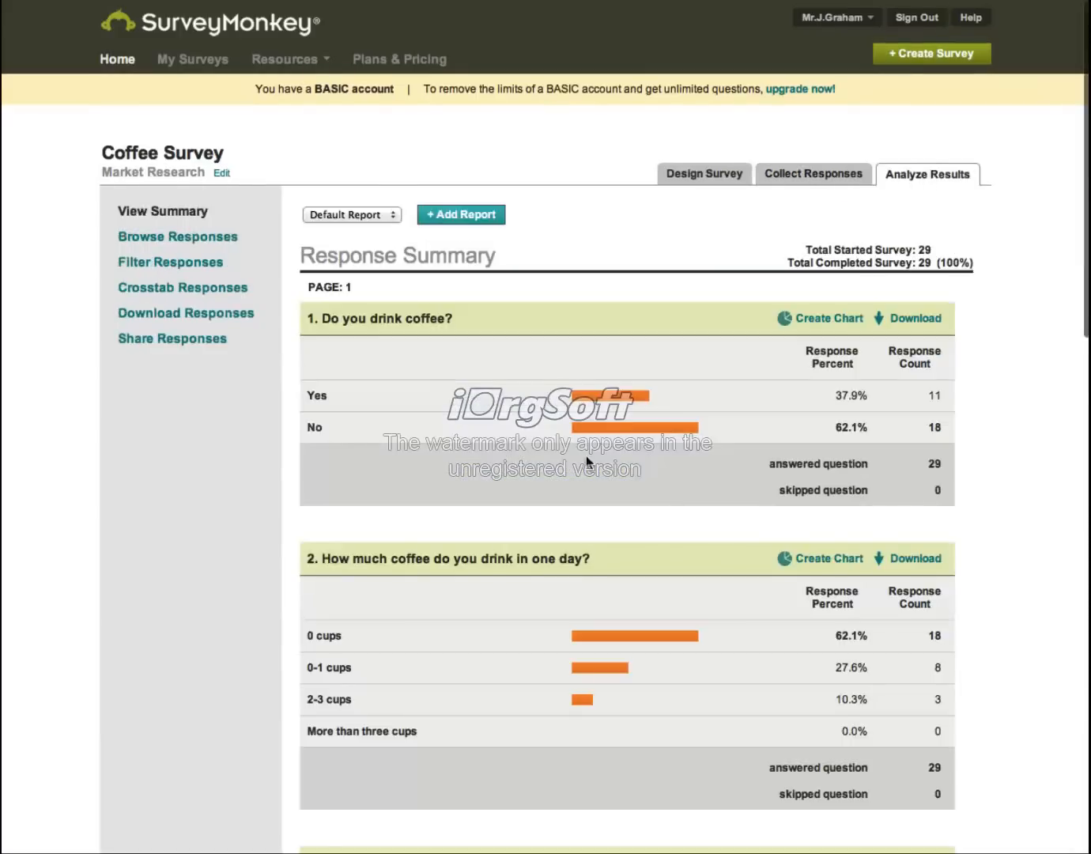
scroll(down, 3)
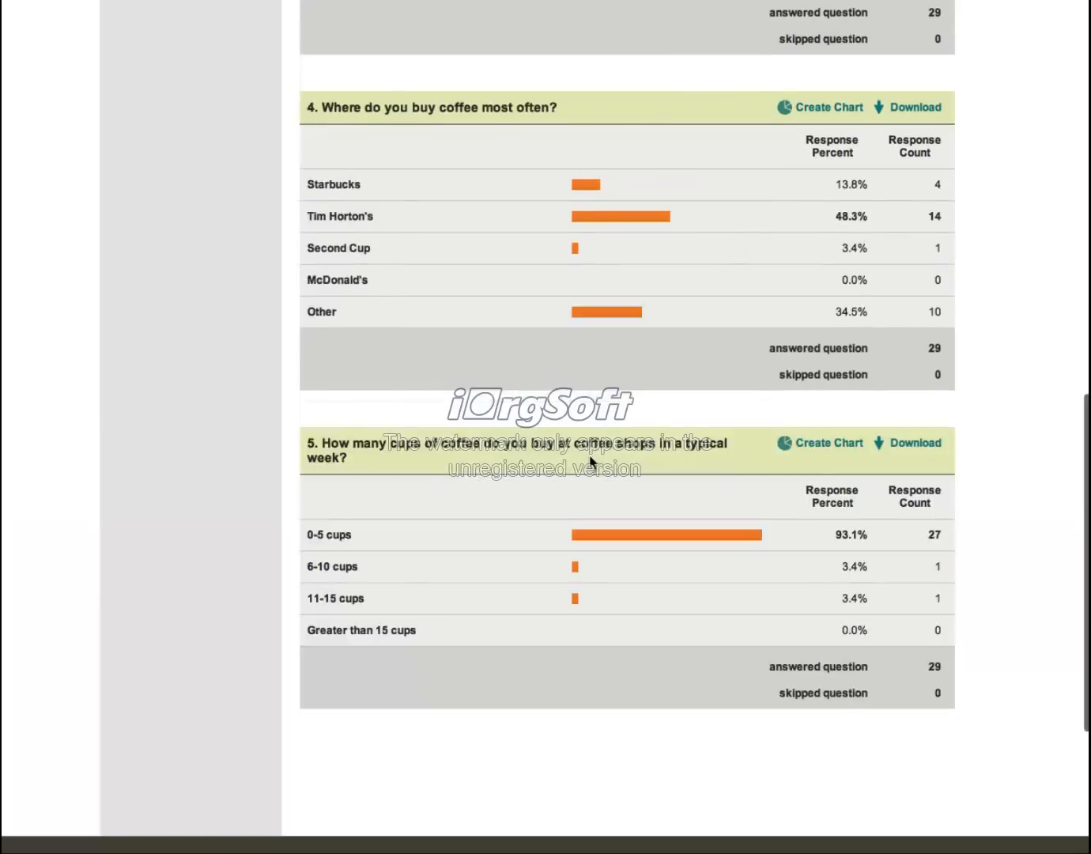
scroll(up, 3)
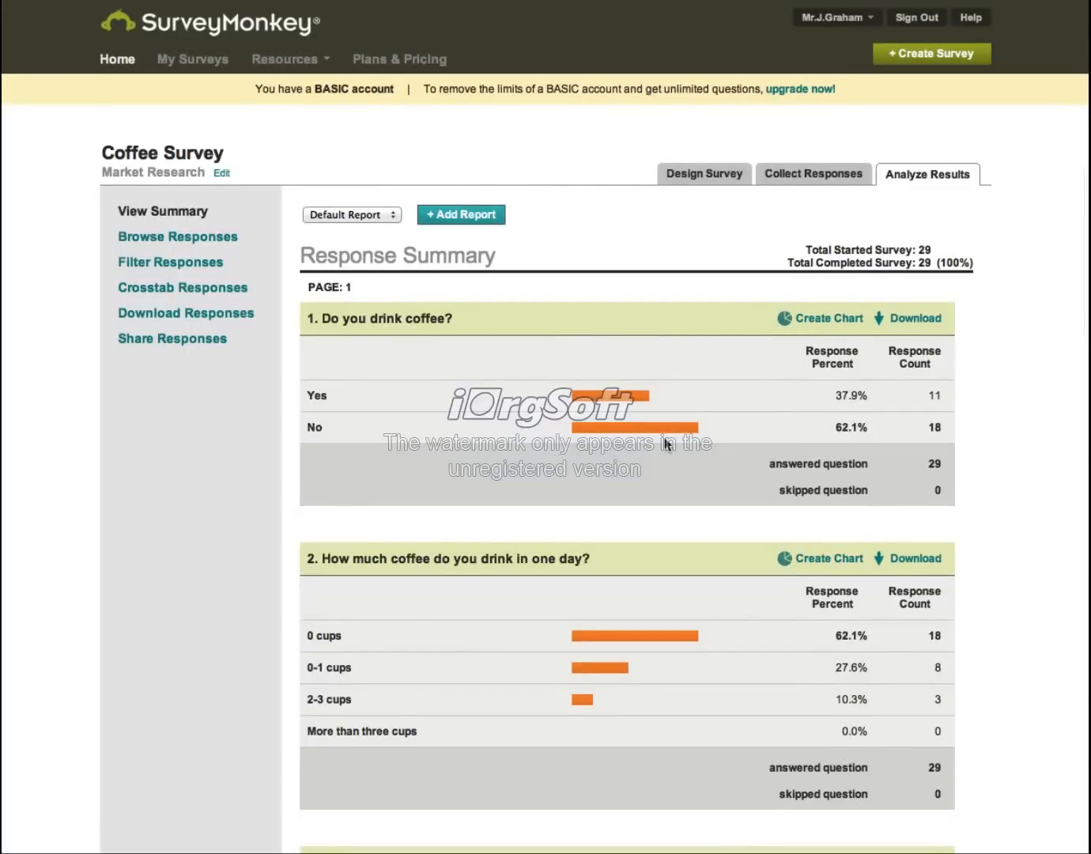
scroll(down, 3)
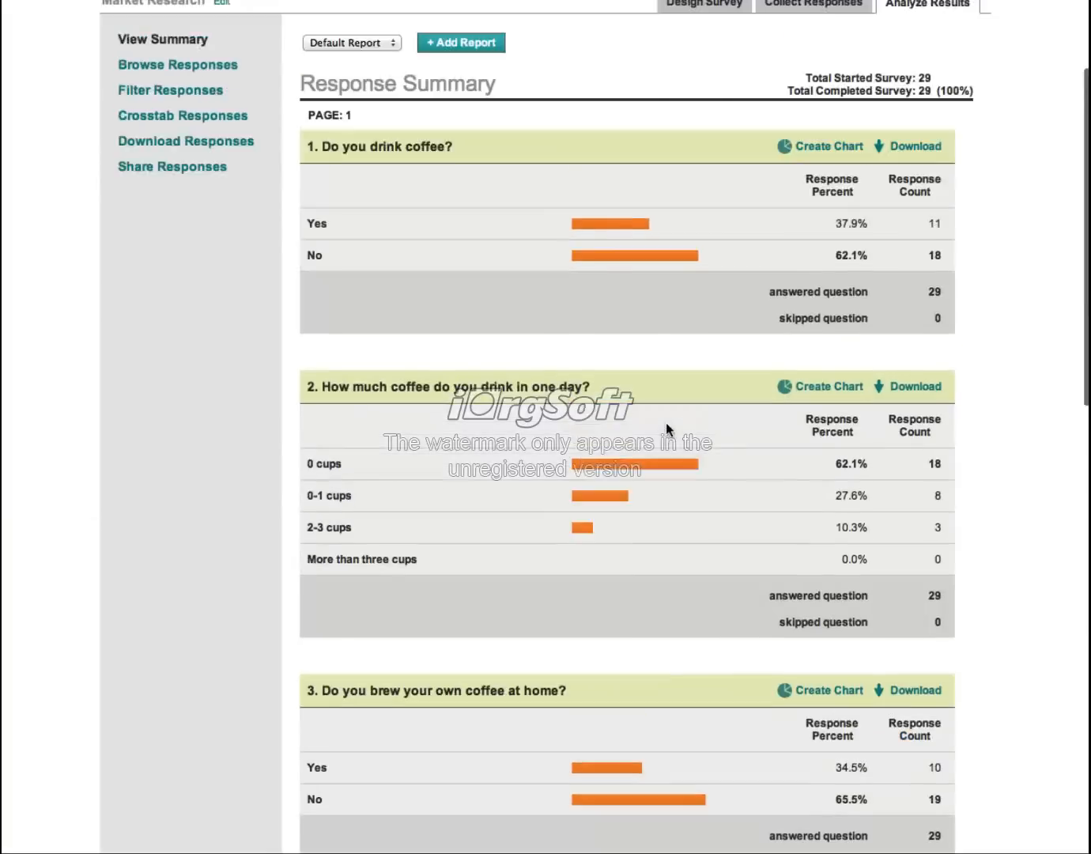
scroll(up, 3)
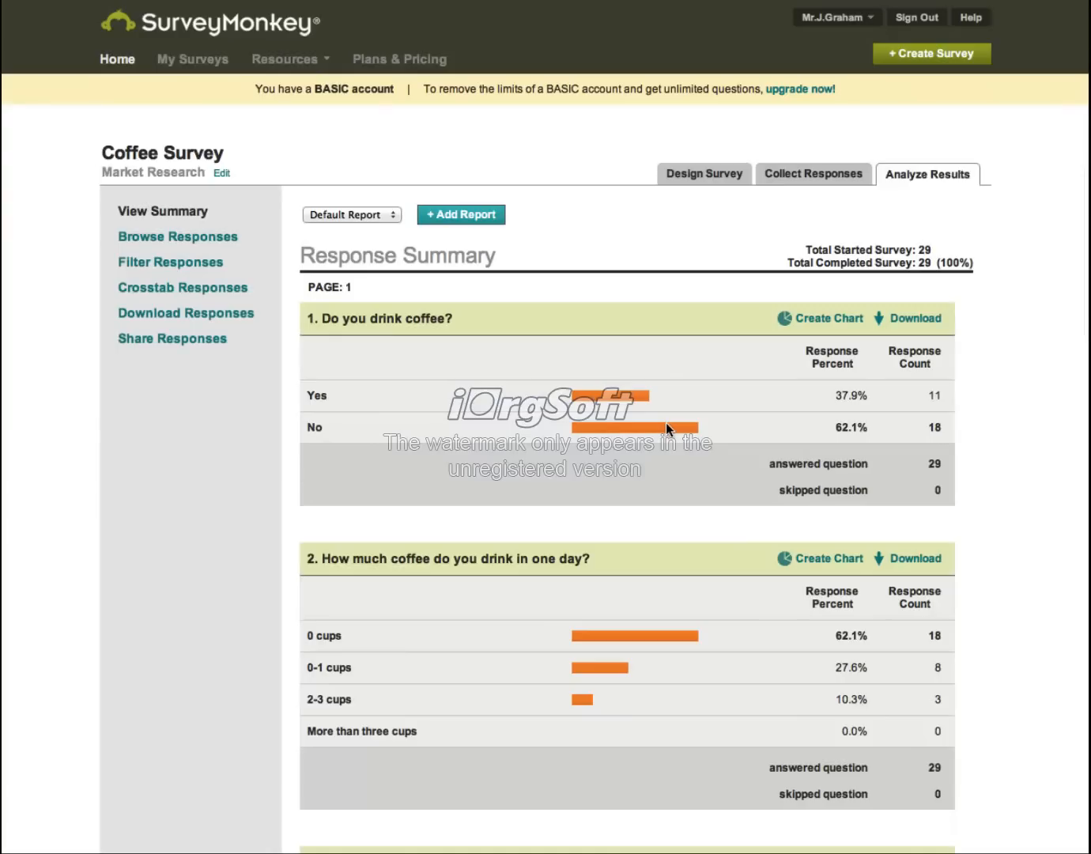
scroll(down, 3)
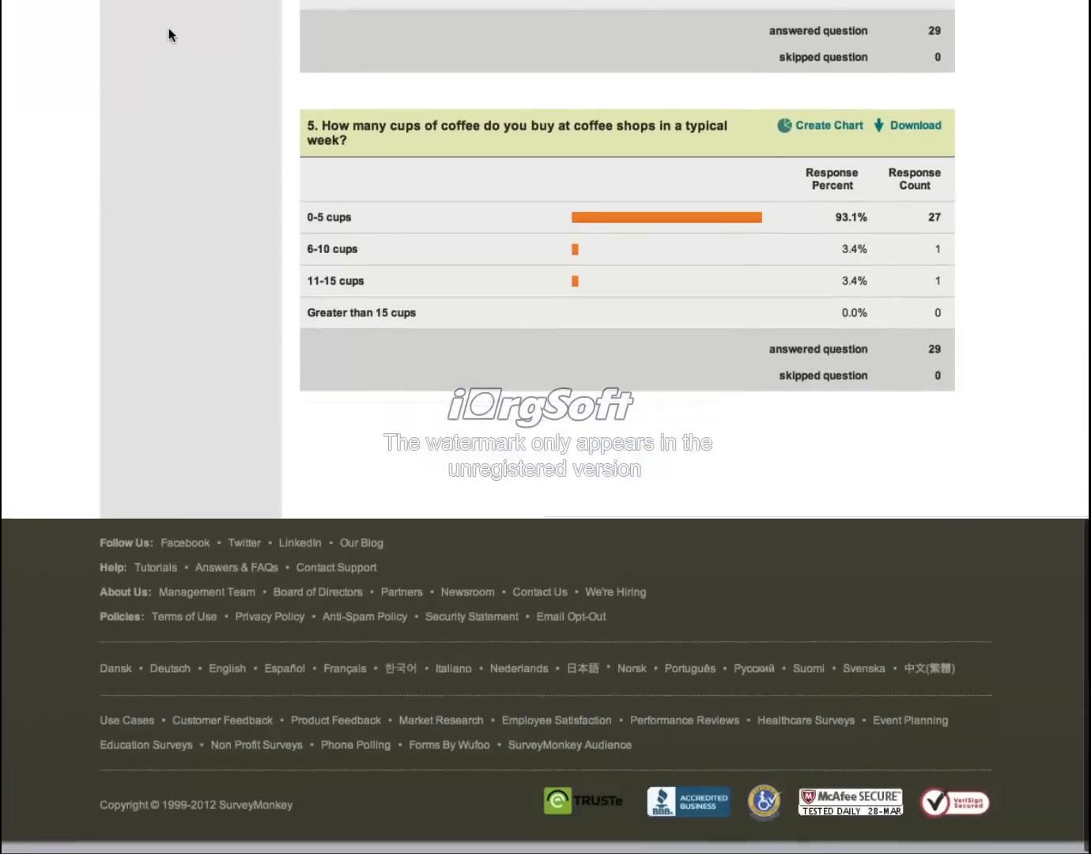
scroll(up, 3)
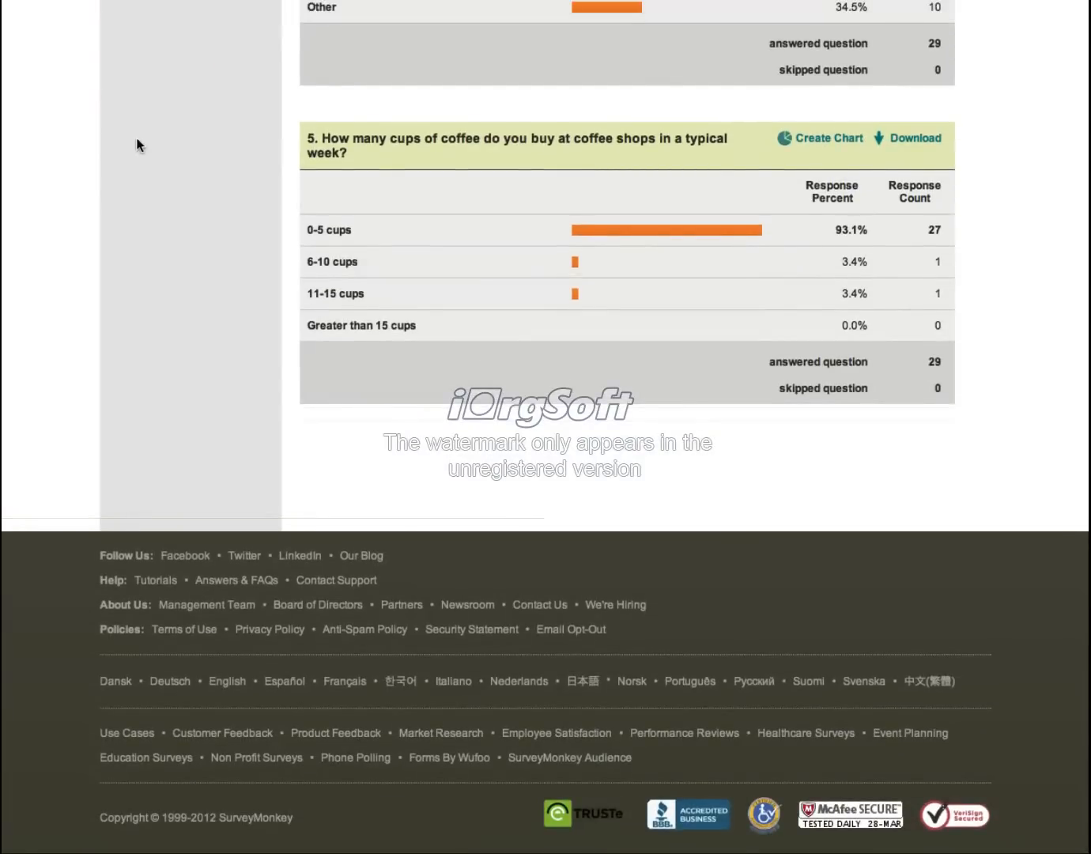
scroll(up, 3)
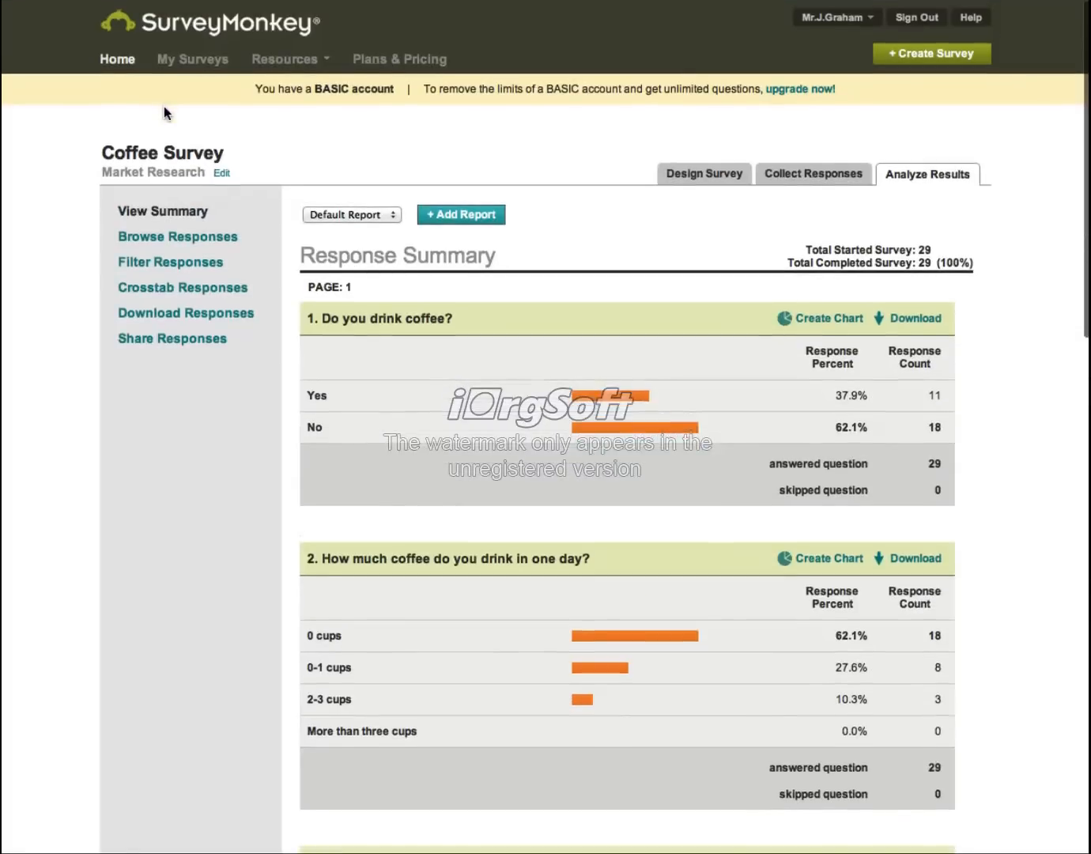